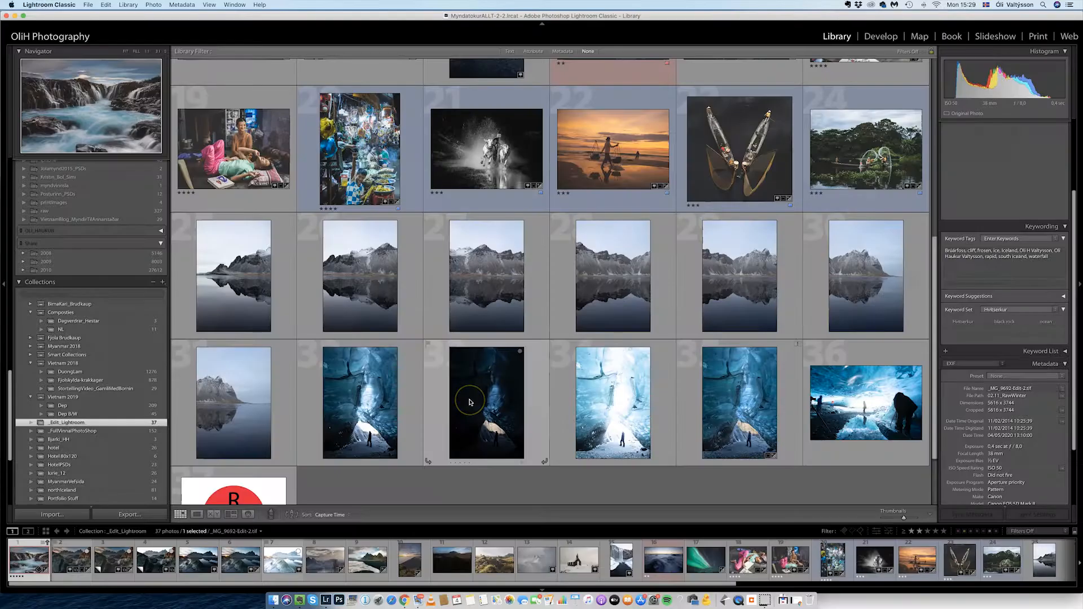
pyautogui.moveTo(469, 401)
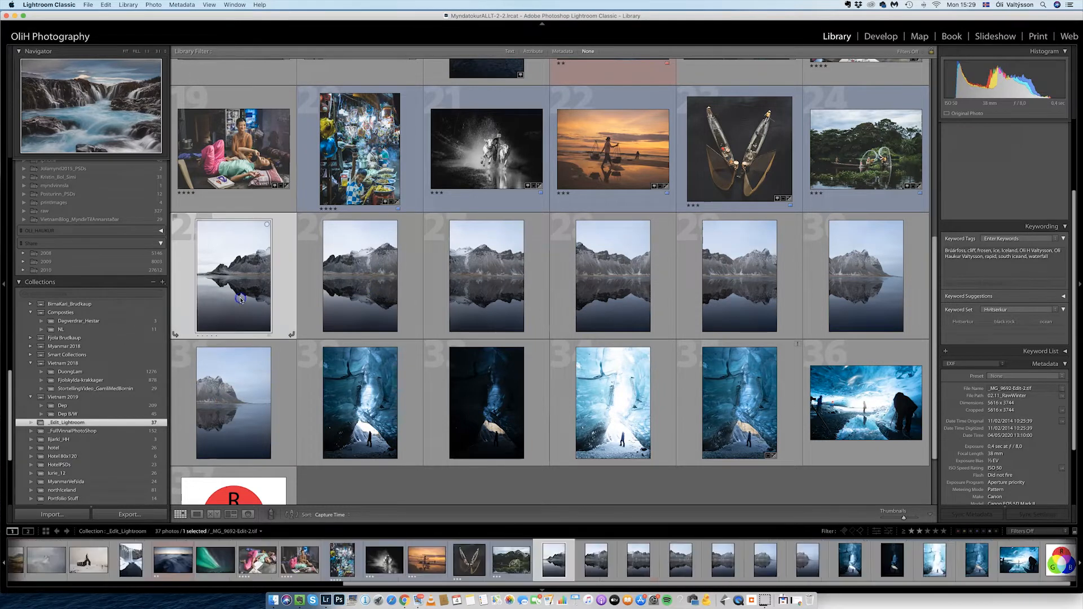
# Step: Select all six mountain-reflection shots and bring up their Photo Merge actions
pyautogui.click(486, 275)
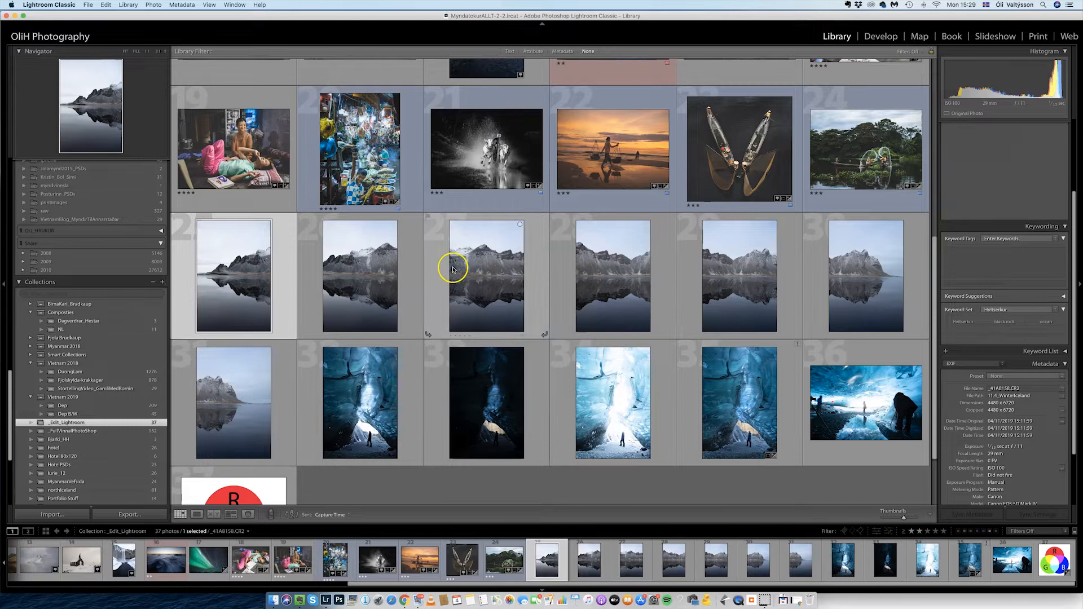
pyautogui.click(865, 275)
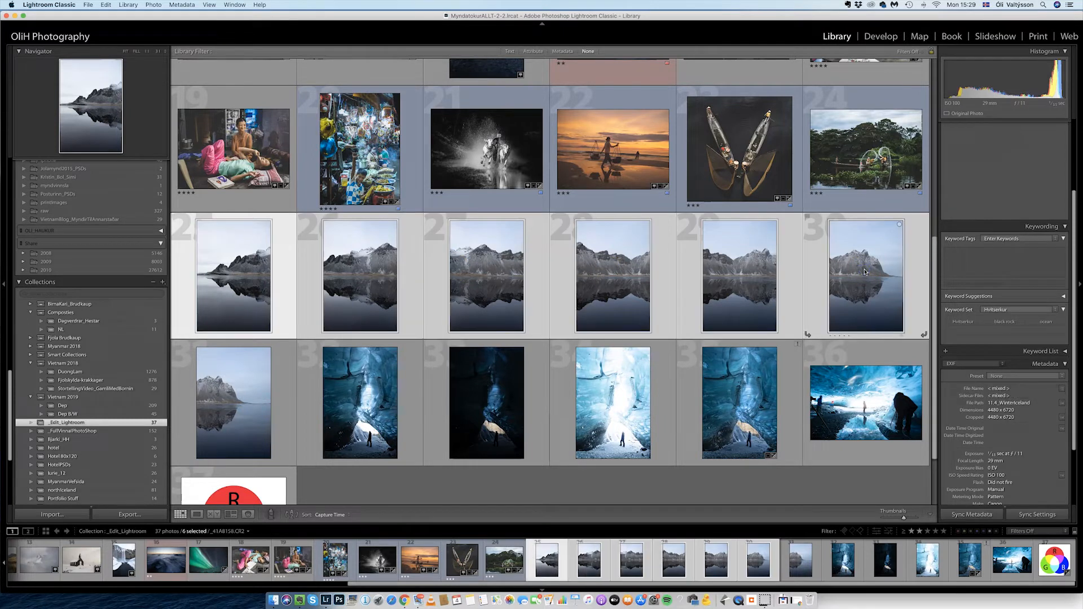
pyautogui.moveTo(865, 275)
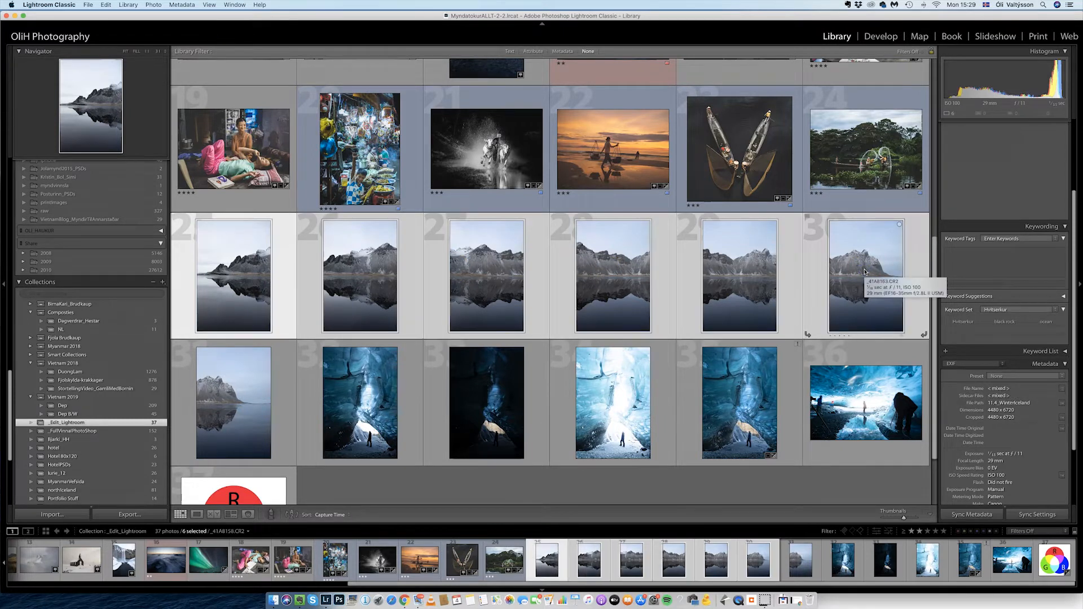
pyautogui.rightClick(612, 277)
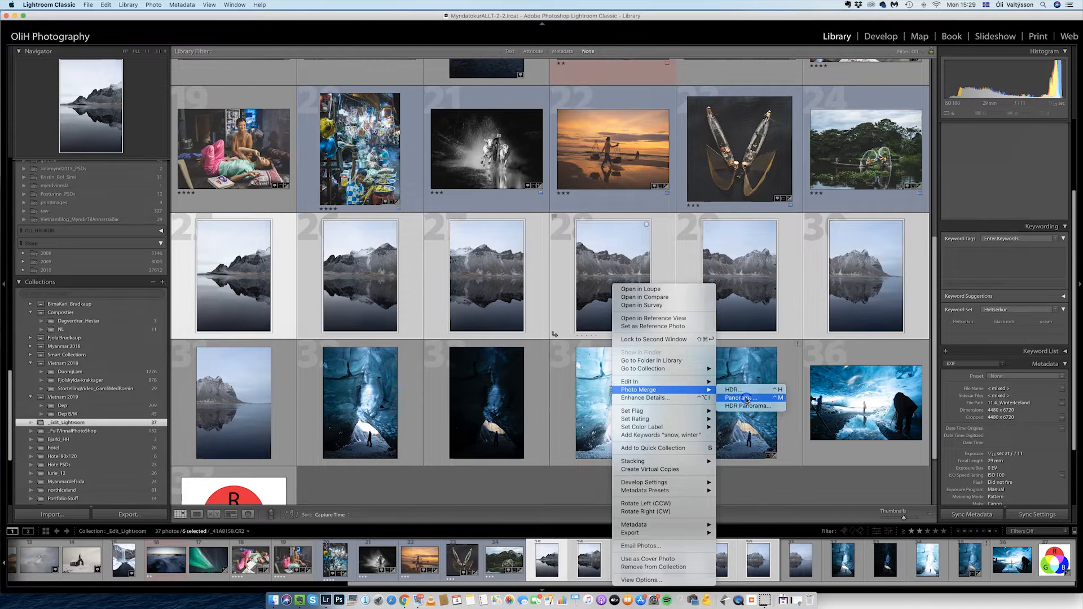
# Step: Merge the six shots into a Cylindrical-projection panorama preview
pyautogui.click(739, 398)
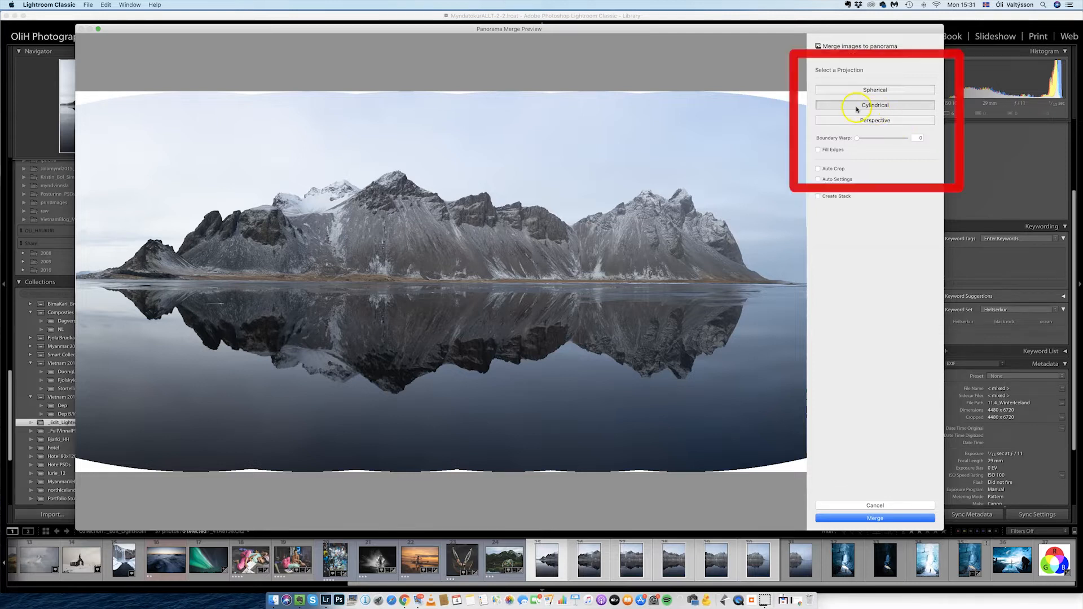
pyautogui.moveTo(874, 105)
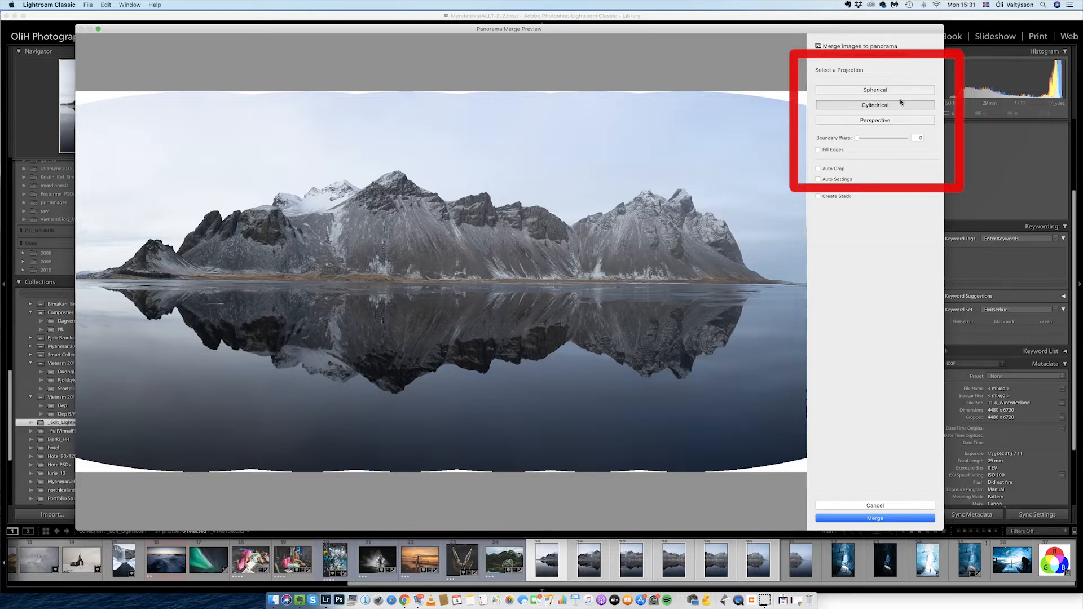
# Step: Create the merged panorama _41A8158-Pano-2.dng and view it in Loupe
pyautogui.click(874, 518)
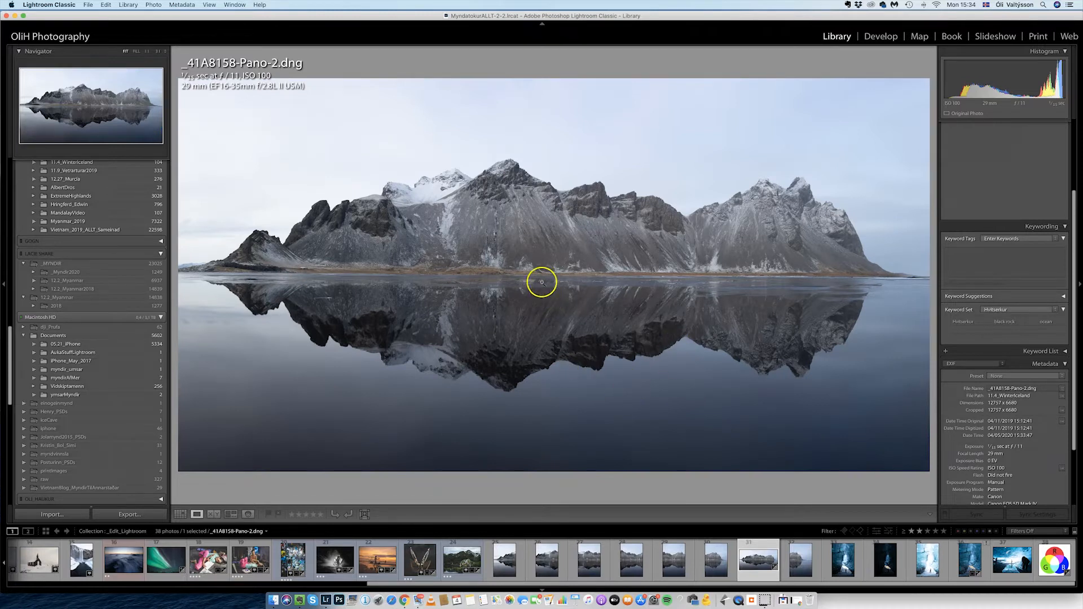
# Step: Zoom into the panorama and pan around to check stitching detail
pyautogui.click(543, 282)
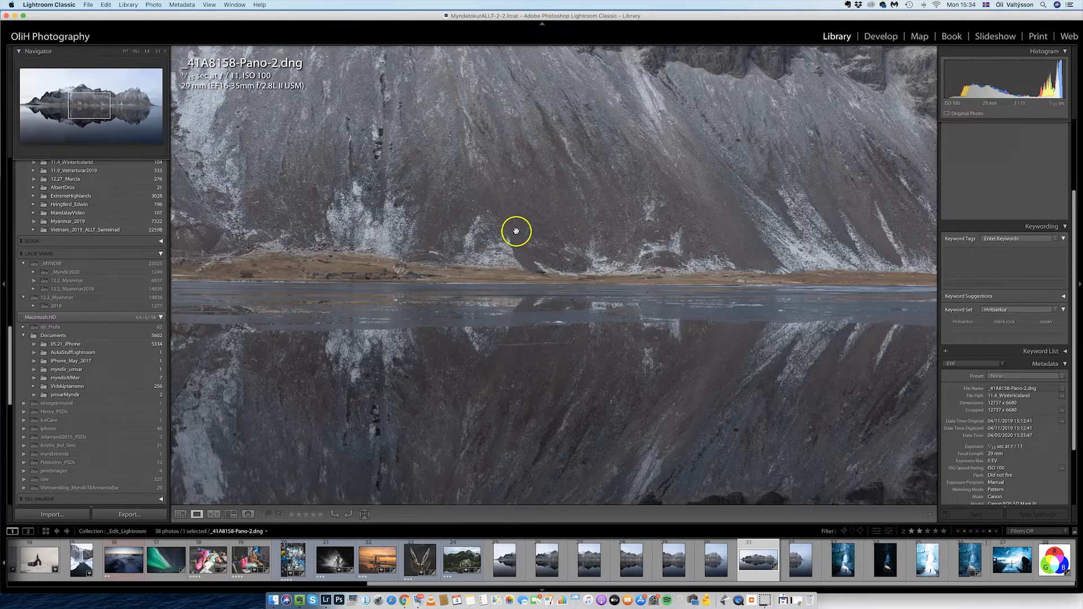
pyautogui.moveTo(516, 230); pyautogui.dragTo(629, 366)
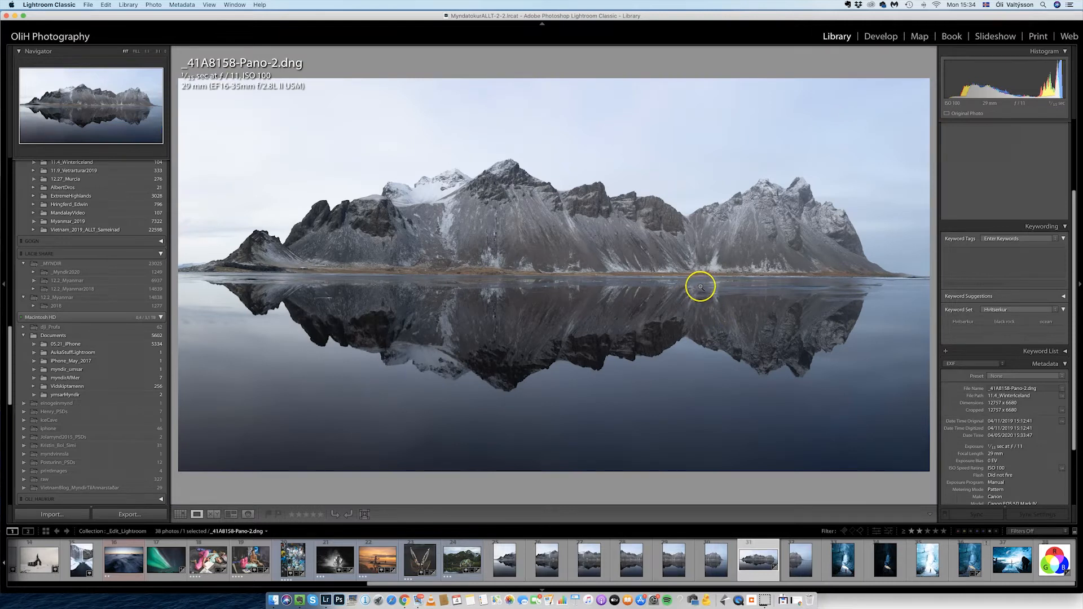
pyautogui.moveTo(902, 236)
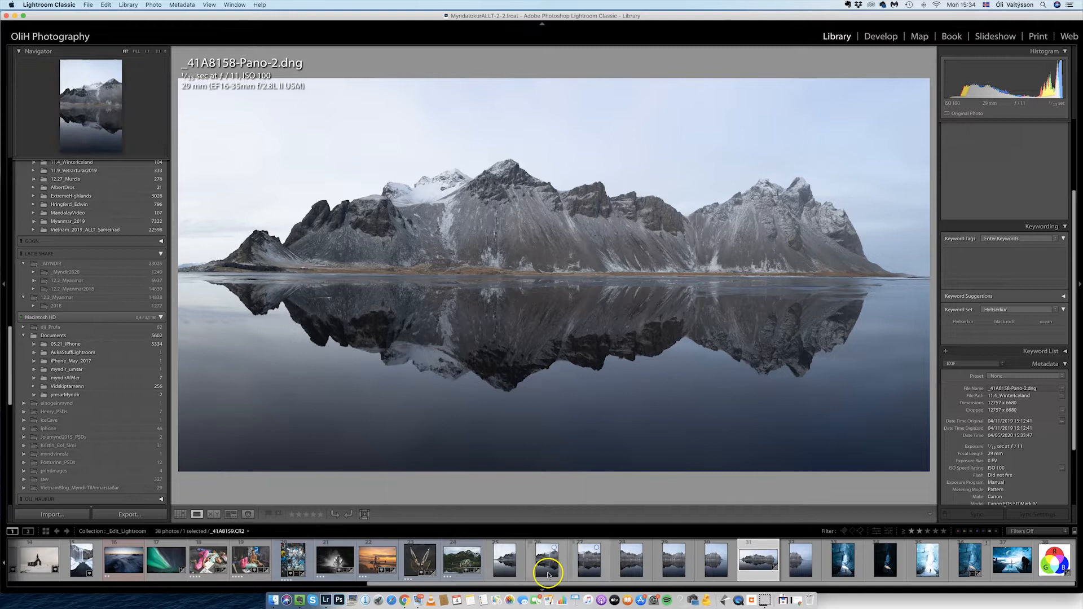
# Step: Flip between the source shots and the panorama, ending on original _41A8158.CR2
pyautogui.click(503, 559)
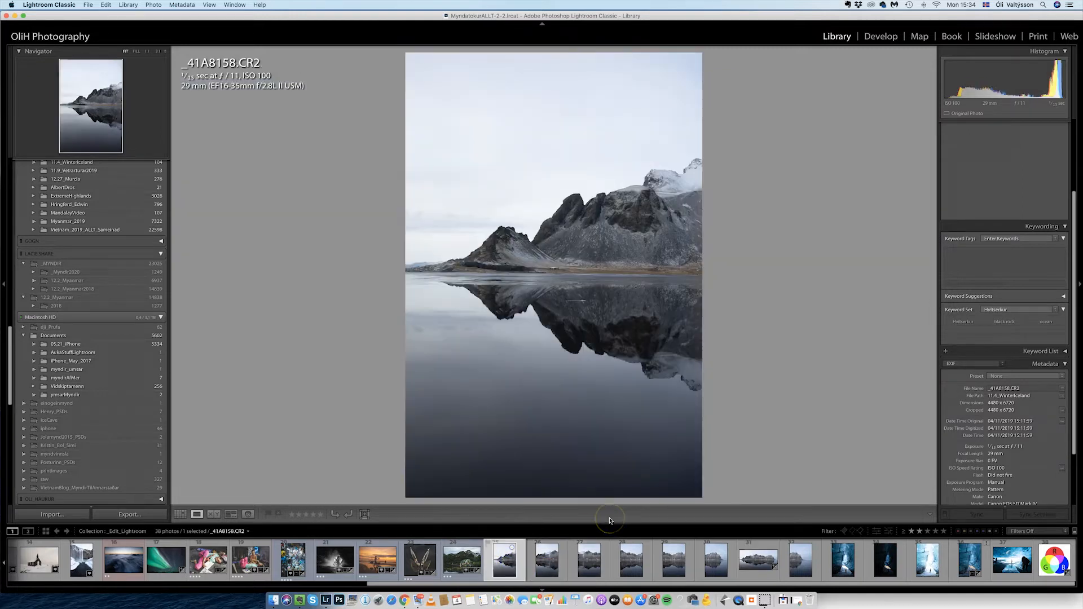
pyautogui.click(631, 560)
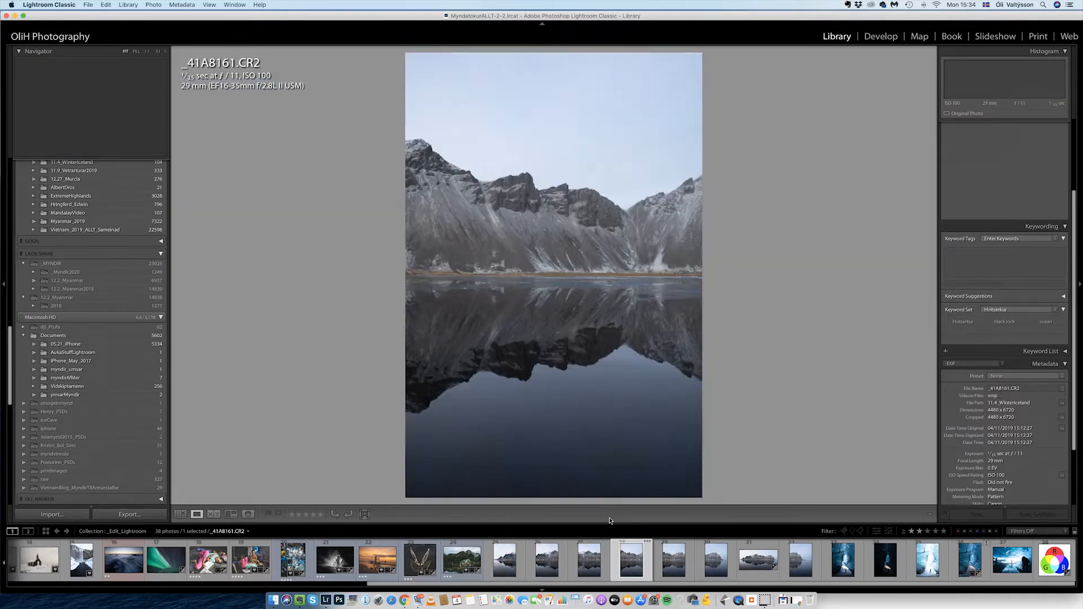
pyautogui.click(672, 559)
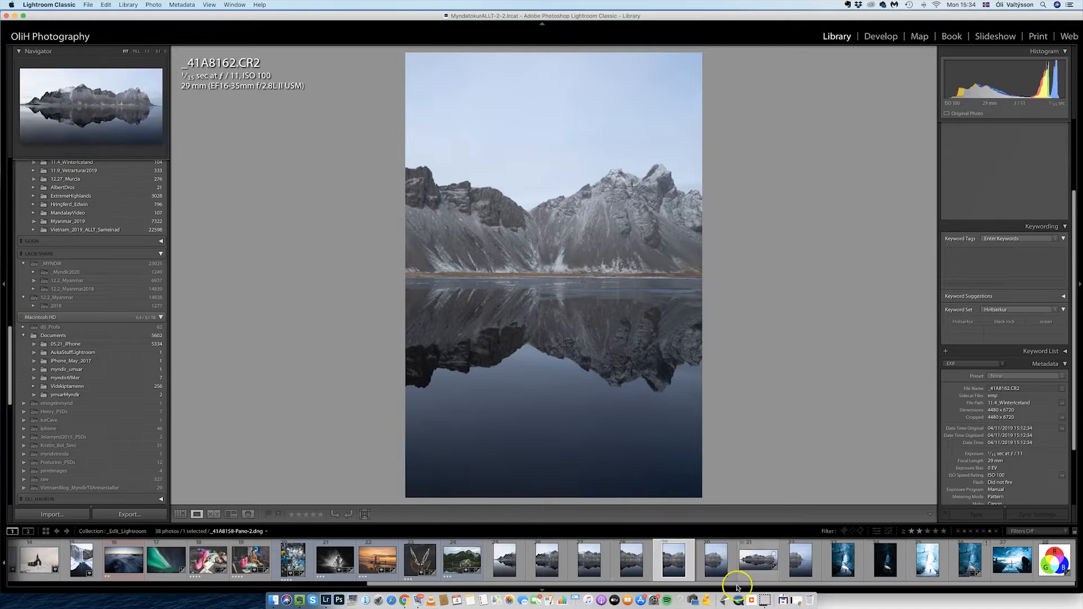
pyautogui.click(758, 560)
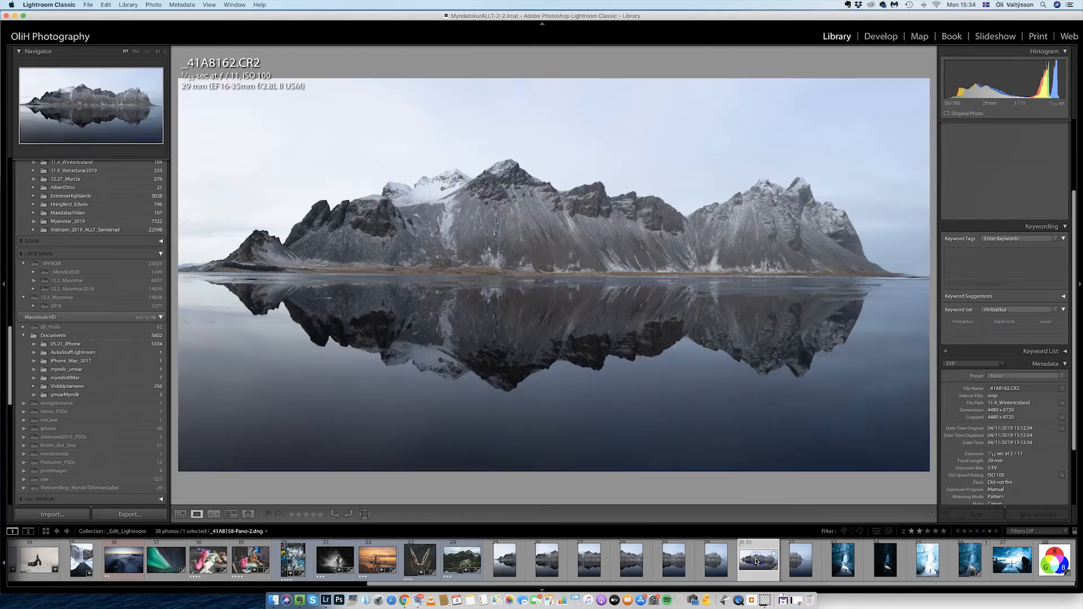
pyautogui.click(758, 559)
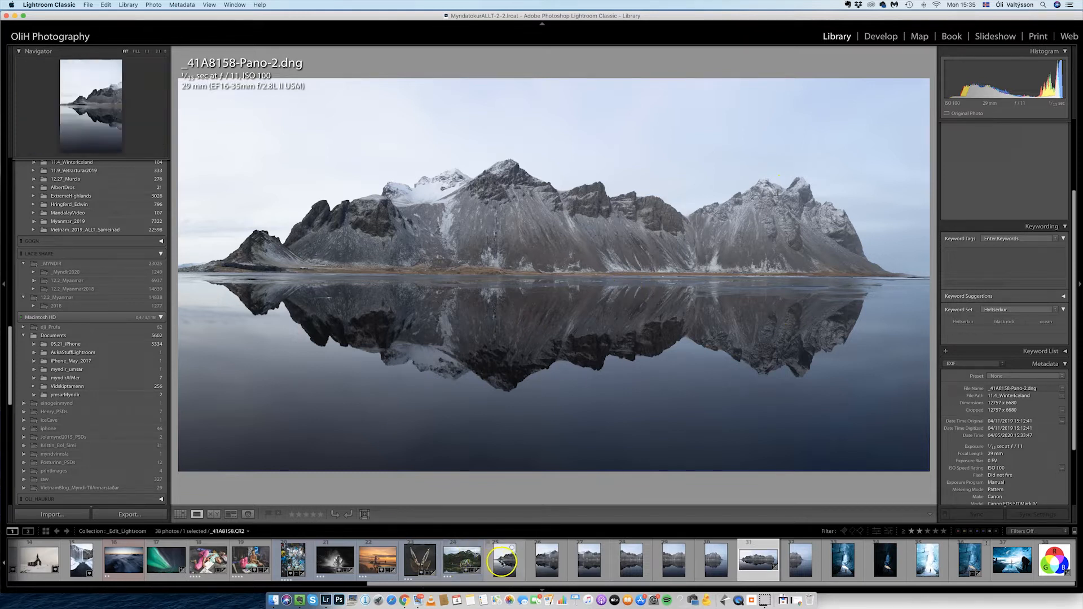
pyautogui.moveTo(534, 556)
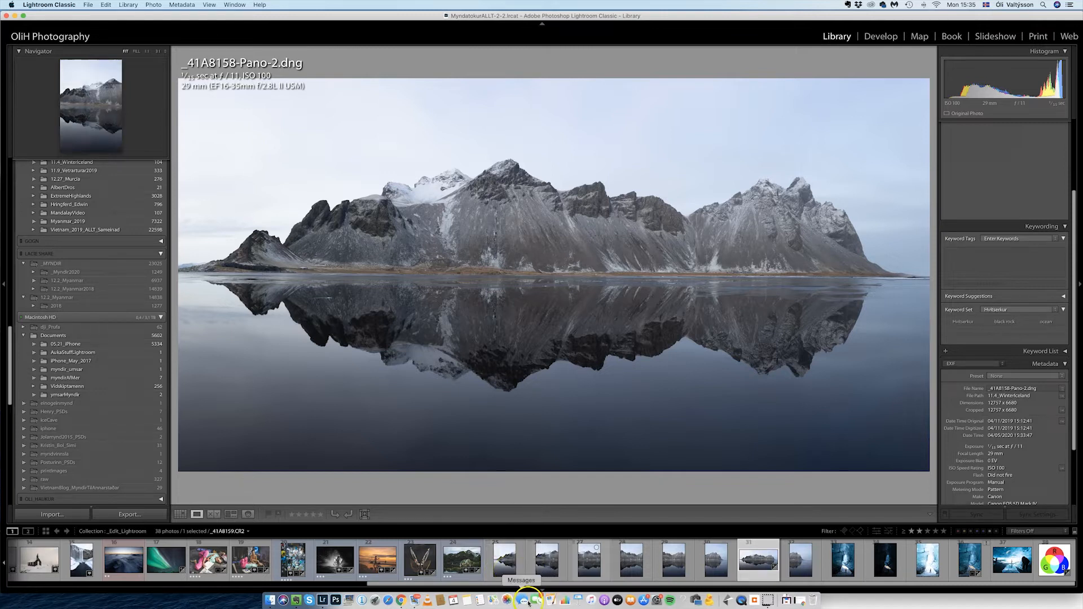
pyautogui.click(506, 559)
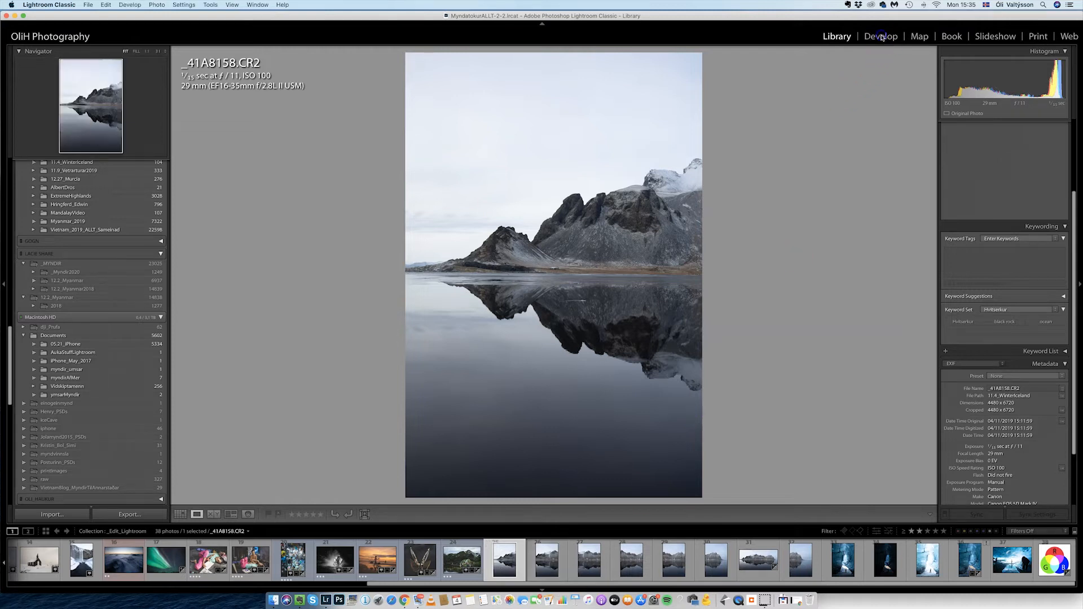
# Step: Develop _41A8159.CR2: pull down highlights and remove chromatic aberration
pyautogui.click(881, 36)
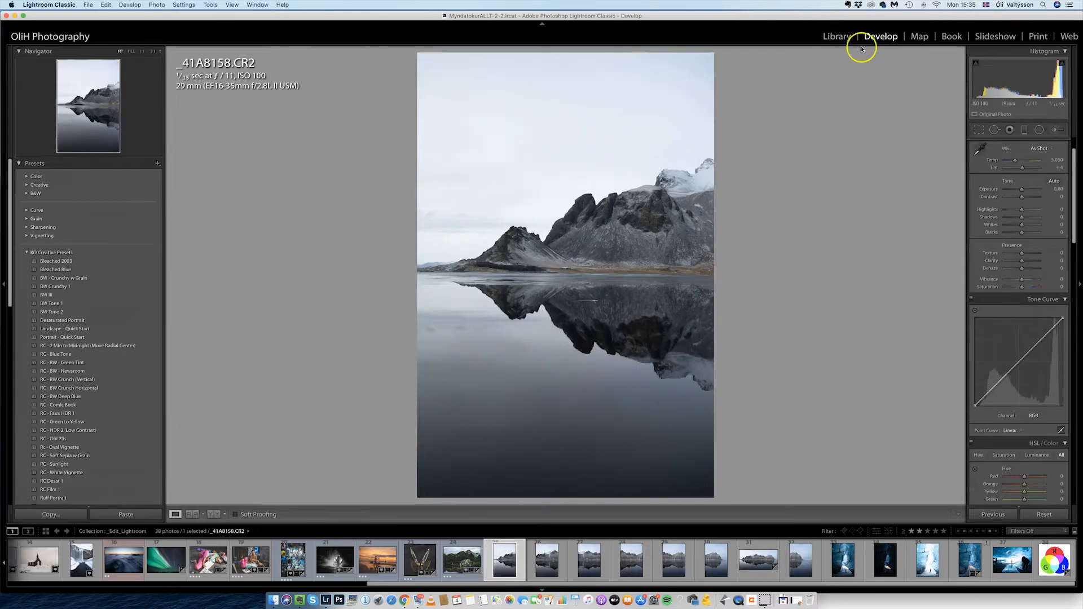
pyautogui.click(589, 560)
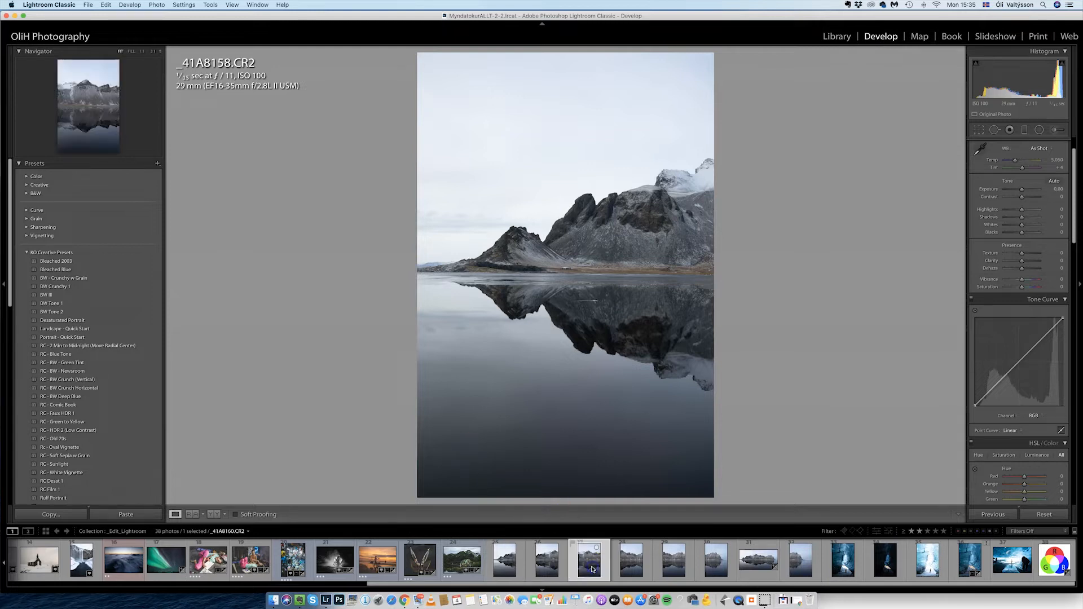
pyautogui.click(546, 560)
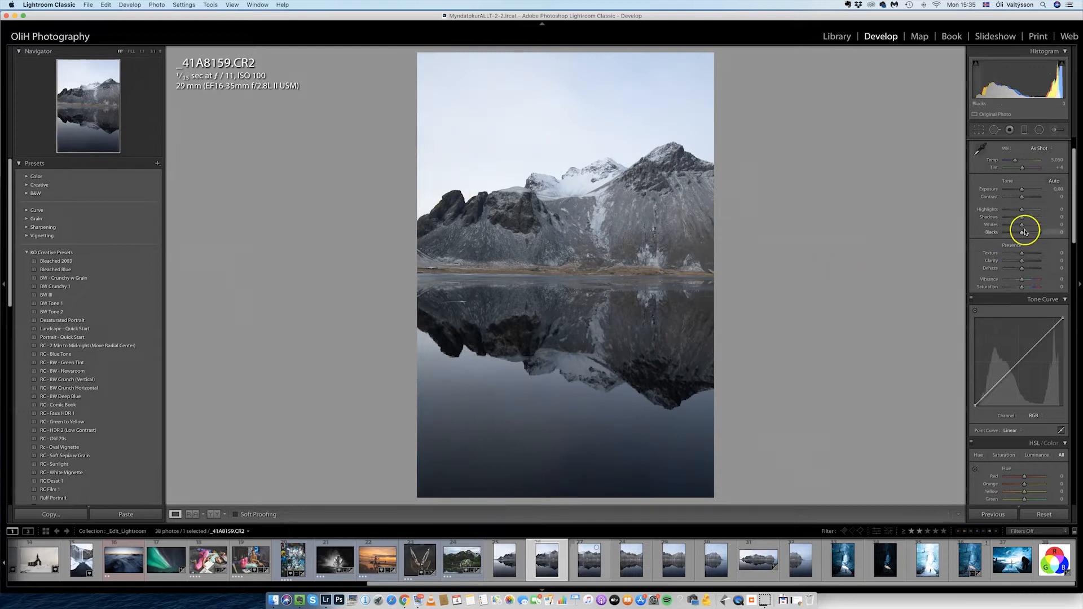
pyautogui.moveTo(1025, 211); pyautogui.dragTo(1007, 211)
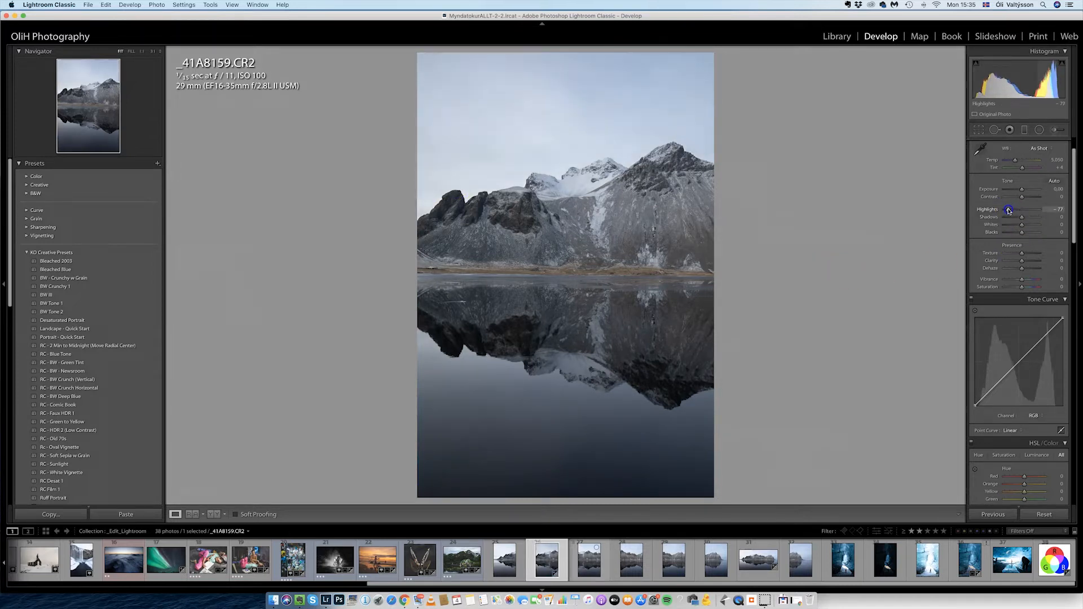
pyautogui.scroll(-3)
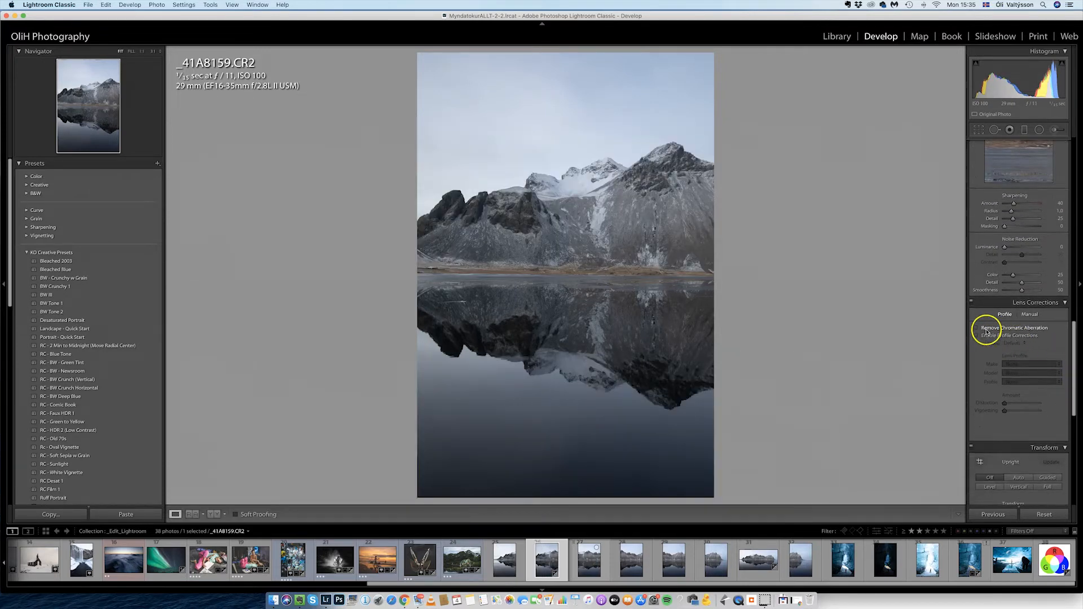
pyautogui.click(978, 335)
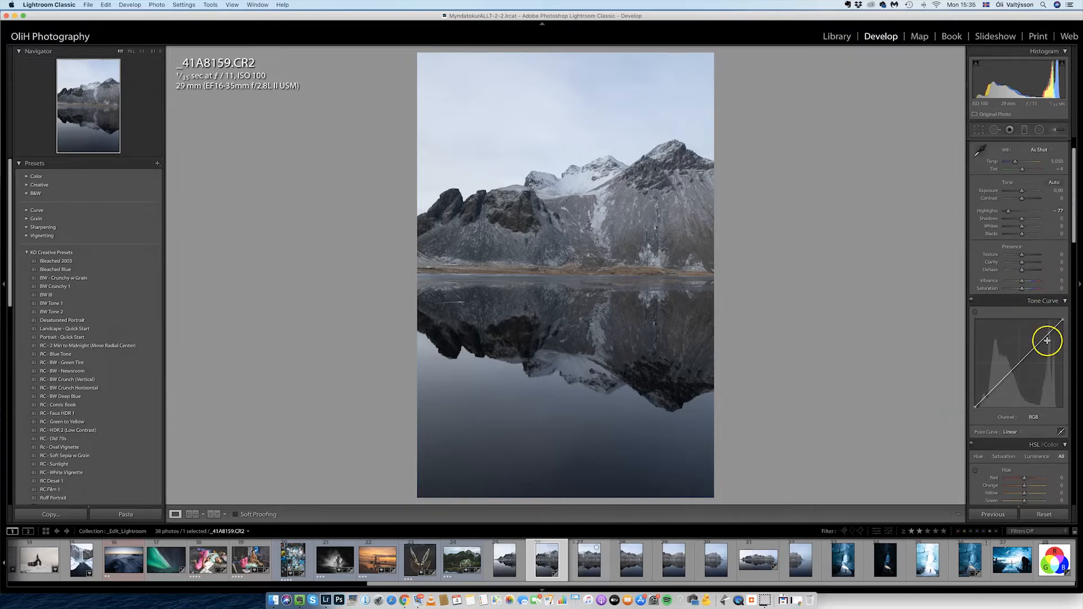
# Step: Shape a custom tone curve, lifting upper tones and darkening shadows
pyautogui.moveTo(1047, 341); pyautogui.dragTo(1036, 344)
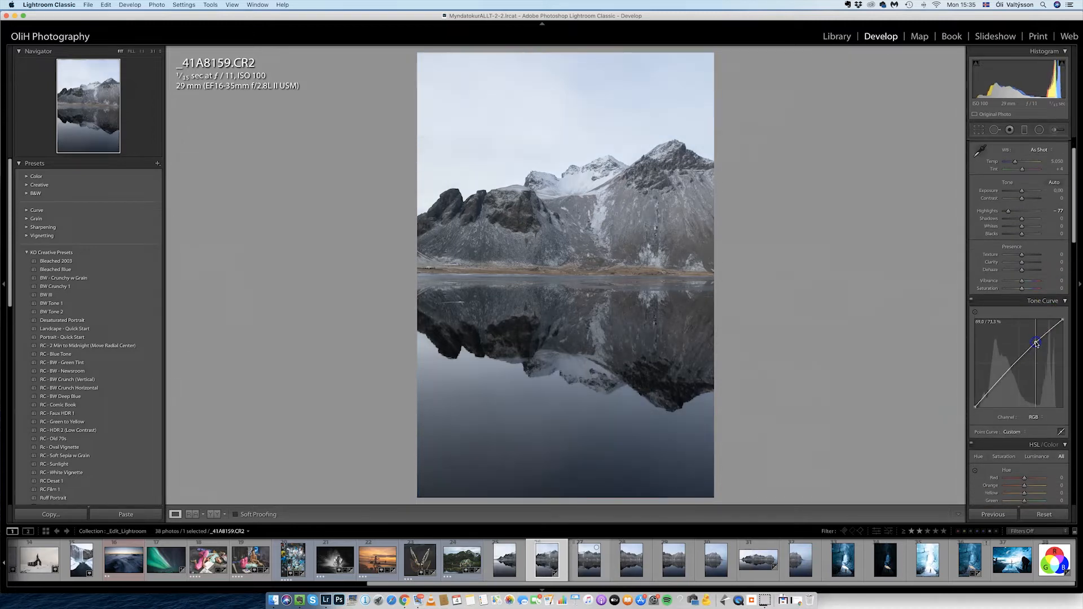
pyautogui.moveTo(1035, 343); pyautogui.dragTo(1000, 385)
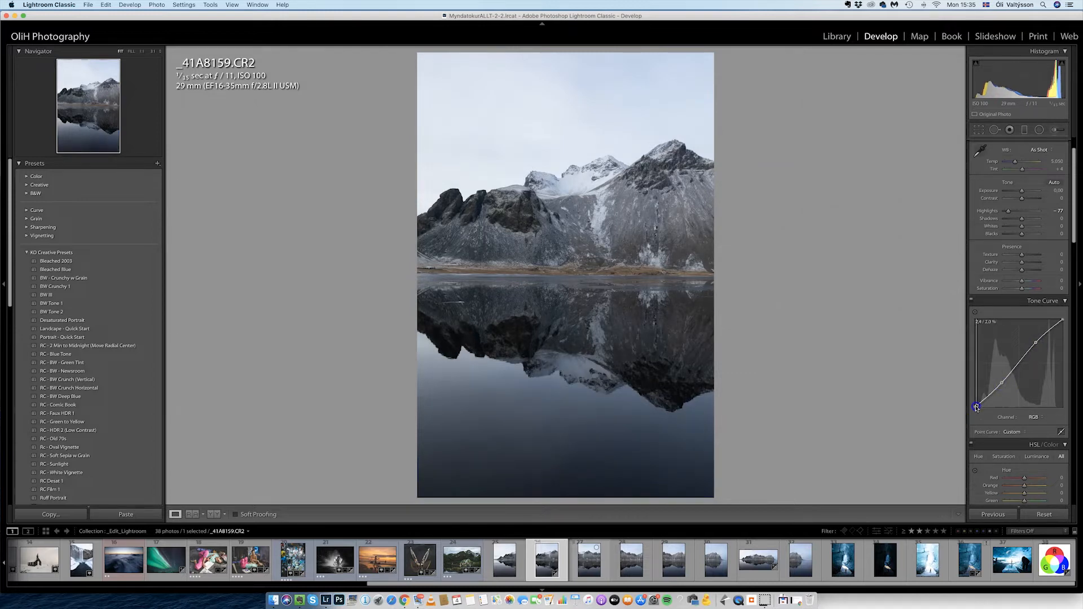
pyautogui.moveTo(976, 406); pyautogui.dragTo(975, 409)
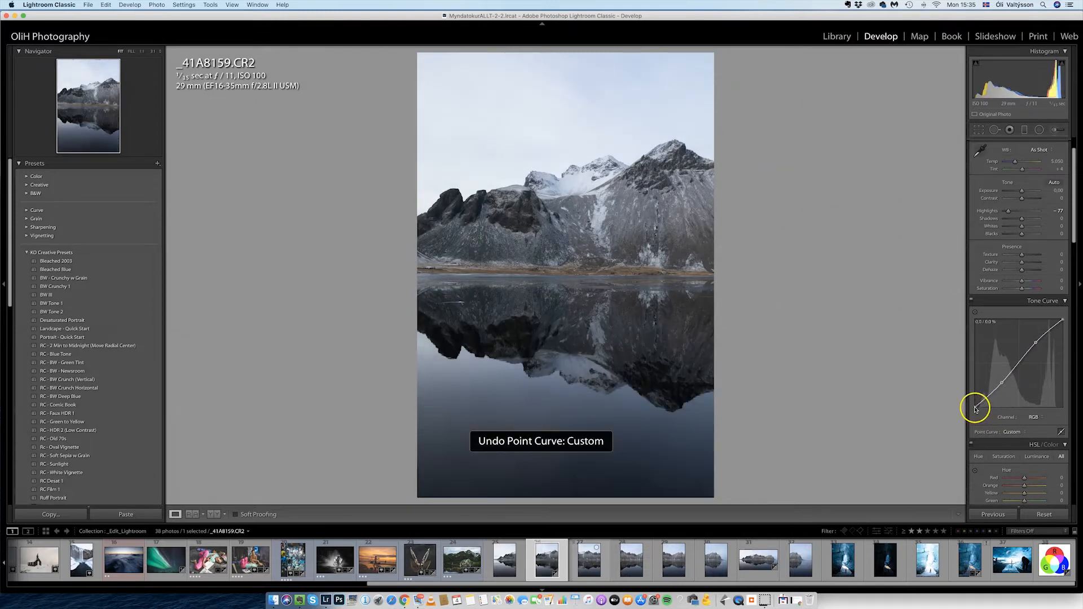
pyautogui.moveTo(975, 407); pyautogui.dragTo(971, 403)
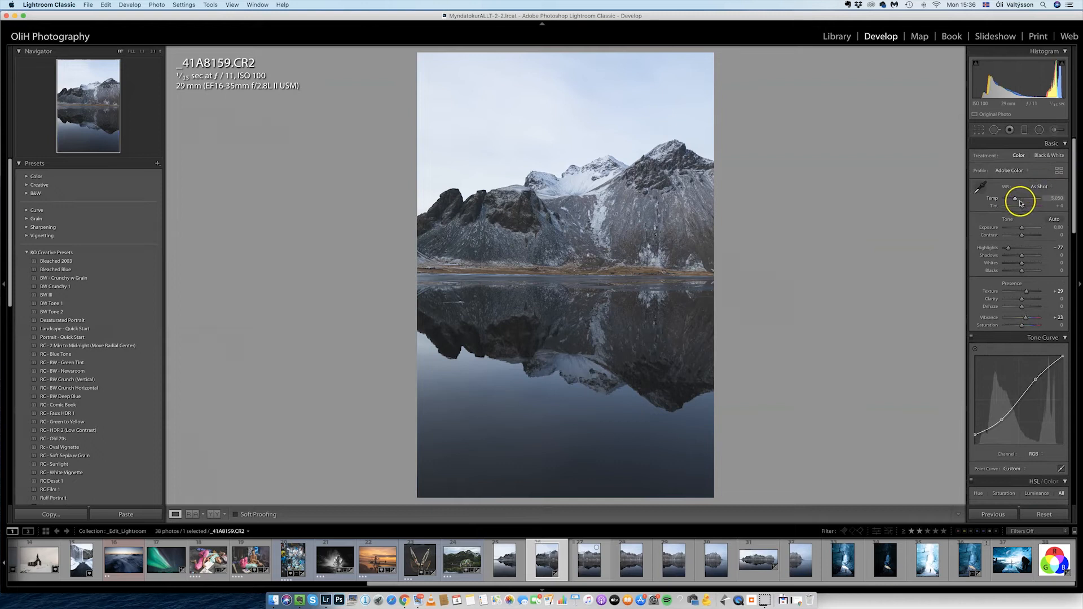
# Step: Cool the white balance temperature of the mountain shot
pyautogui.moveTo(1035, 199); pyautogui.dragTo(1015, 199)
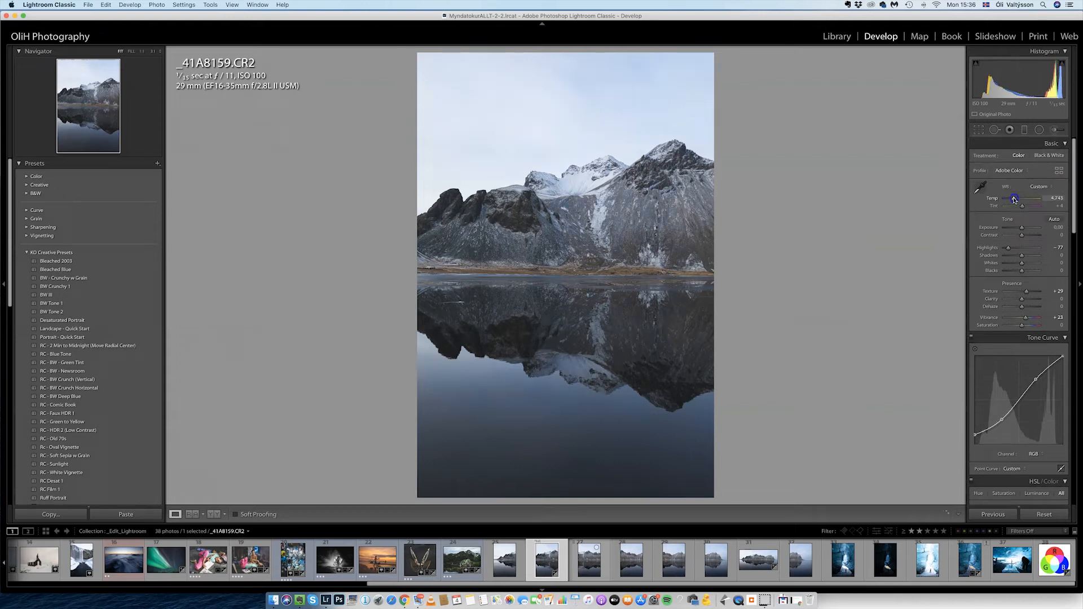
pyautogui.moveTo(1028, 198); pyautogui.dragTo(1034, 199)
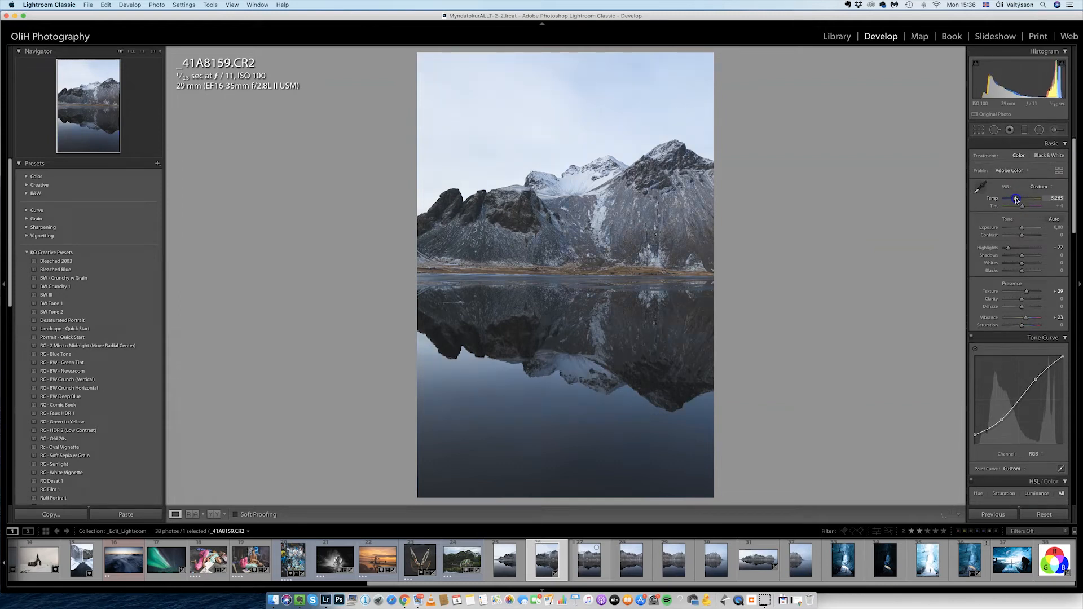
pyautogui.moveTo(1017, 204); pyautogui.dragTo(1020, 205)
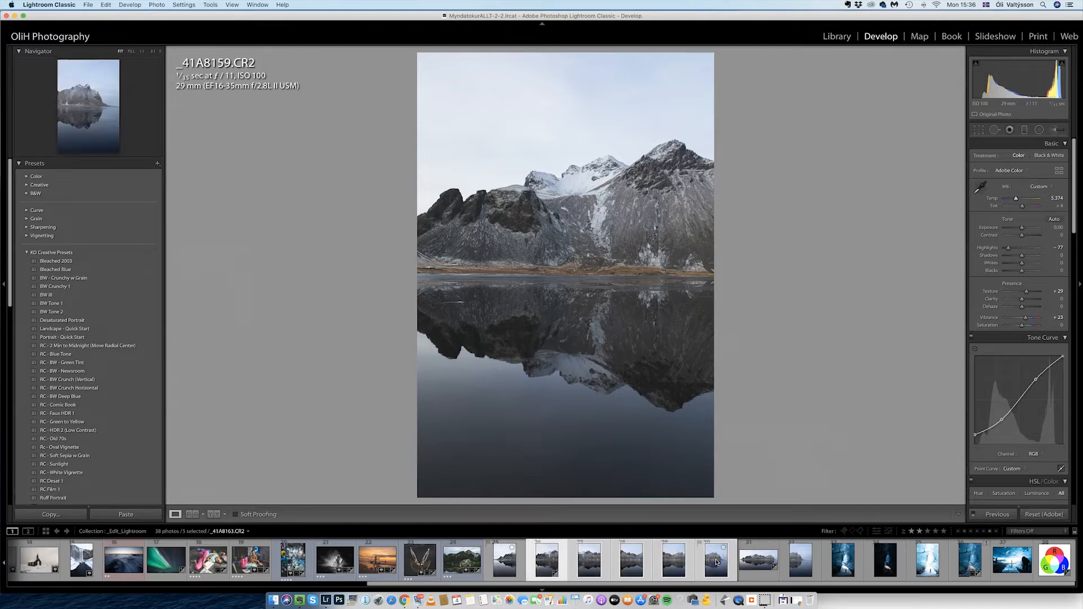
# Step: Synchronize all of _41A8159.CR2's edits onto the other selected source shots
pyautogui.click(544, 559)
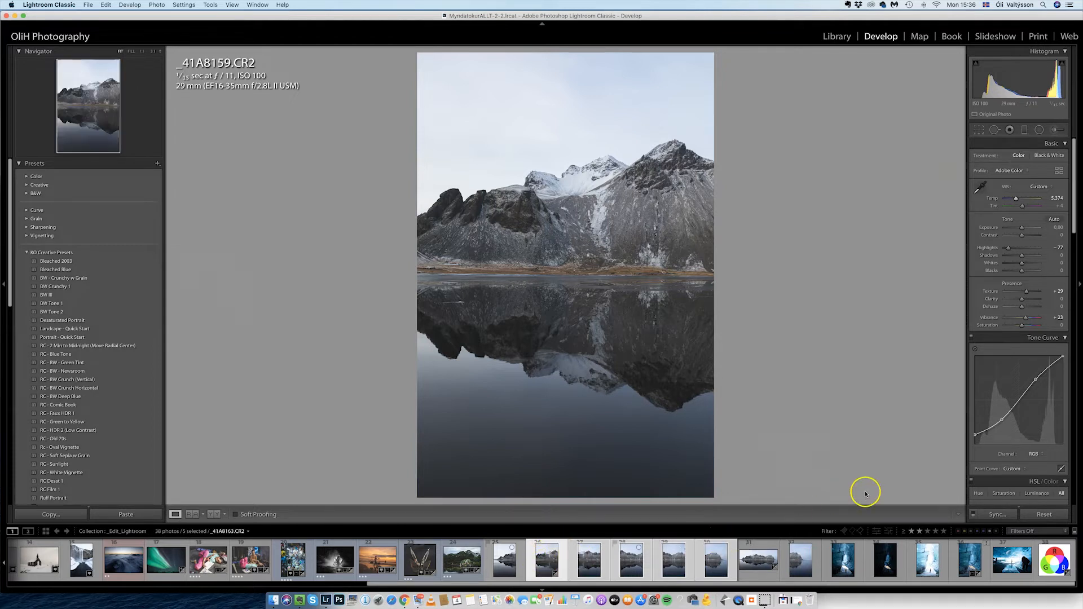
pyautogui.click(994, 514)
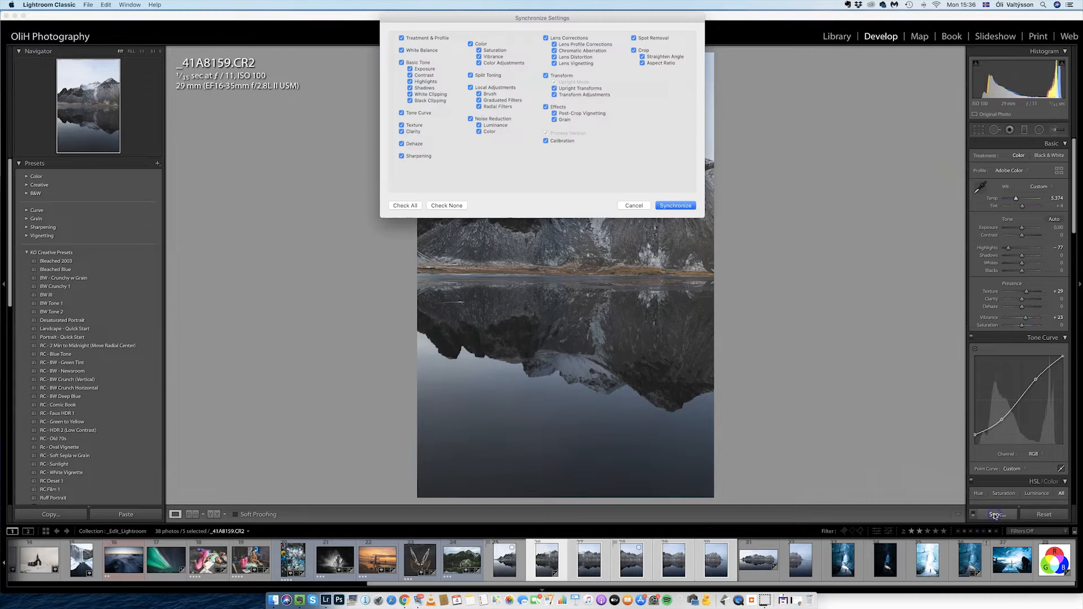
pyautogui.moveTo(995, 514)
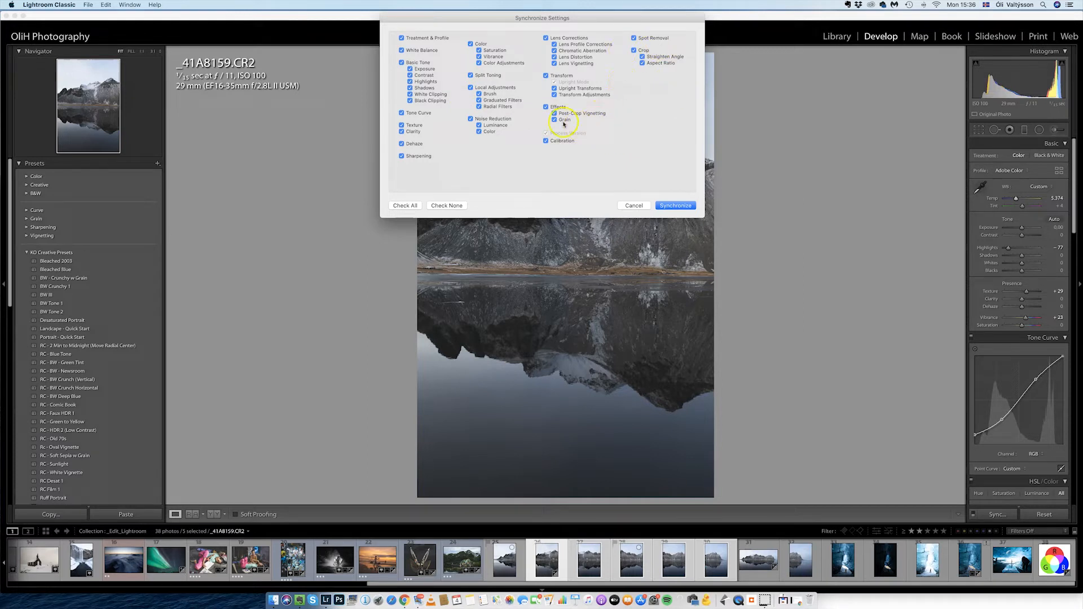
pyautogui.click(447, 205)
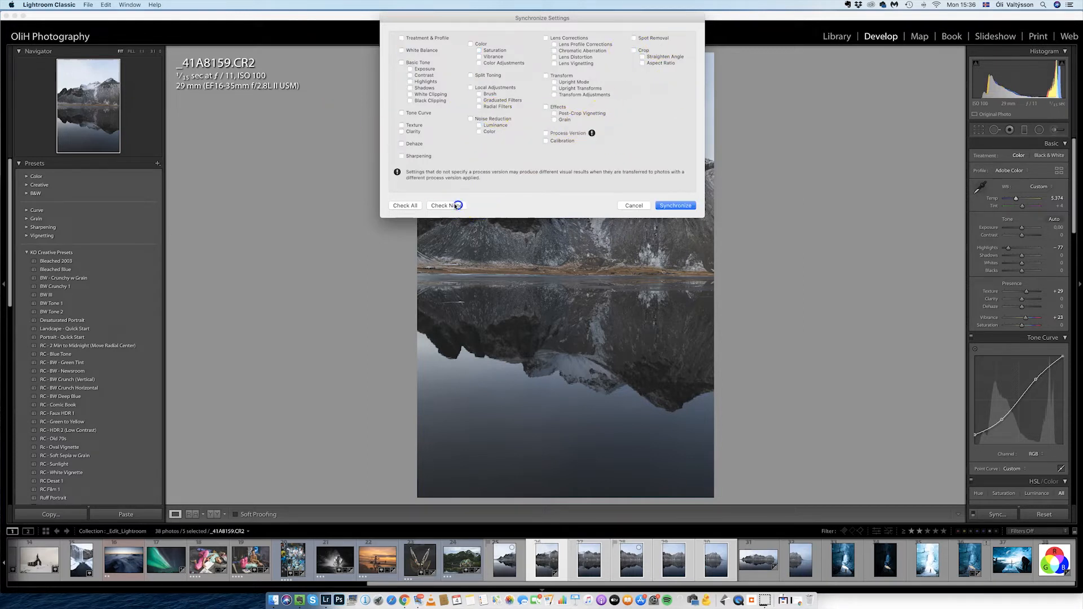
pyautogui.click(405, 205)
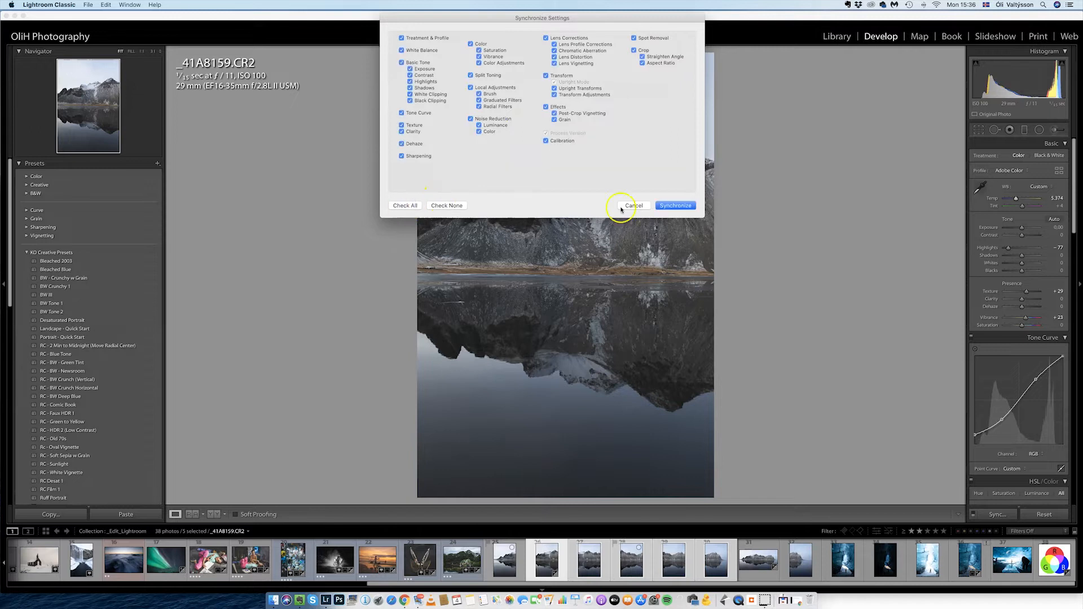
pyautogui.click(632, 205)
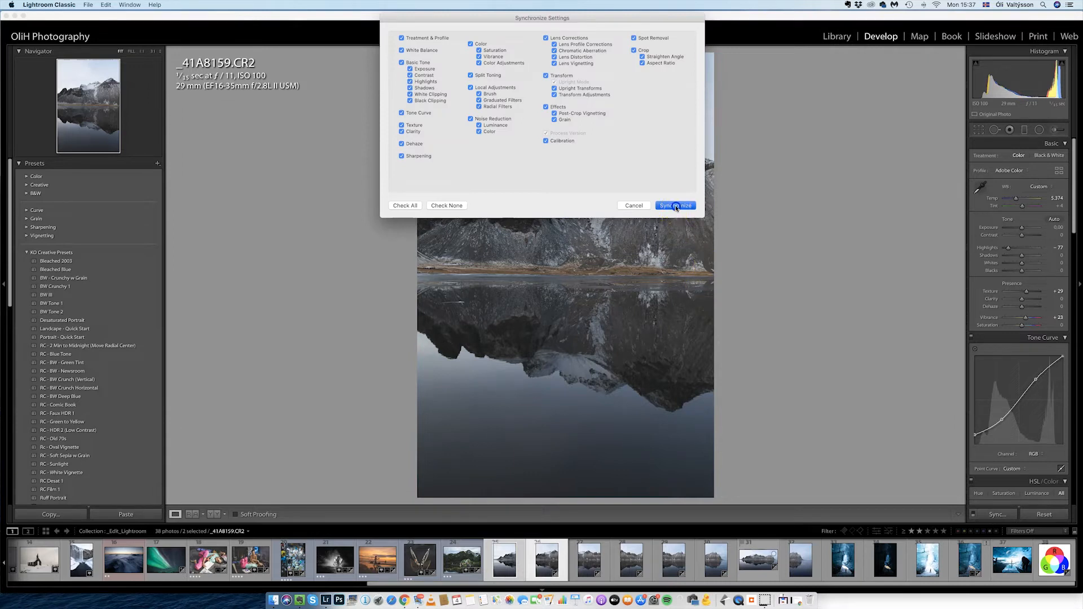
pyautogui.click(674, 206)
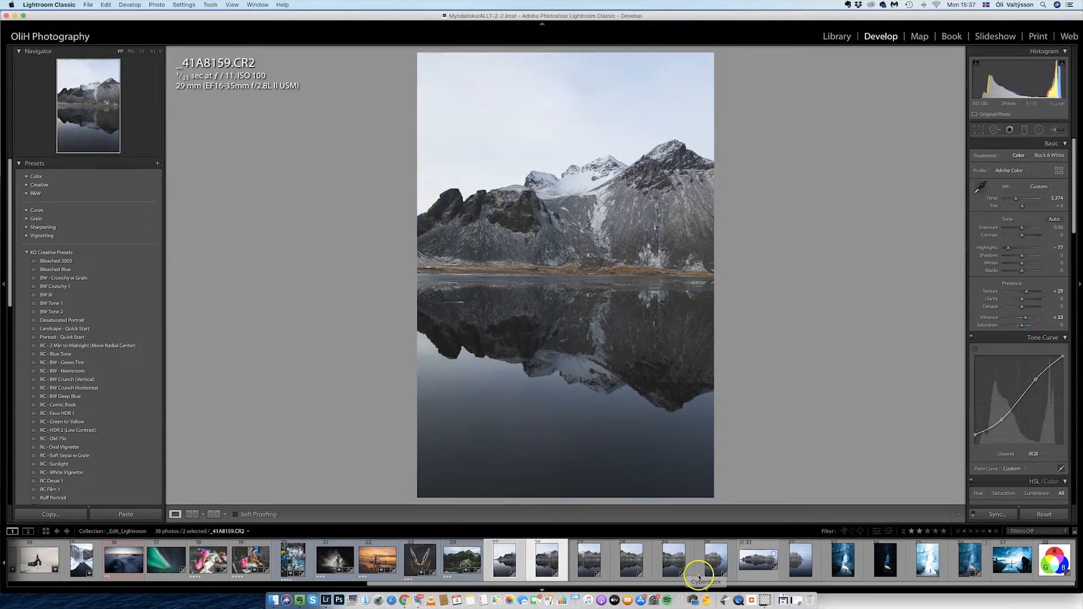
# Step: Check the synced shots in the Filmstrip and bring up the merged panorama
pyautogui.click(629, 560)
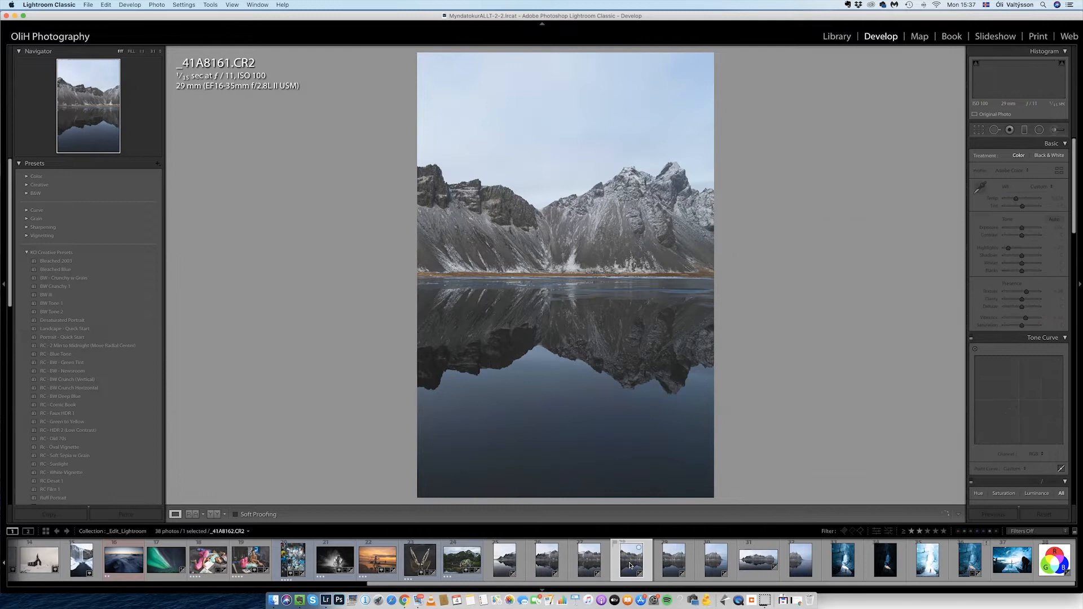
pyautogui.click(549, 560)
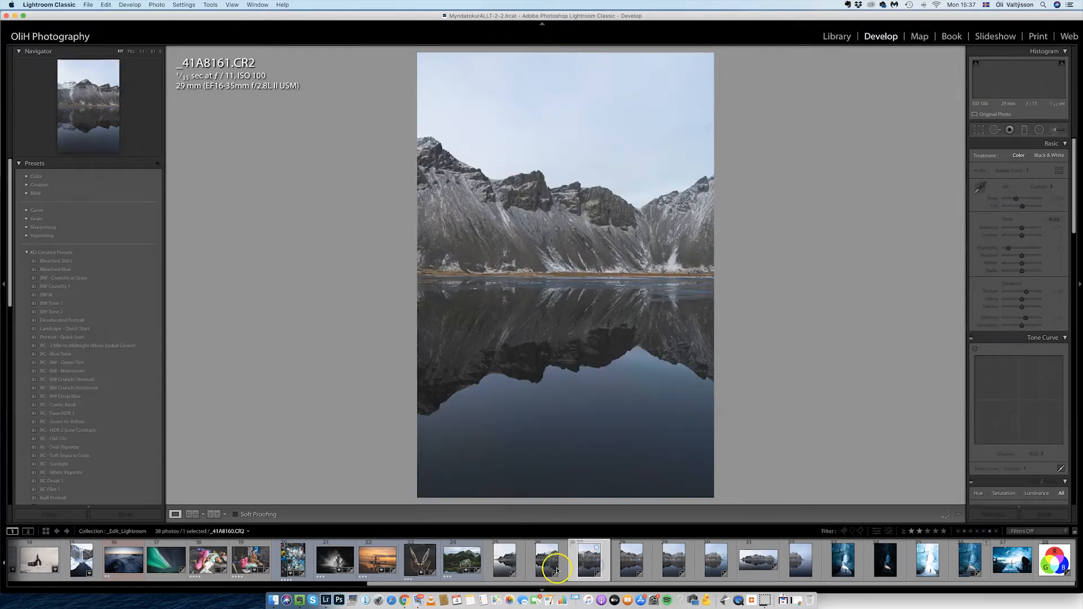
pyautogui.click(545, 560)
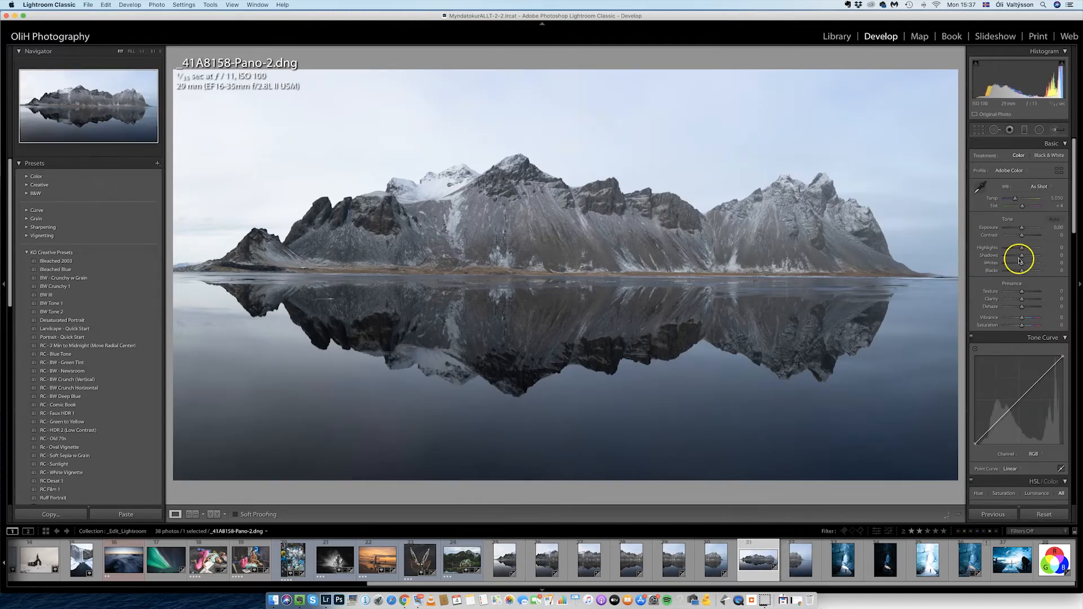
# Step: Pull the panorama's Highlights slider well down to darken the bright sky
pyautogui.moveTo(1028, 247); pyautogui.dragTo(1014, 248)
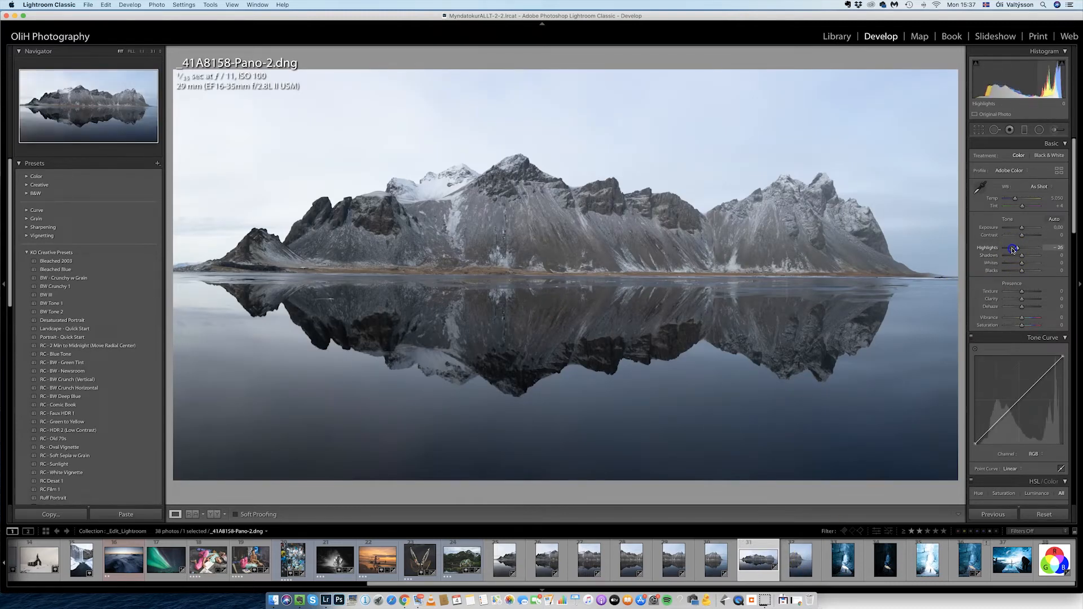
pyautogui.moveTo(1029, 247); pyautogui.dragTo(1012, 247)
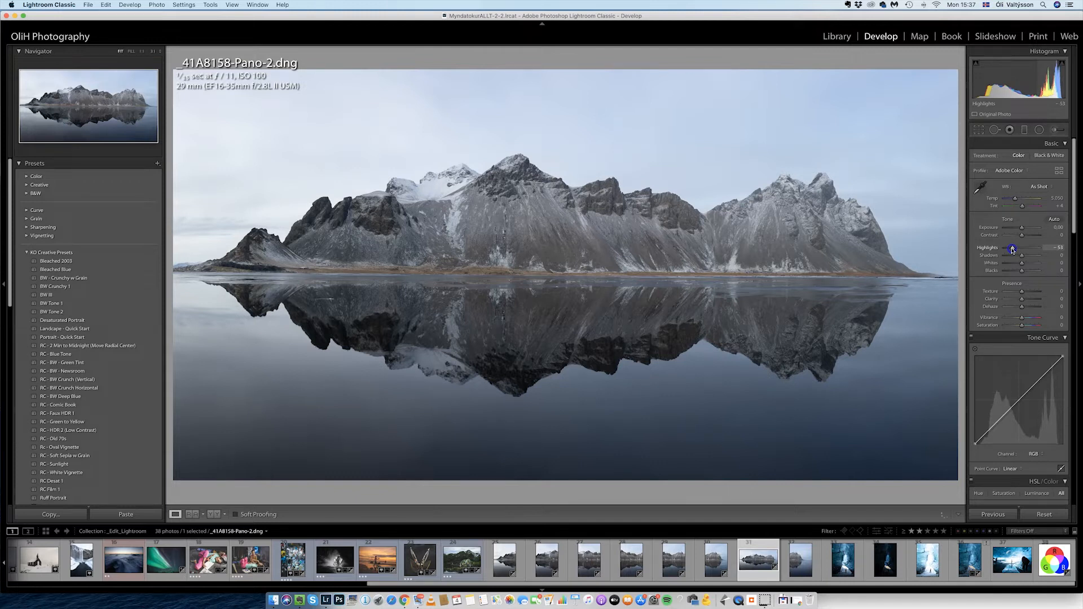
pyautogui.moveTo(1030, 248); pyautogui.dragTo(1009, 248)
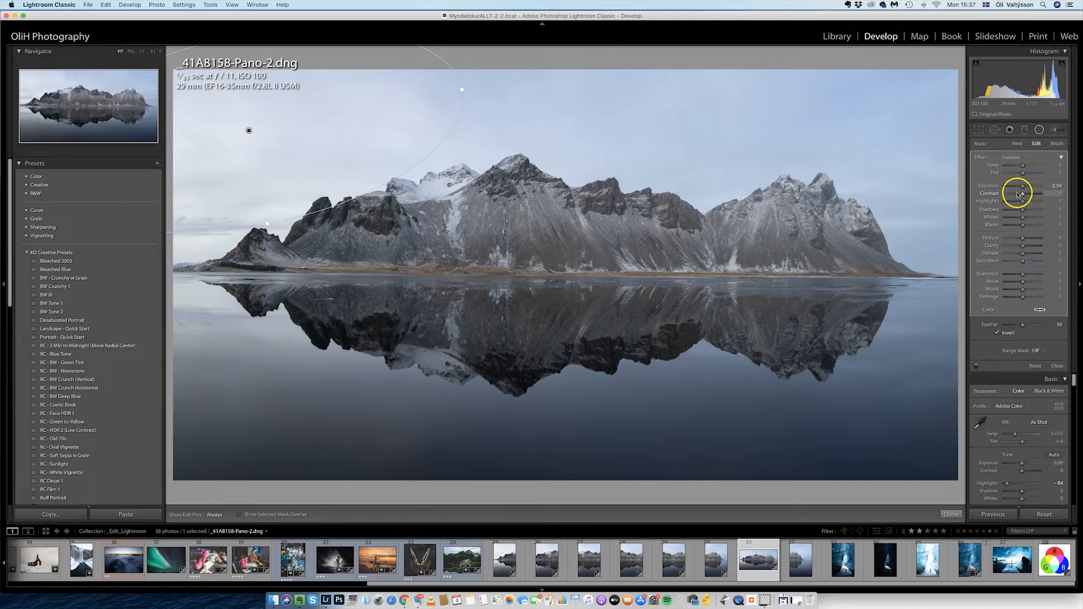
# Step: Lower highlights and exposure inside the sky's radial adjustment
pyautogui.moveTo(1025, 201); pyautogui.dragTo(1015, 201)
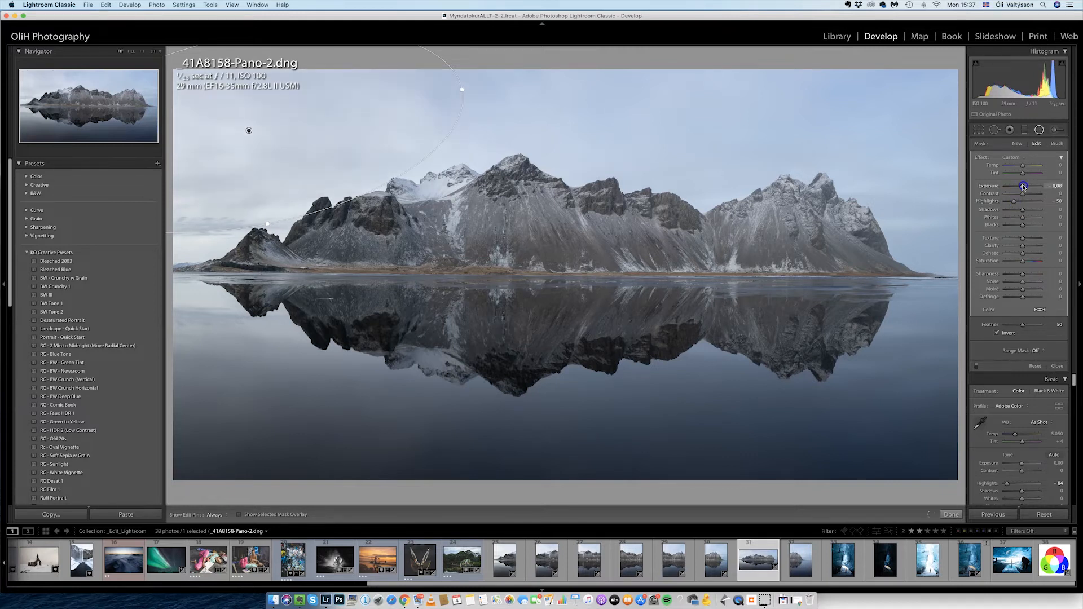
pyautogui.moveTo(1024, 186); pyautogui.dragTo(1022, 186)
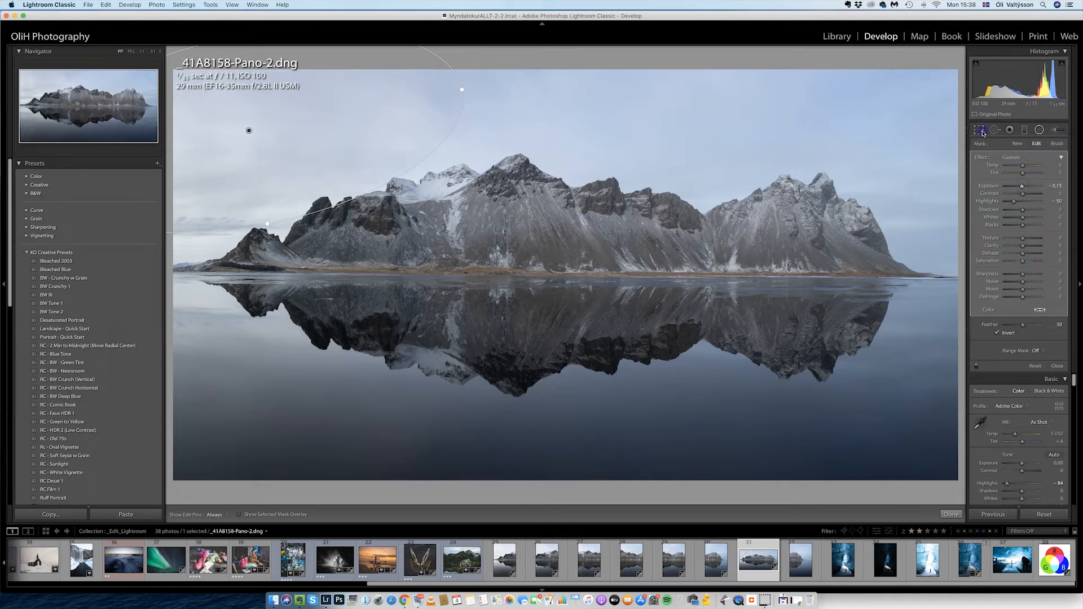
pyautogui.click(995, 130)
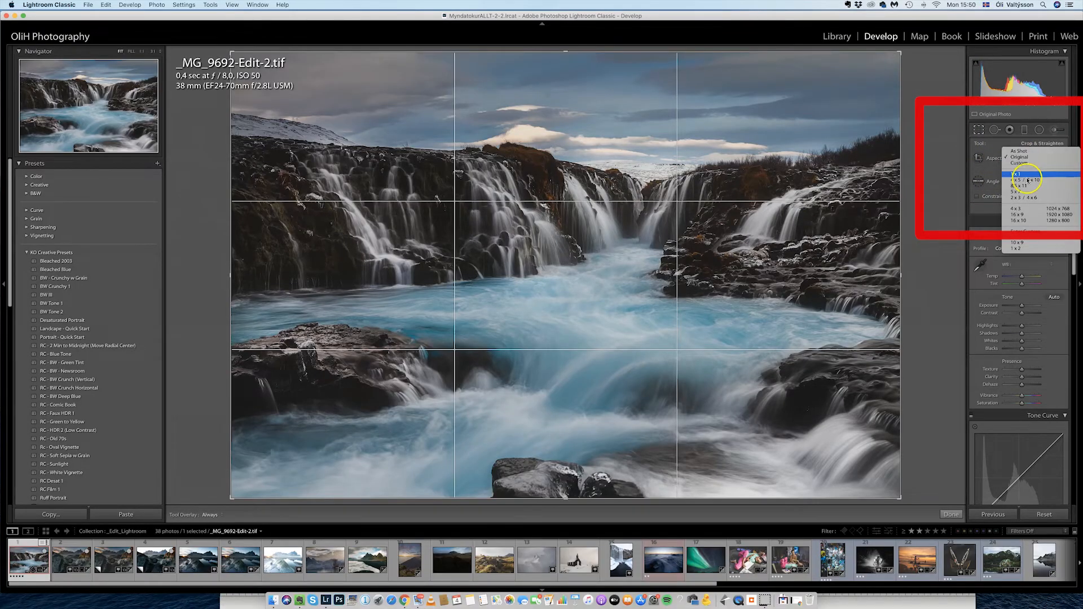
# Step: Preview 1 x 1 and 4 x 5 crops, then keep the waterfall's original framing
pyautogui.click(1016, 166)
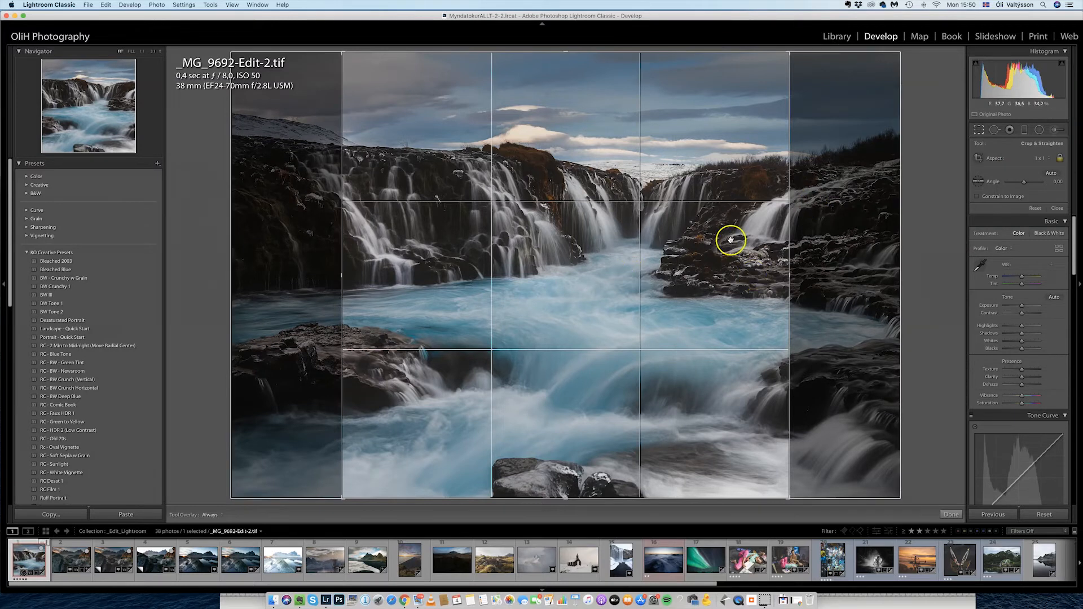
pyautogui.moveTo(1008, 177)
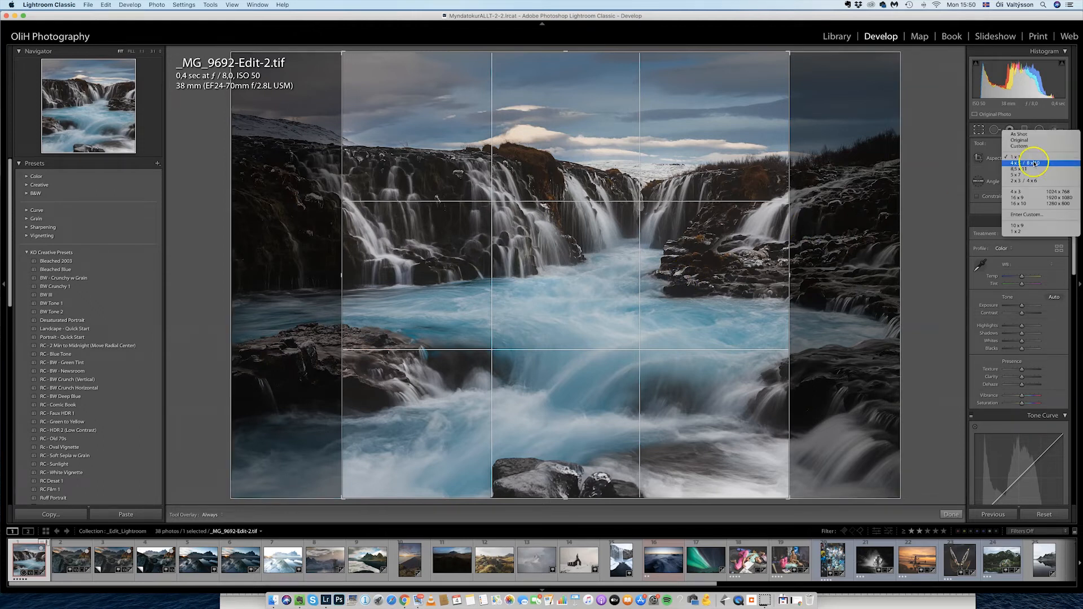
pyautogui.click(1029, 161)
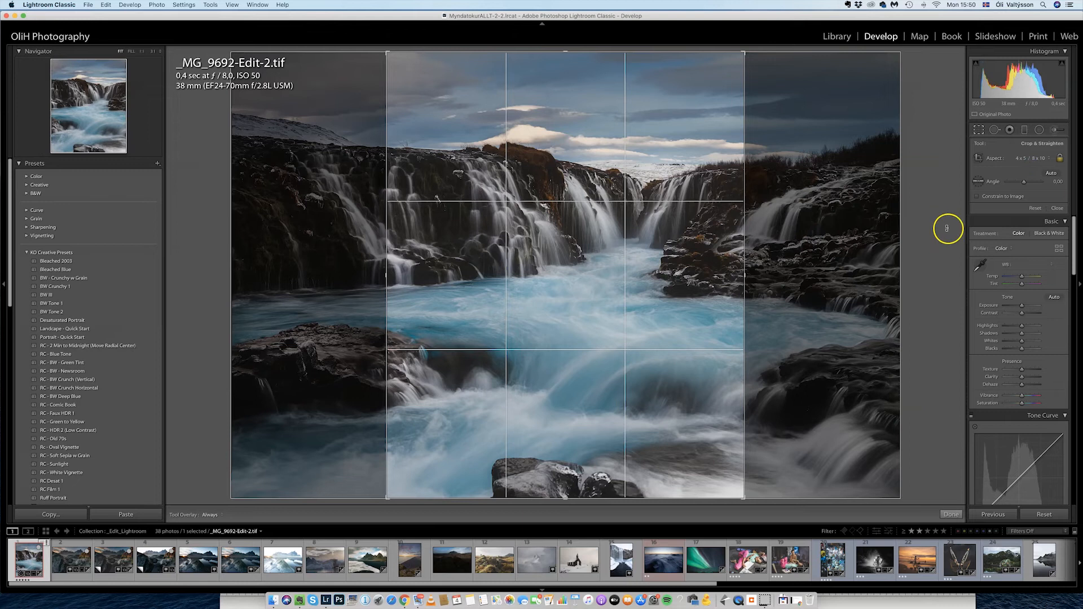
pyautogui.moveTo(768, 178)
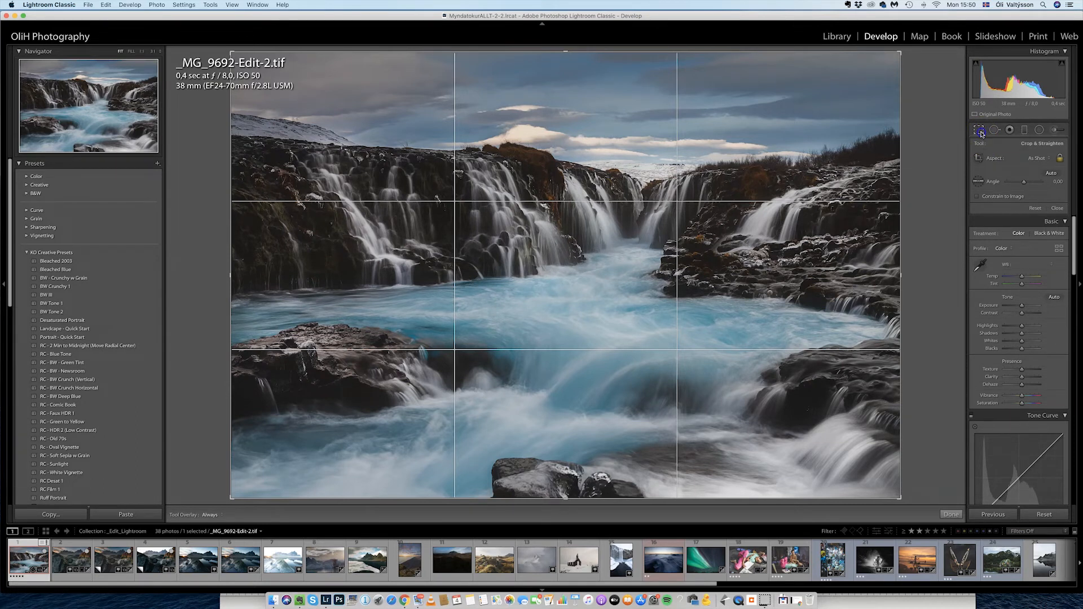
pyautogui.click(980, 129)
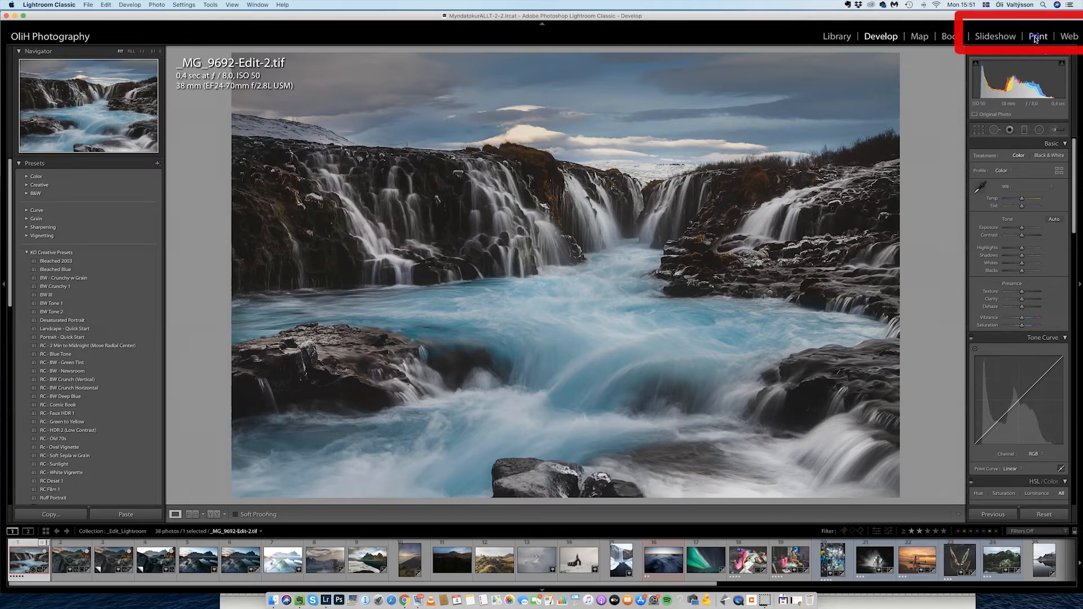
# Step: Lay the waterfall on a Print page and list paper sizes in Page Setup
pyautogui.click(1038, 36)
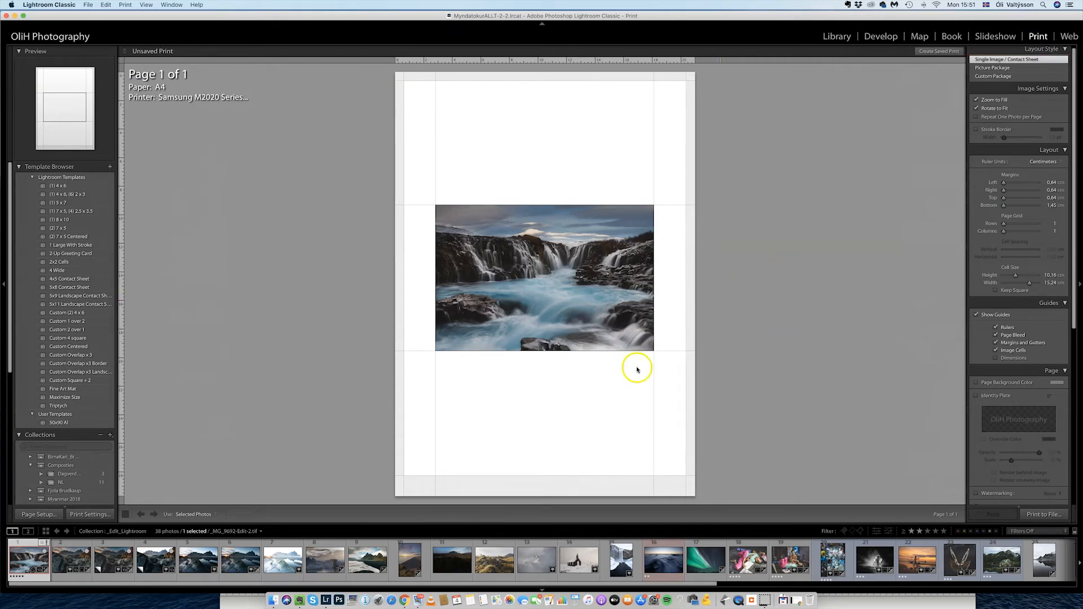
pyautogui.moveTo(774, 366)
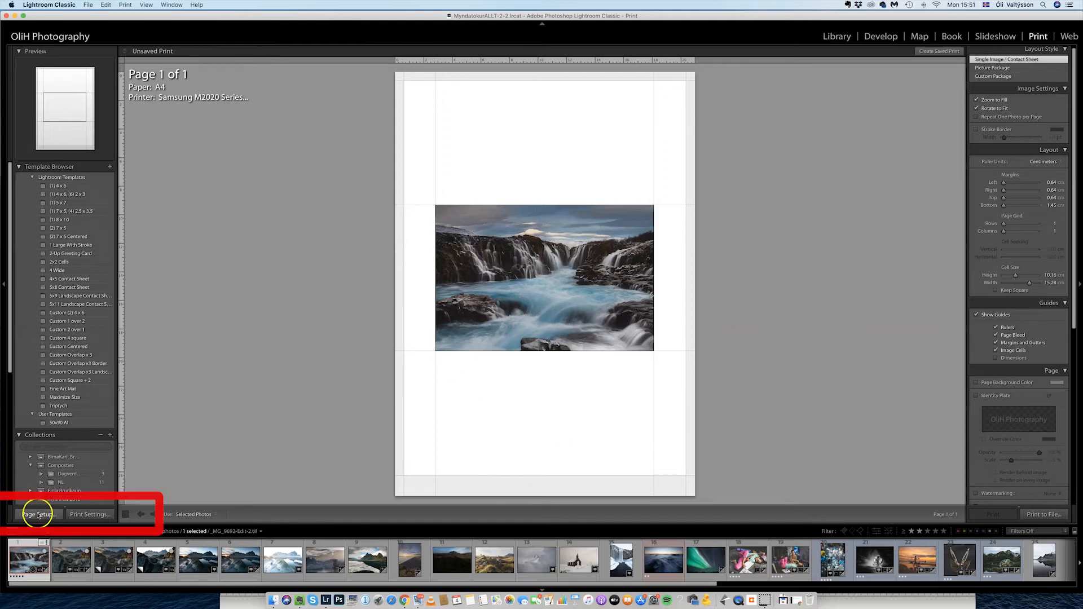
pyautogui.click(36, 515)
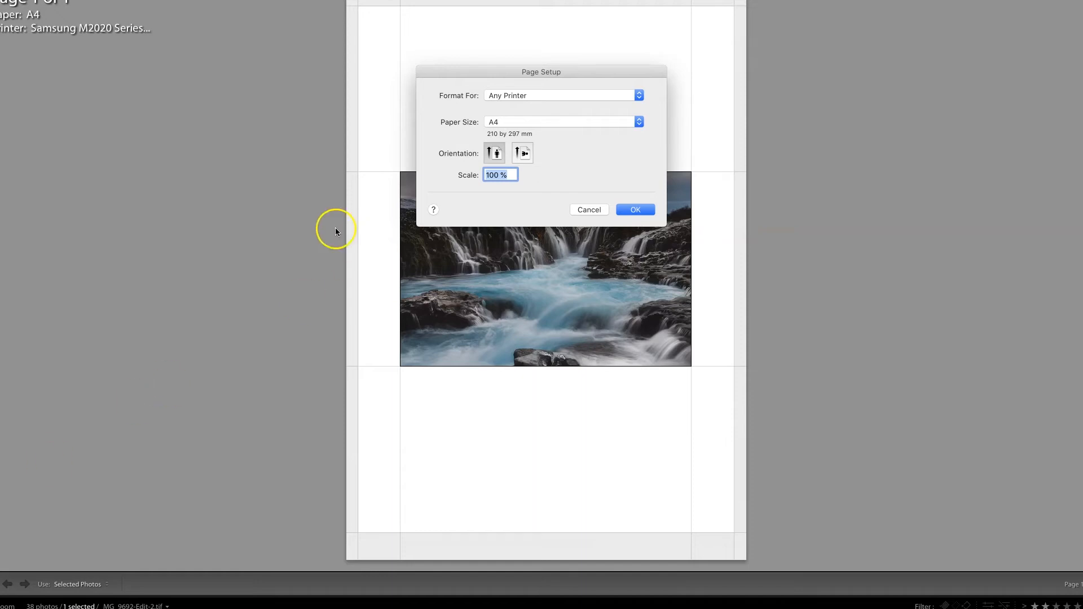
pyautogui.click(563, 122)
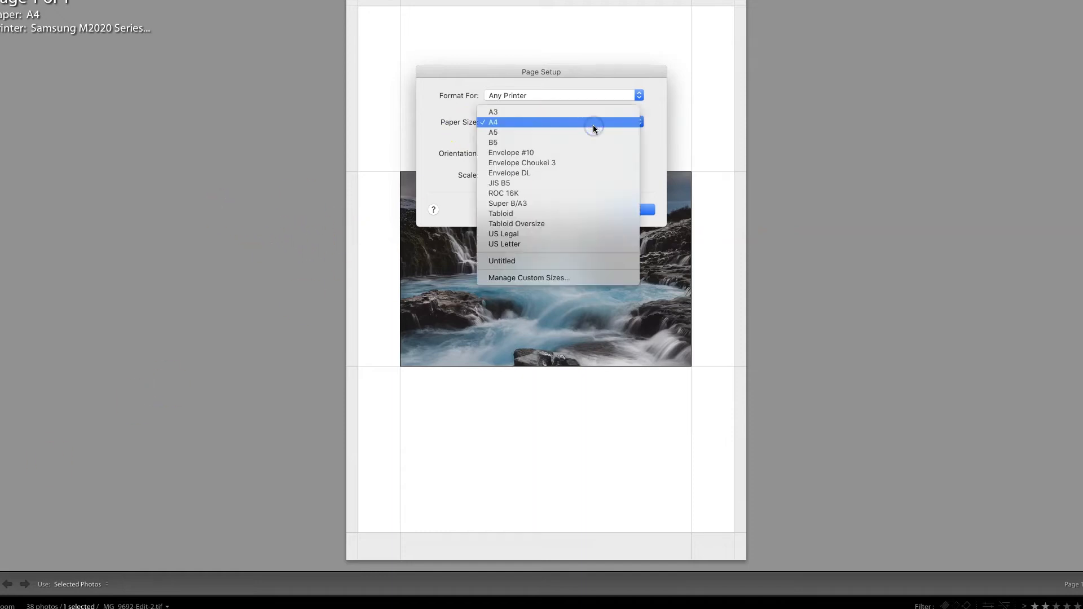
# Step: Bring up the custom paper size manager from the Paper Size menu
pyautogui.click(528, 277)
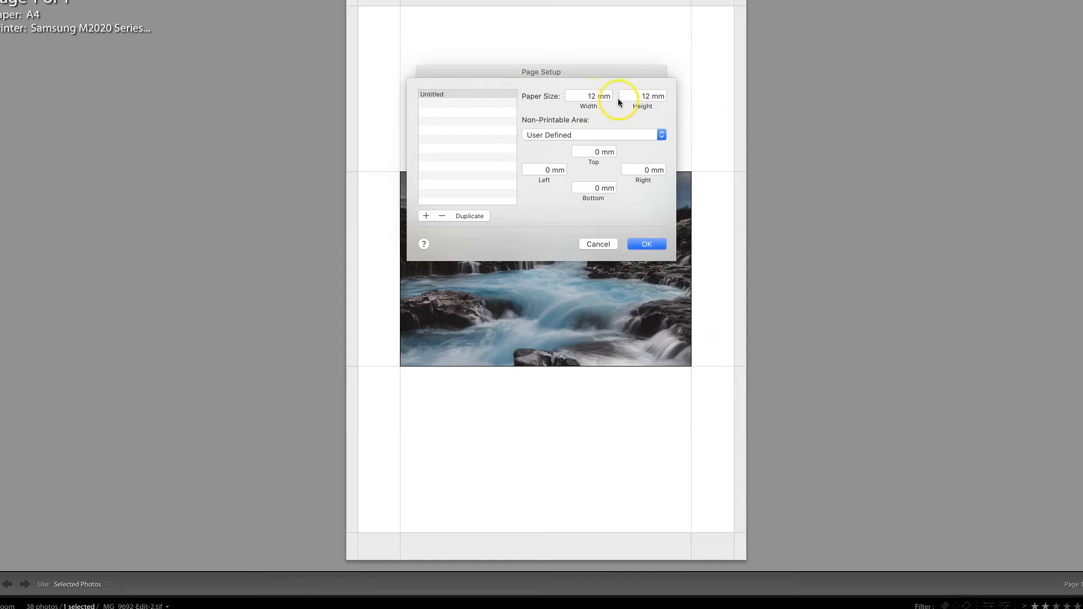
pyautogui.moveTo(579, 76)
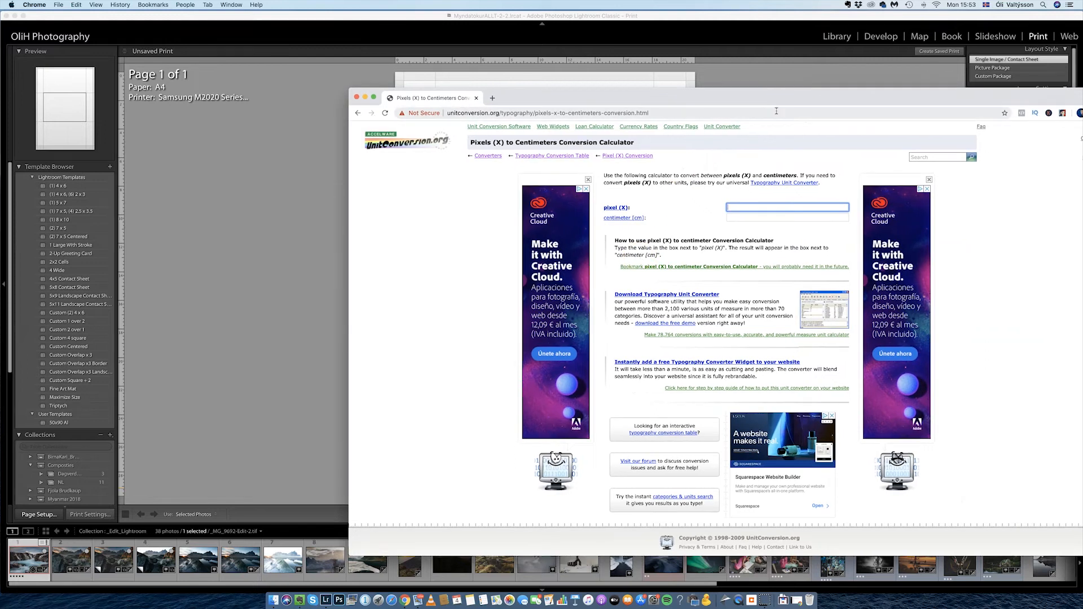
# Step: Enter 1080 pixels in the converter to read its centimetre equivalent (28.575 cm)
pyautogui.write('1080')
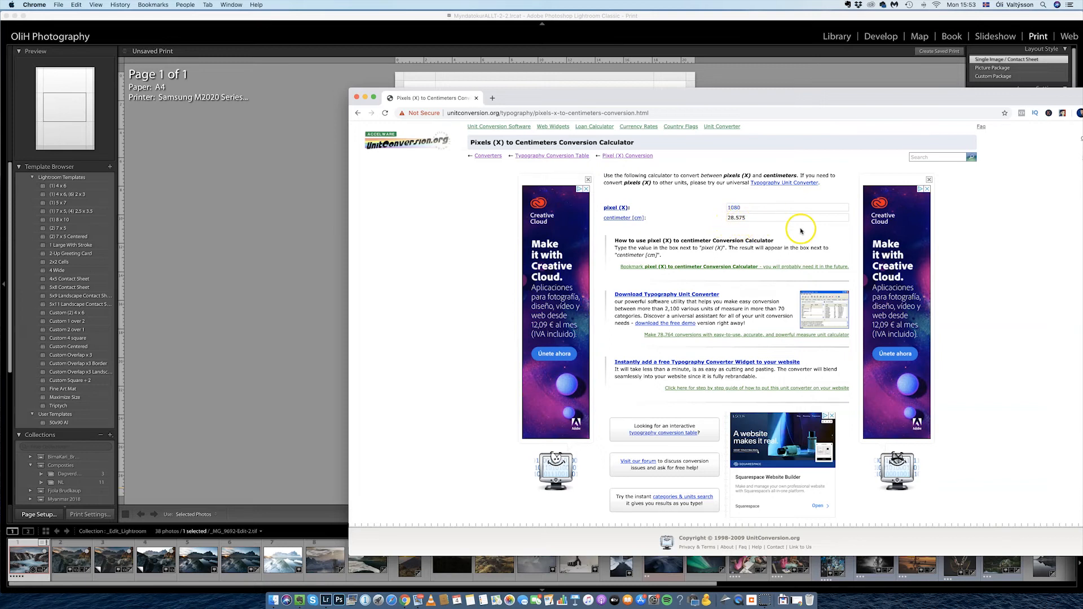
pyautogui.moveTo(628, 131)
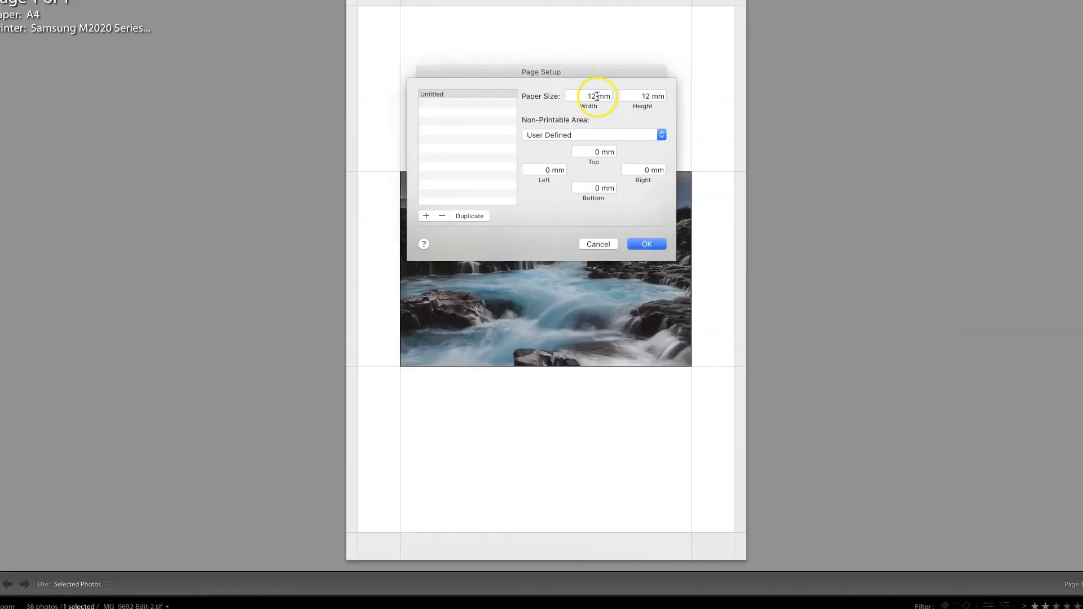
# Step: Set width and height to 285 mm and apply the square paper size to the print
pyautogui.write('2')
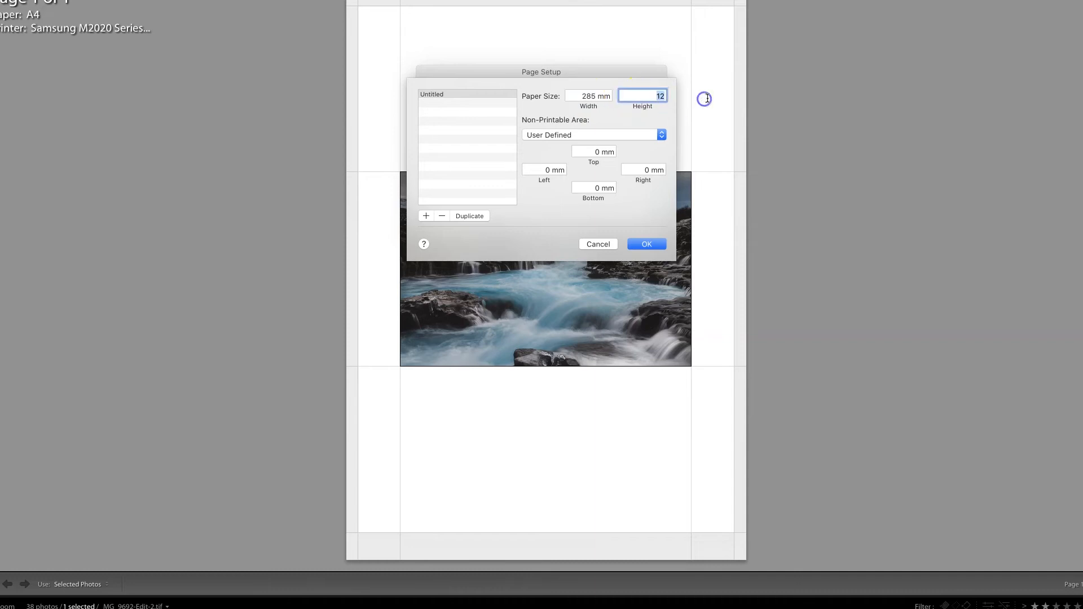
pyautogui.write('285 mm')
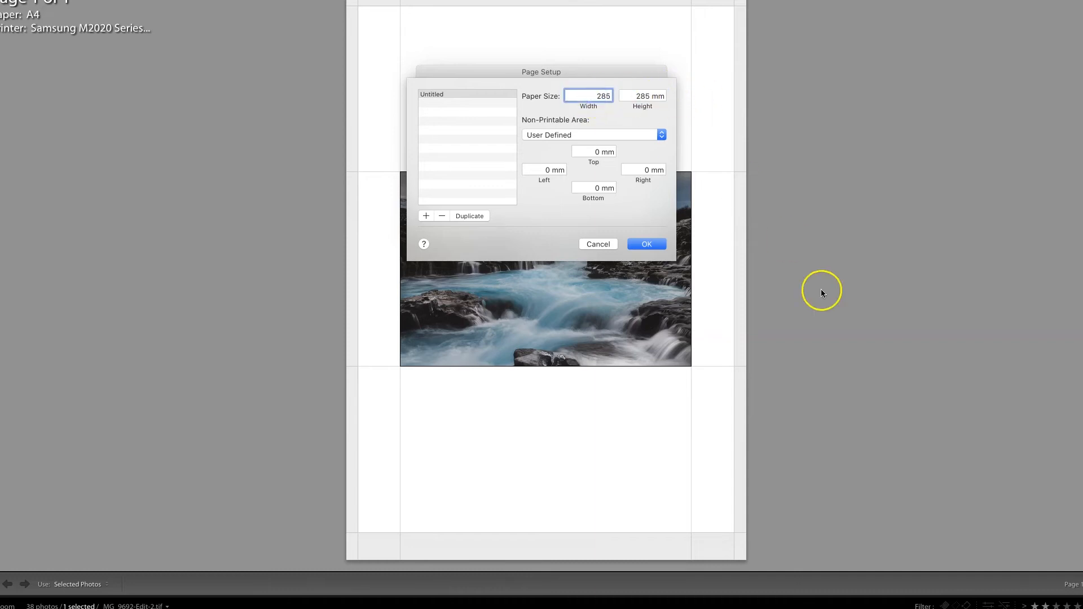
pyautogui.click(645, 243)
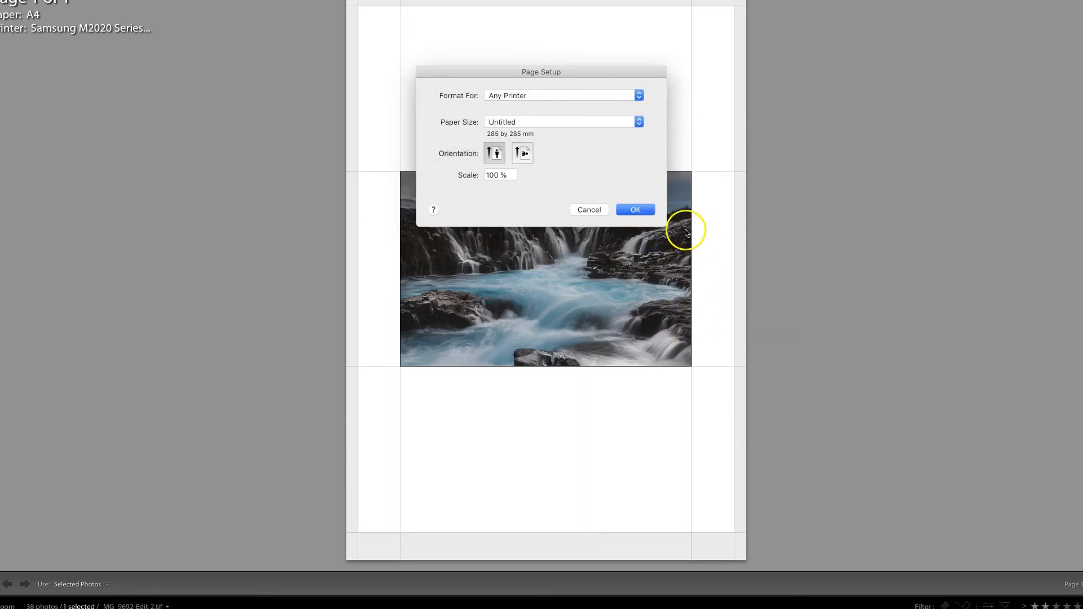
pyautogui.click(634, 210)
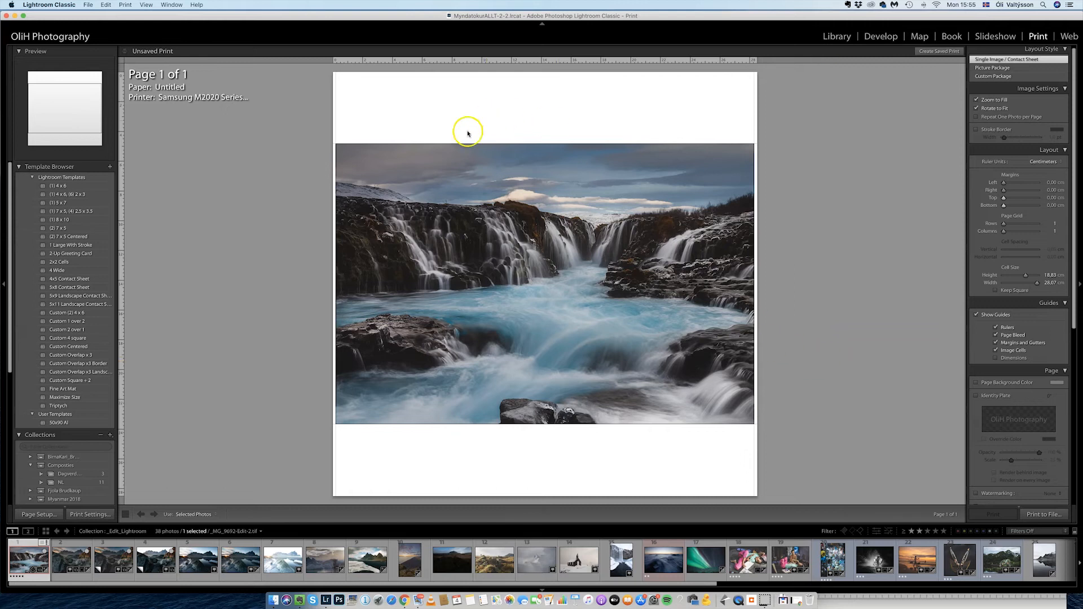
pyautogui.moveTo(409, 205)
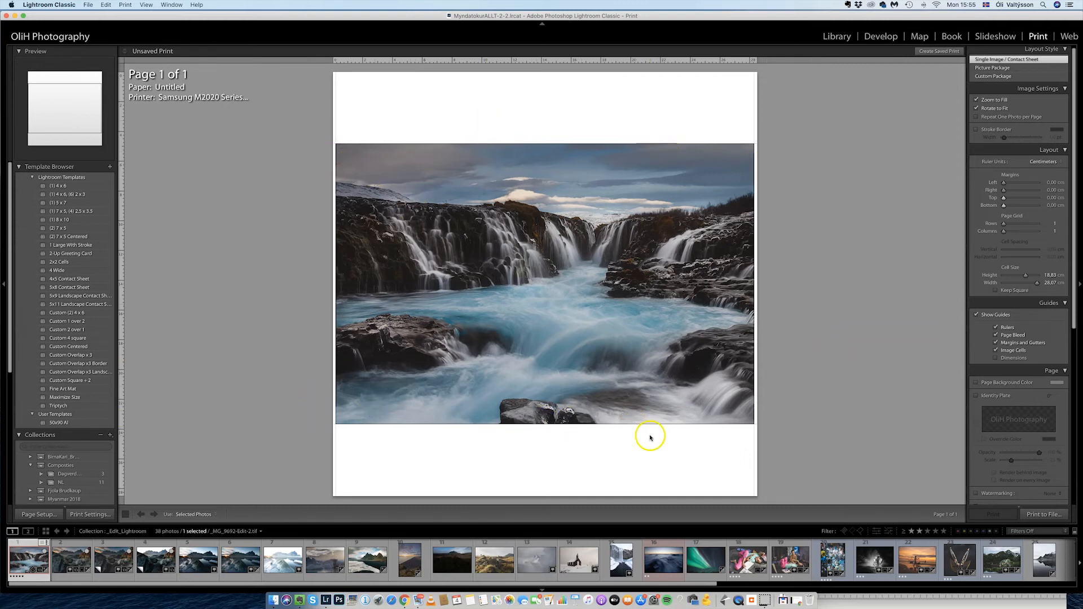
pyautogui.moveTo(696, 79)
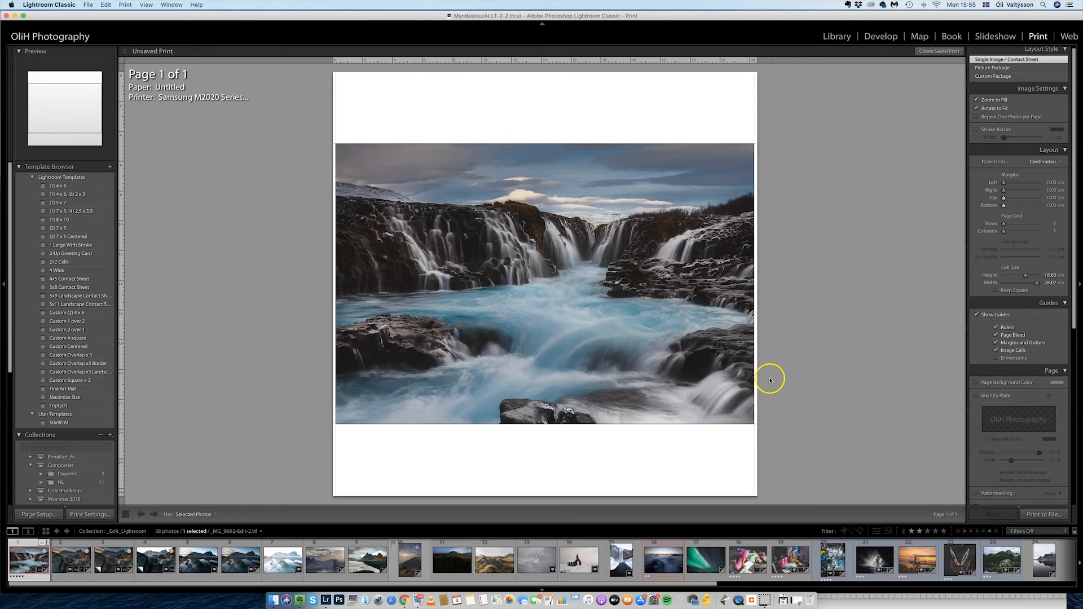
pyautogui.moveTo(670, 145)
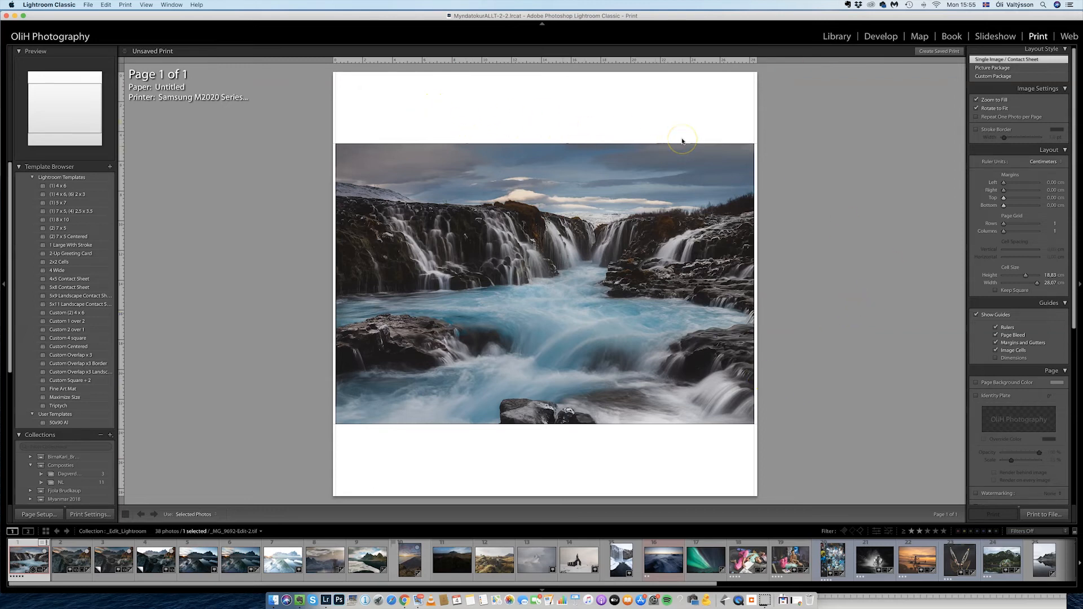
pyautogui.moveTo(423, 111)
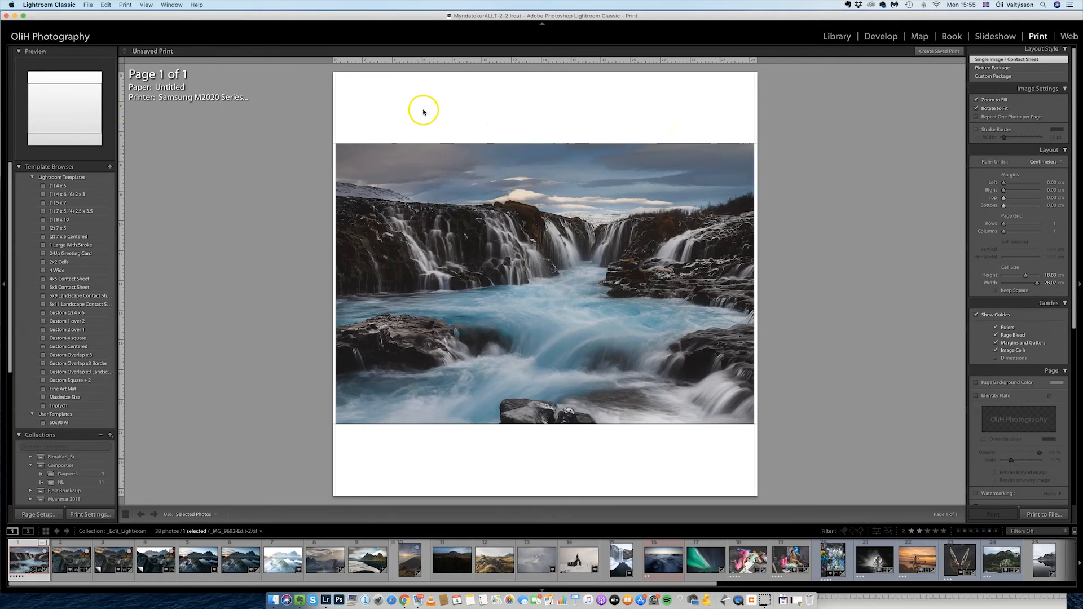
pyautogui.moveTo(590, 128)
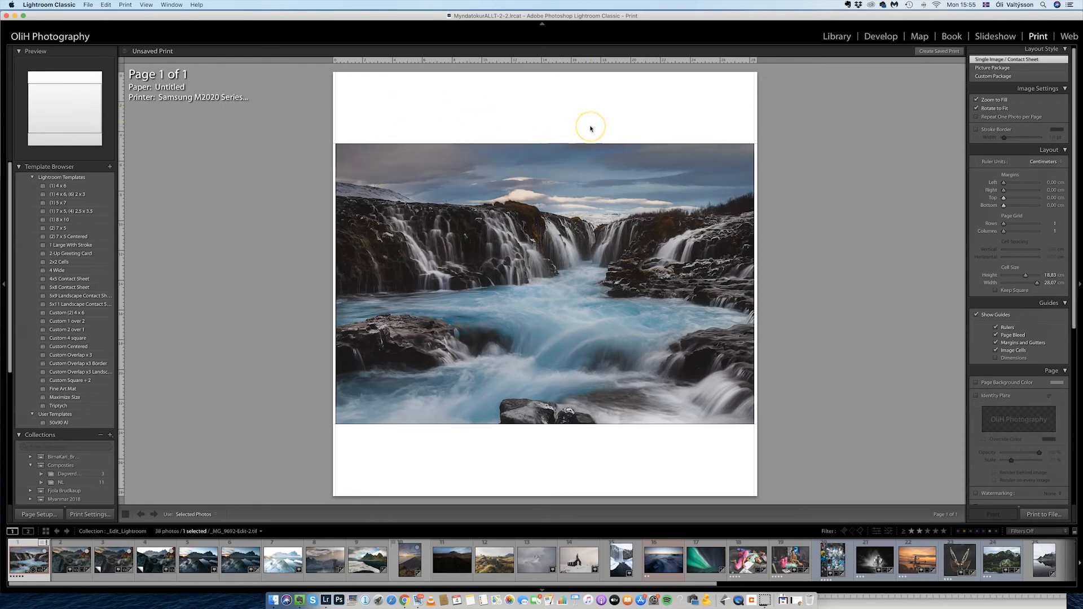
pyautogui.moveTo(543, 108)
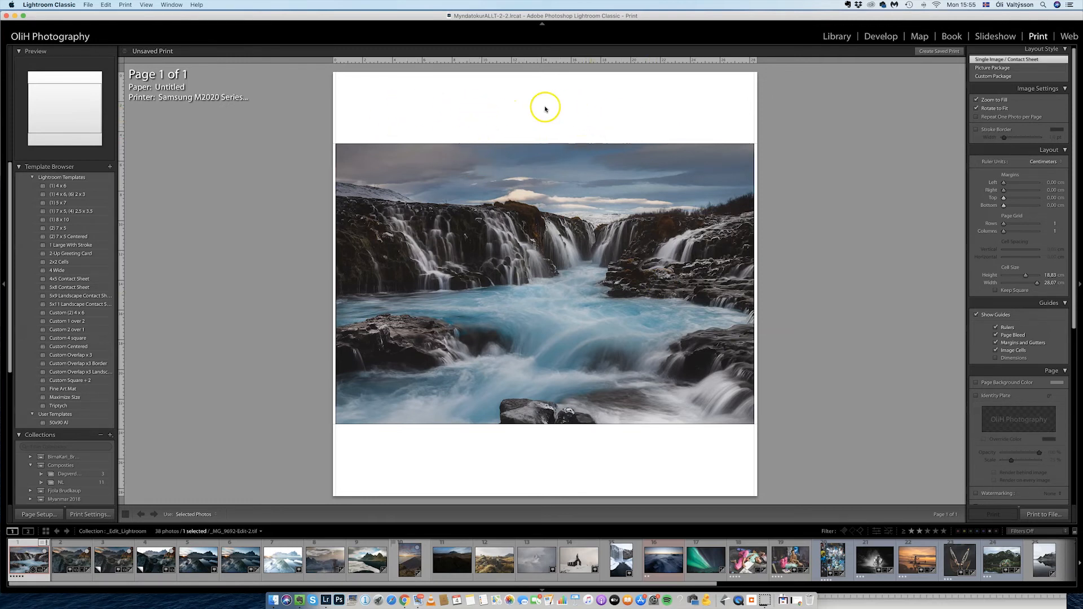
pyautogui.moveTo(733, 144)
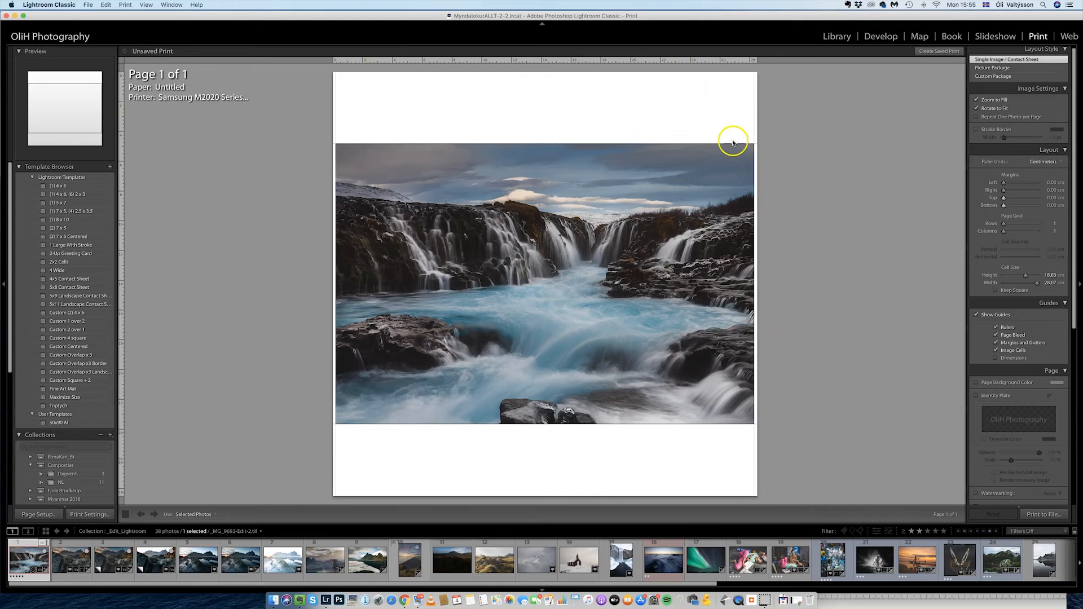
pyautogui.moveTo(276, 354)
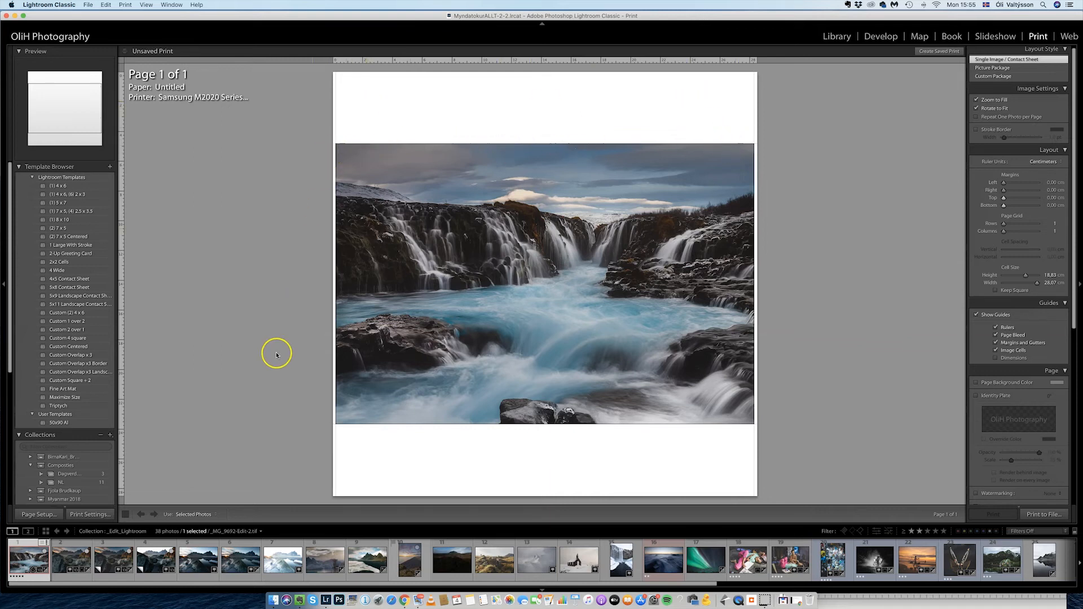
pyautogui.moveTo(661, 470)
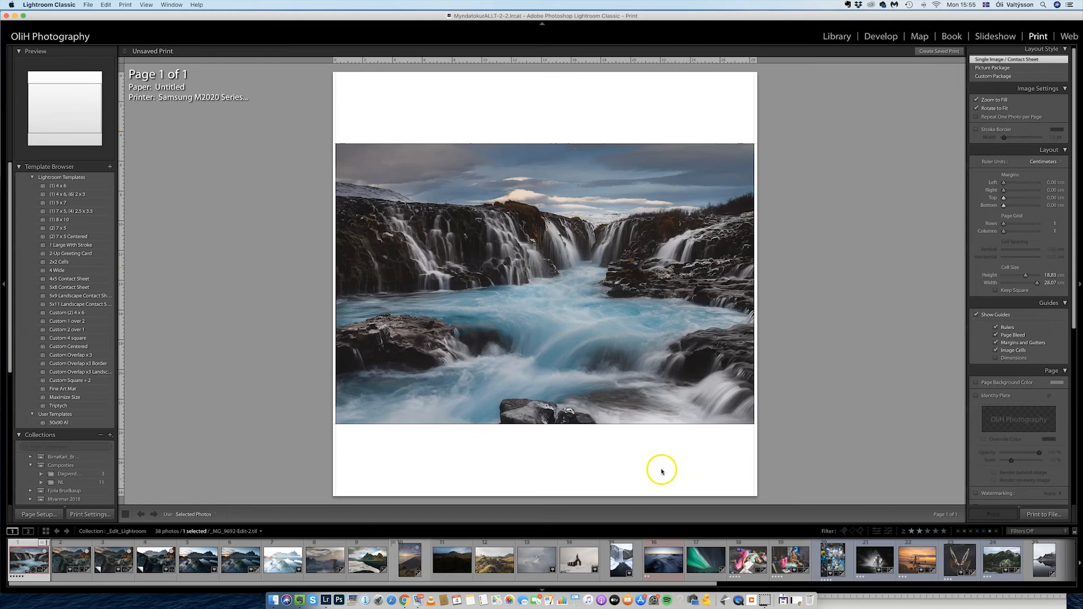
pyautogui.moveTo(653, 466)
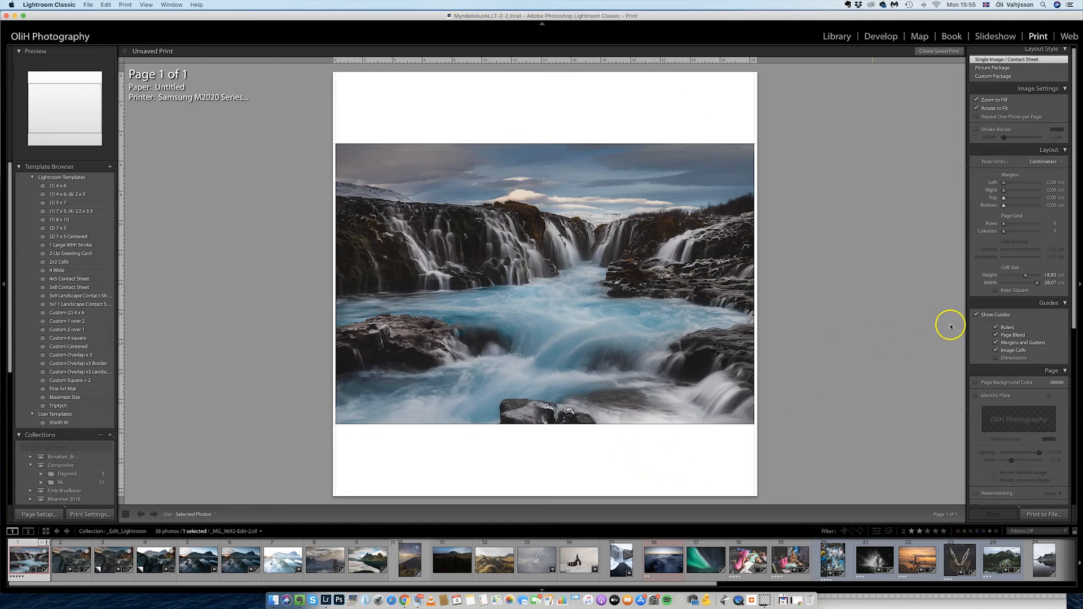
pyautogui.moveTo(1024, 215)
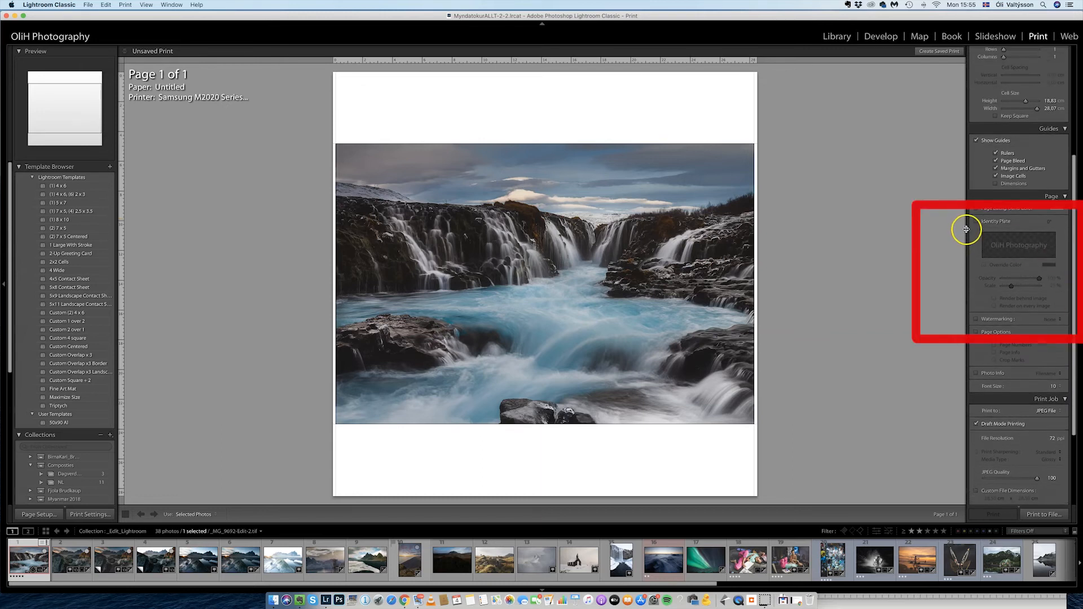
# Step: Enable the Identity Plate so 'OliH Photography' overlays the photo
pyautogui.click(976, 221)
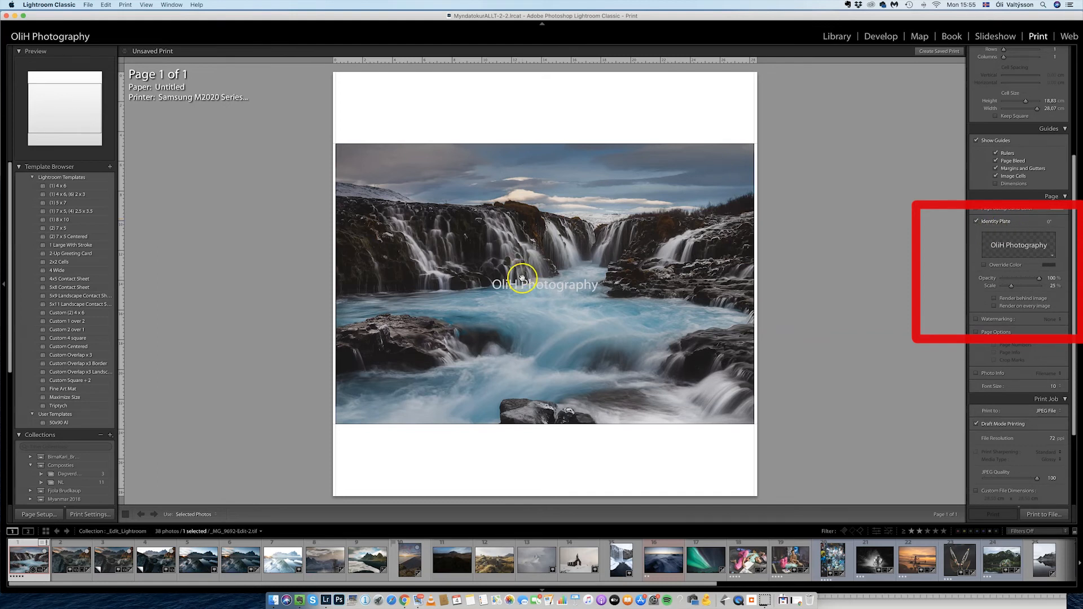
# Step: Try the identity plate at bottom, top, below and lower right, then disable it
pyautogui.moveTo(543, 285); pyautogui.dragTo(683, 420)
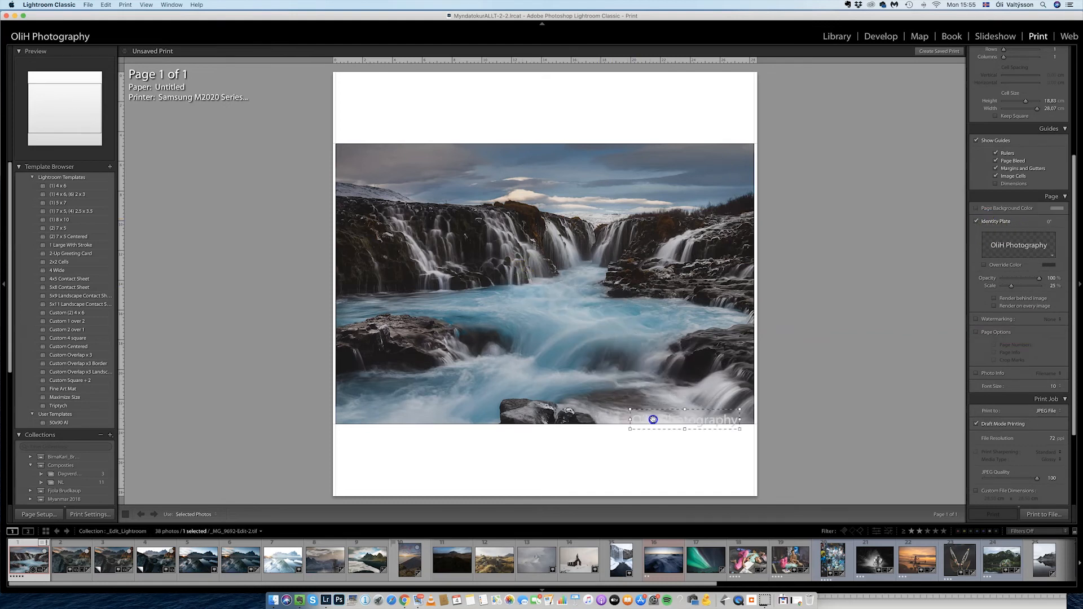
pyautogui.moveTo(653, 420); pyautogui.dragTo(490, 133)
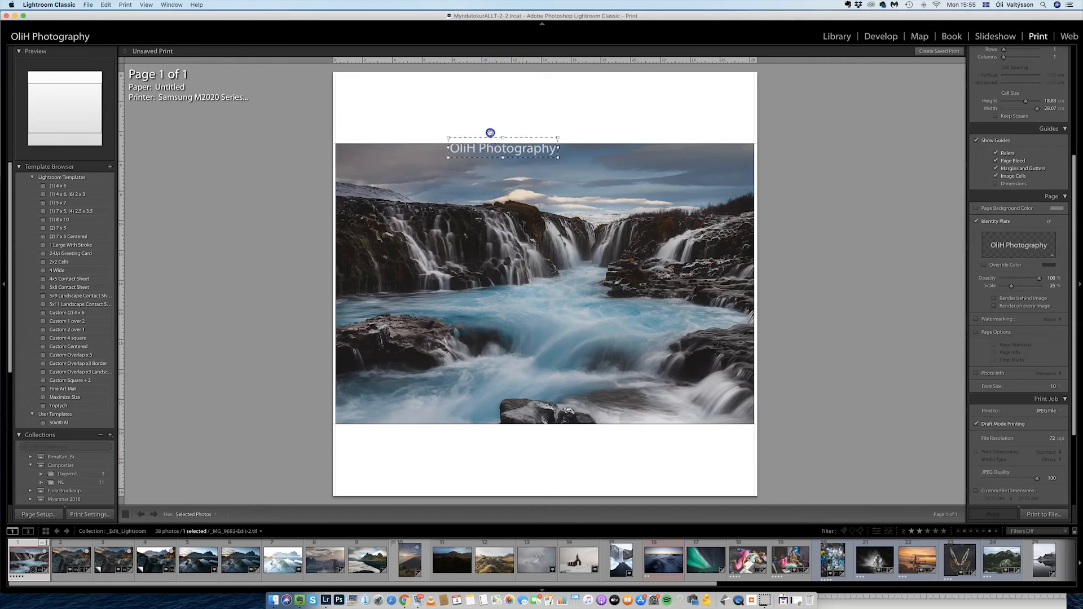
pyautogui.moveTo(490, 133); pyautogui.dragTo(632, 452)
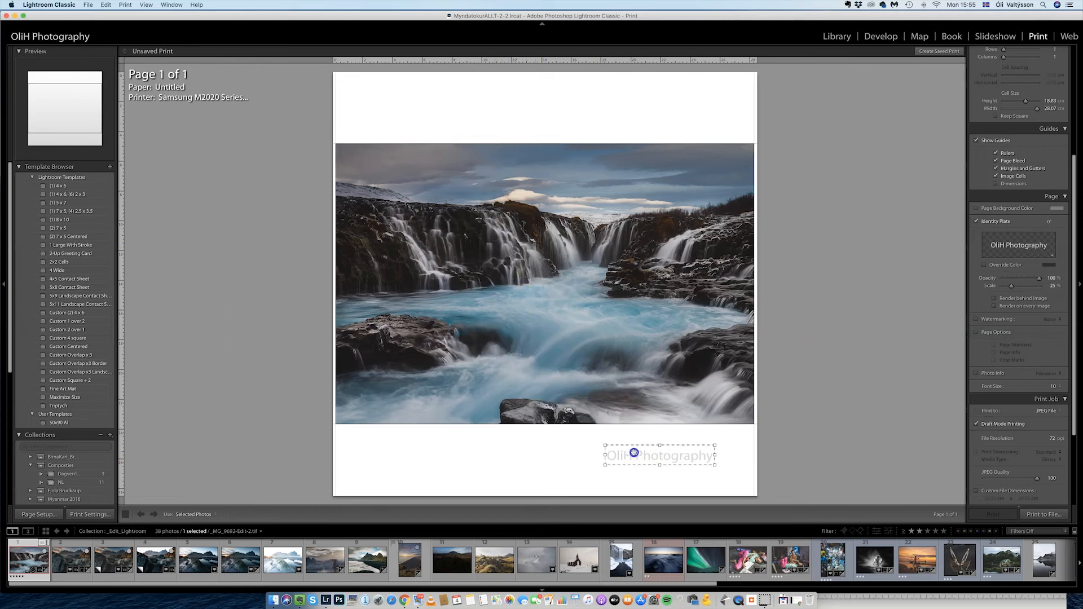
pyautogui.moveTo(660, 455); pyautogui.dragTo(666, 398)
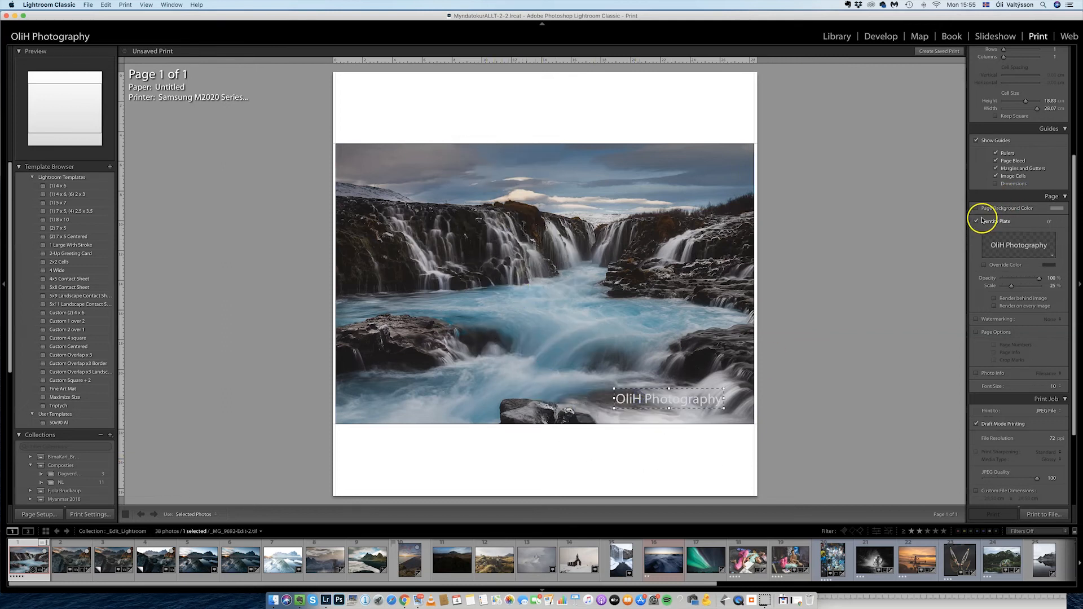
pyautogui.click(977, 221)
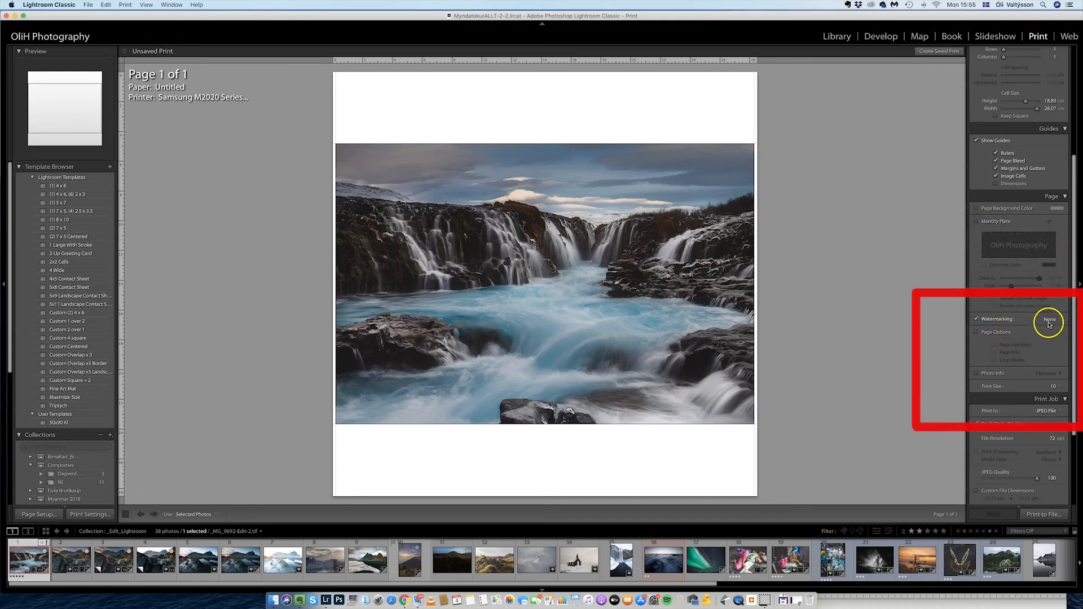
# Step: Choose the logo watermark preset in the Page panel's Watermarking list
pyautogui.click(1049, 318)
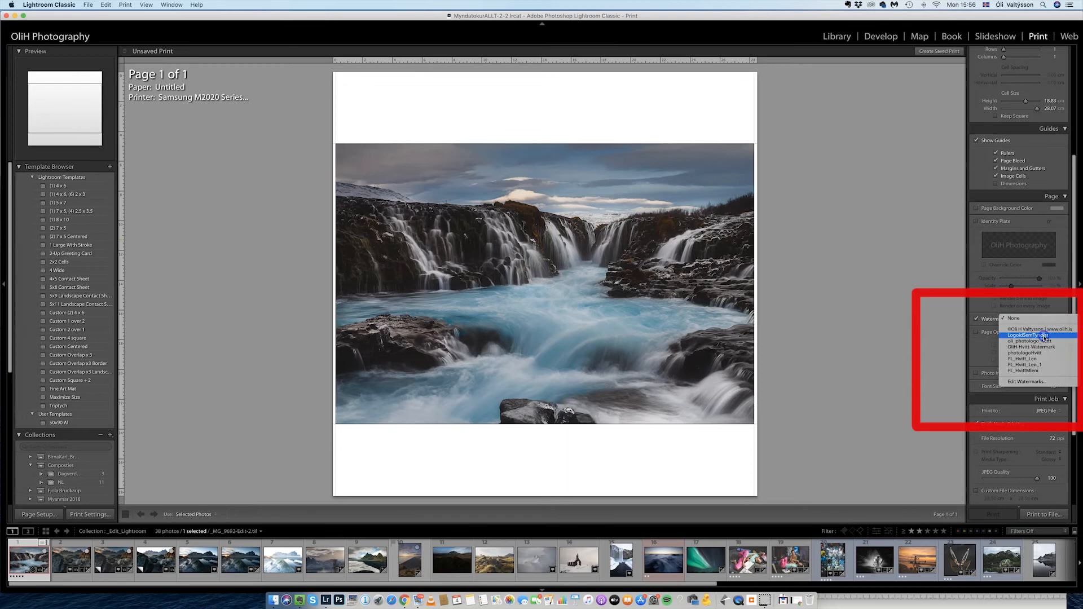
pyautogui.click(1025, 336)
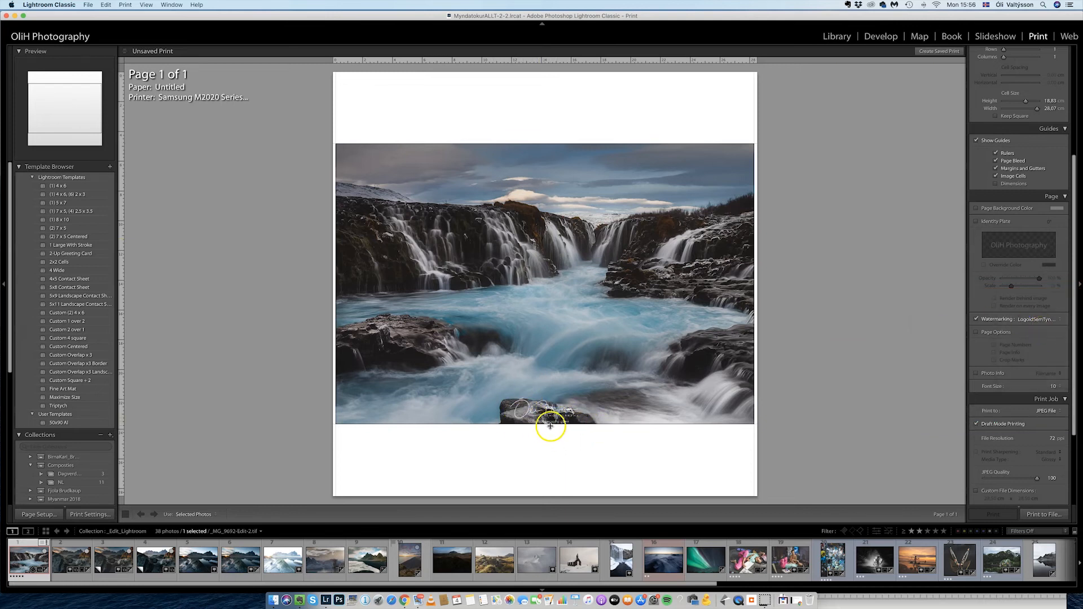
pyautogui.moveTo(645, 423)
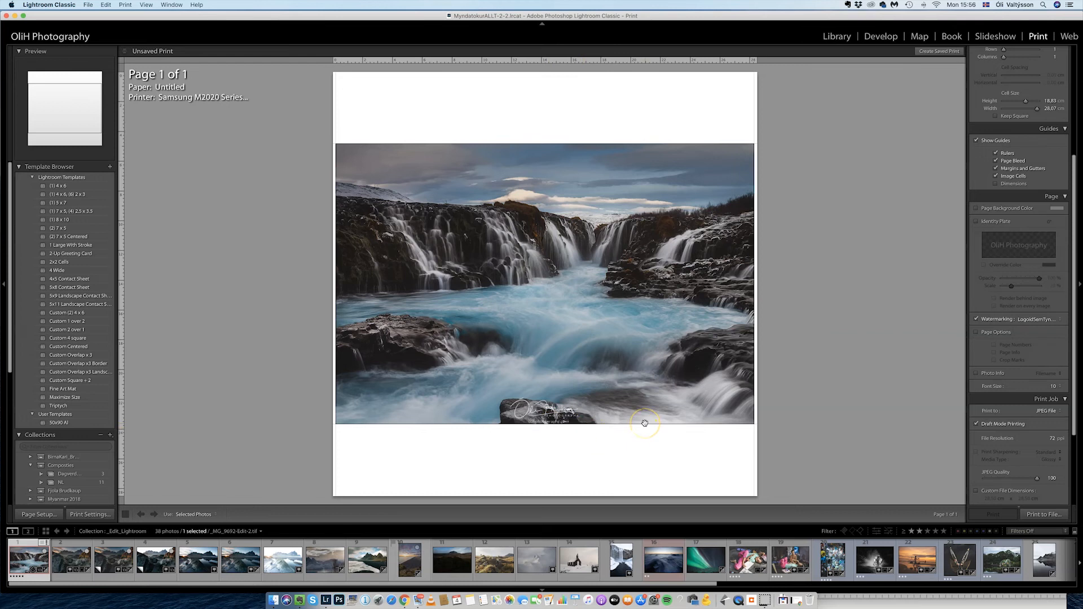
pyautogui.moveTo(580, 359)
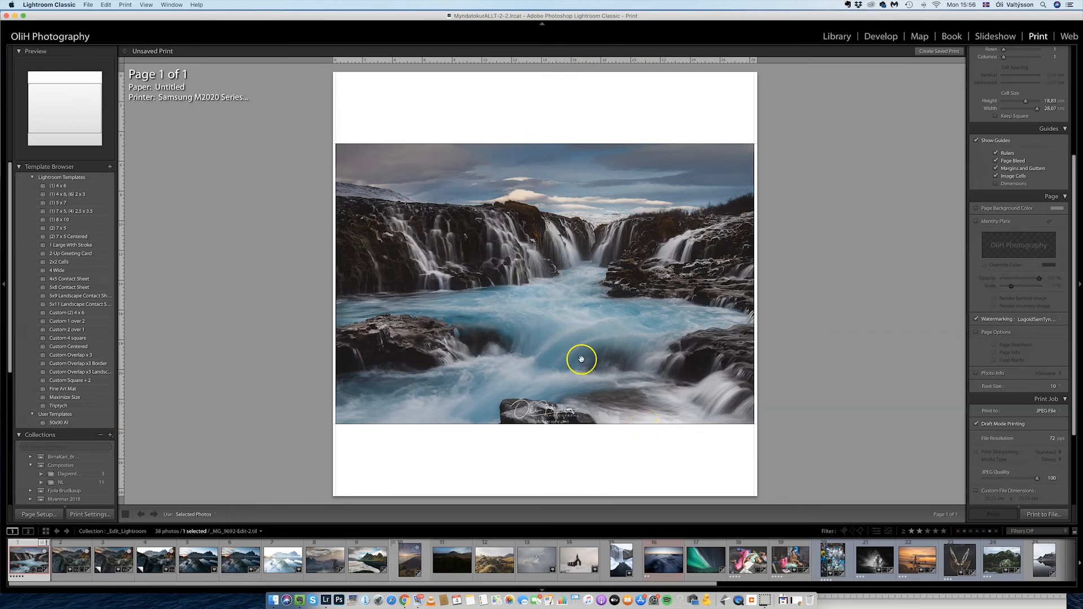
pyautogui.moveTo(628, 224)
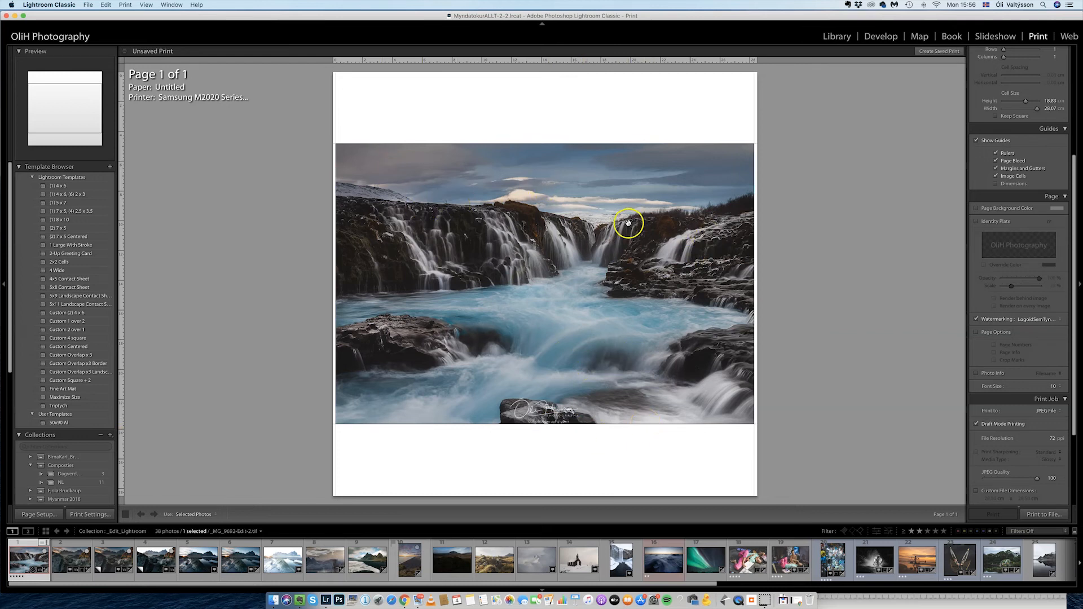
pyautogui.moveTo(359, 128)
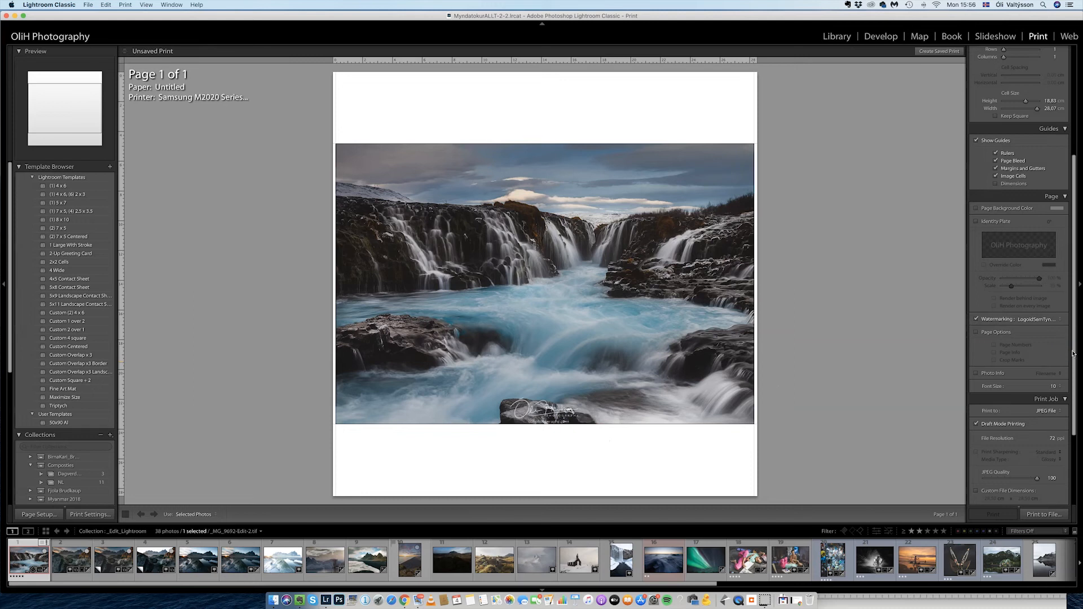
pyautogui.scroll(-3)
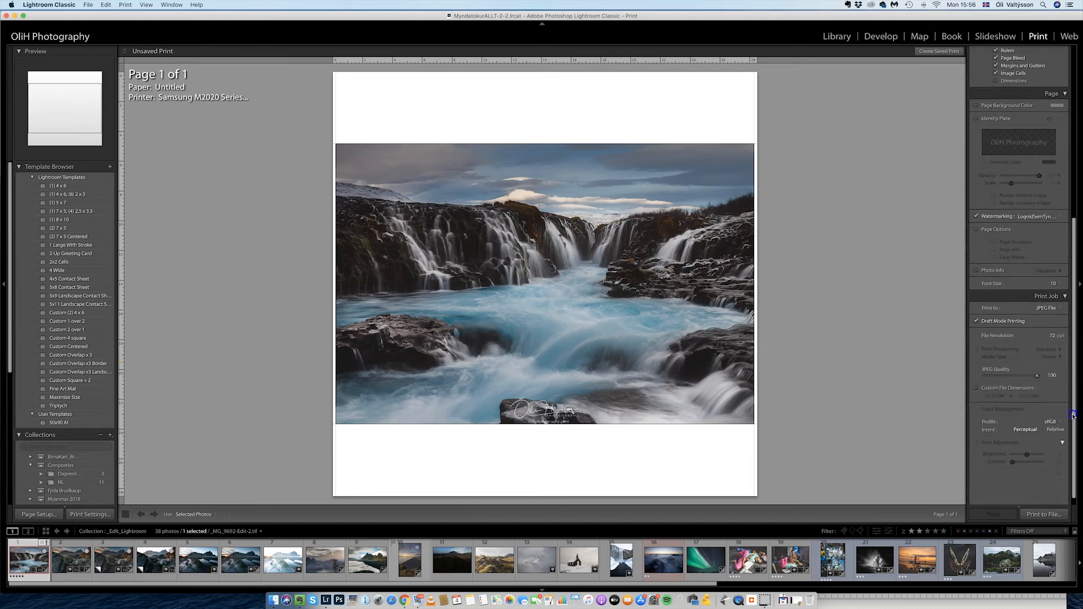
pyautogui.scroll(-3)
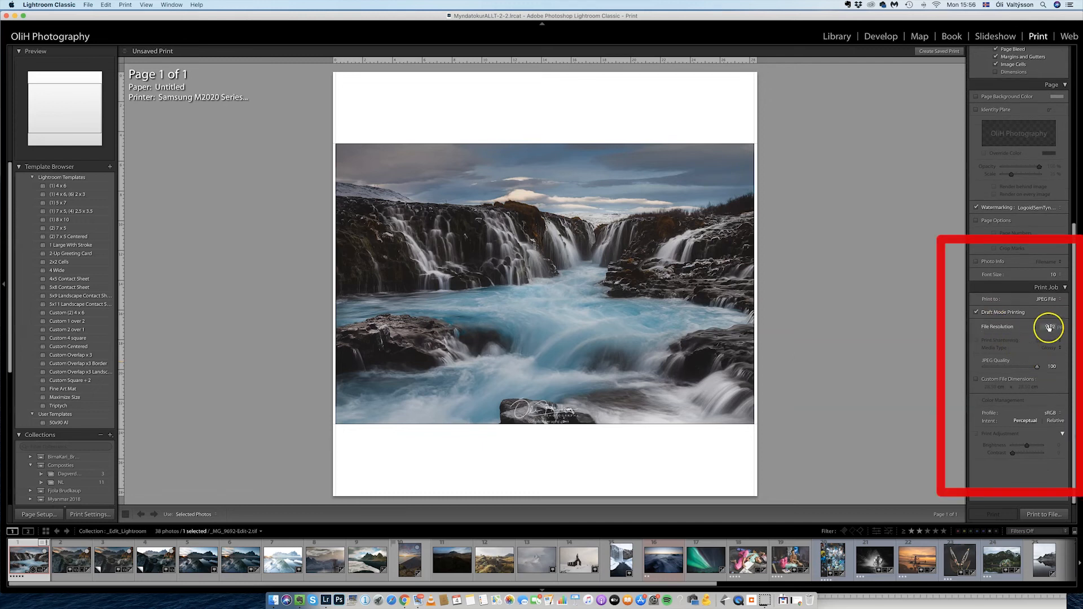
pyautogui.click(1049, 326)
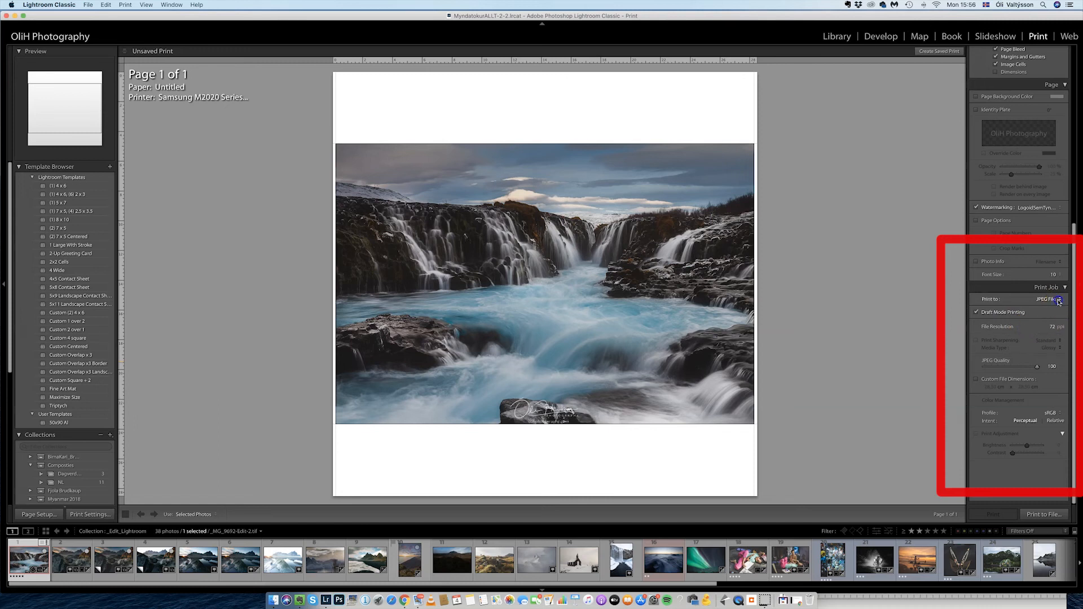
pyautogui.click(1050, 297)
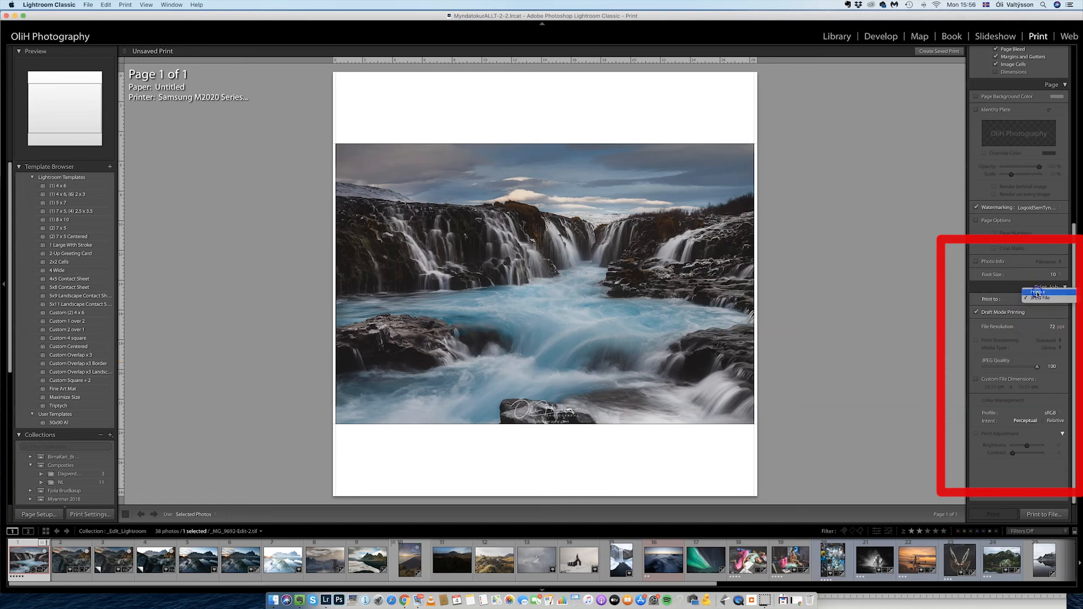
pyautogui.click(1047, 289)
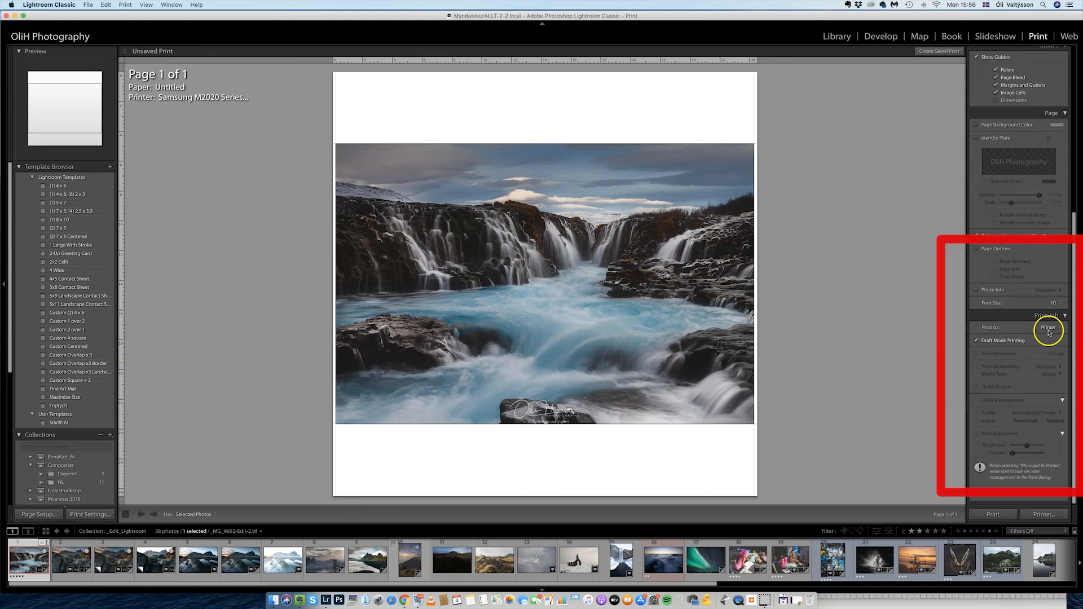
pyautogui.click(1048, 327)
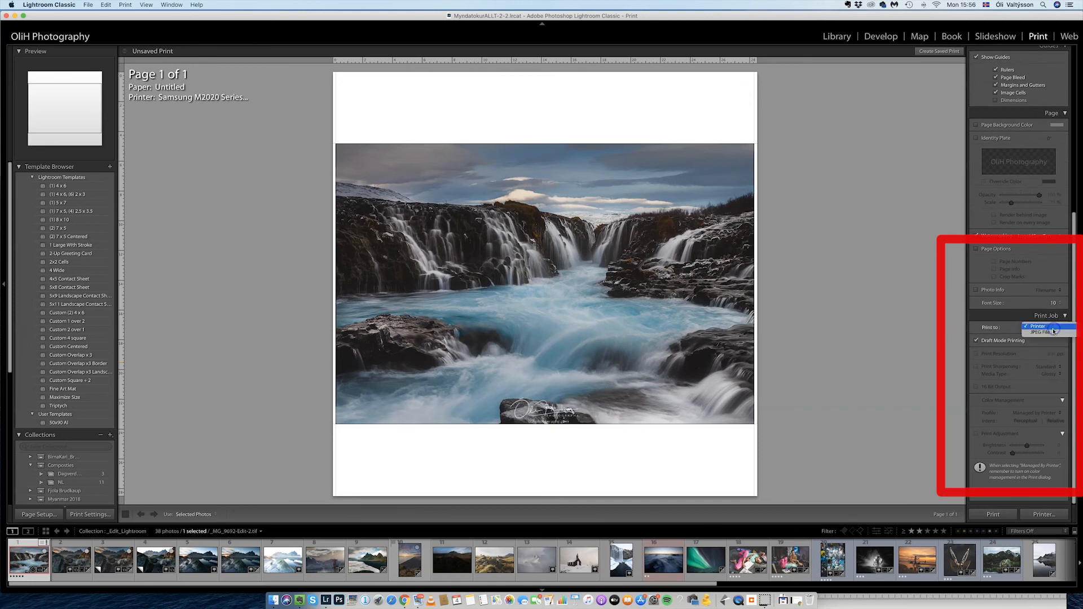
pyautogui.click(1047, 333)
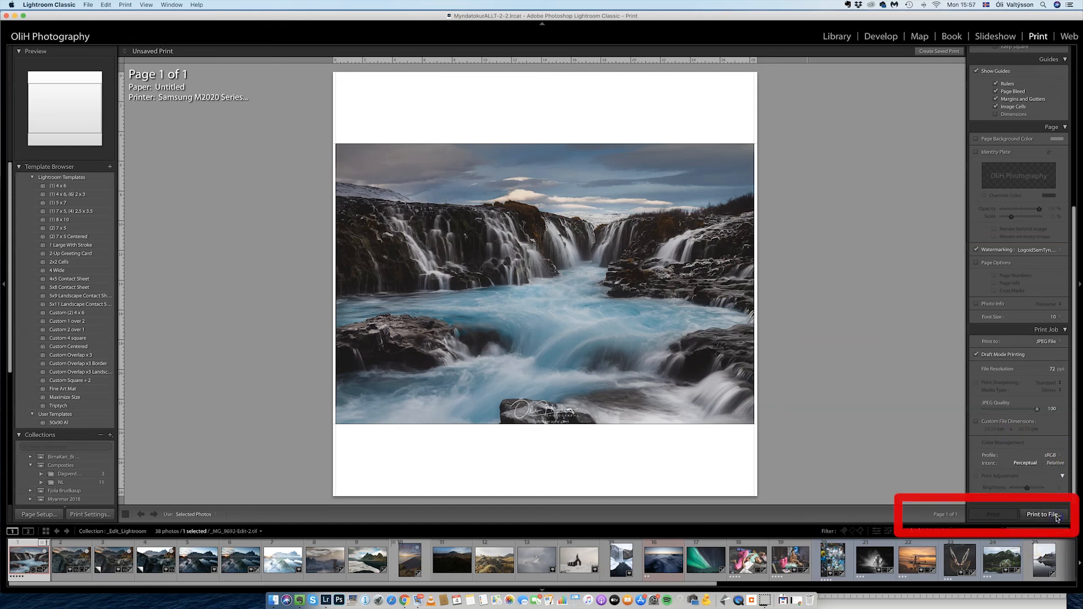
# Step: Print to file on the Desktop as a JPEG named 'nasna'
pyautogui.click(1043, 514)
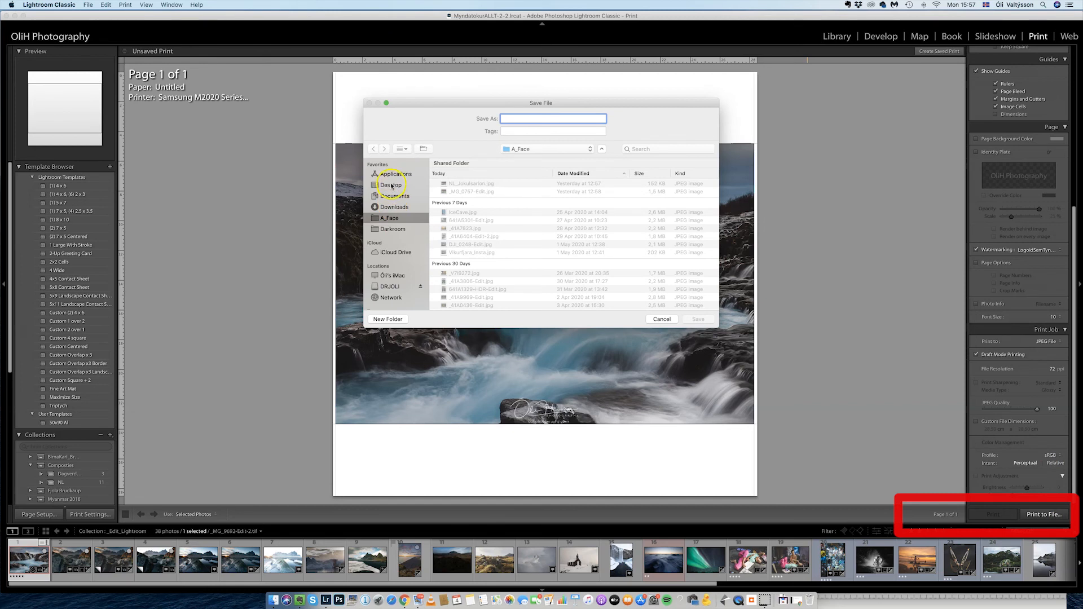
pyautogui.click(391, 184)
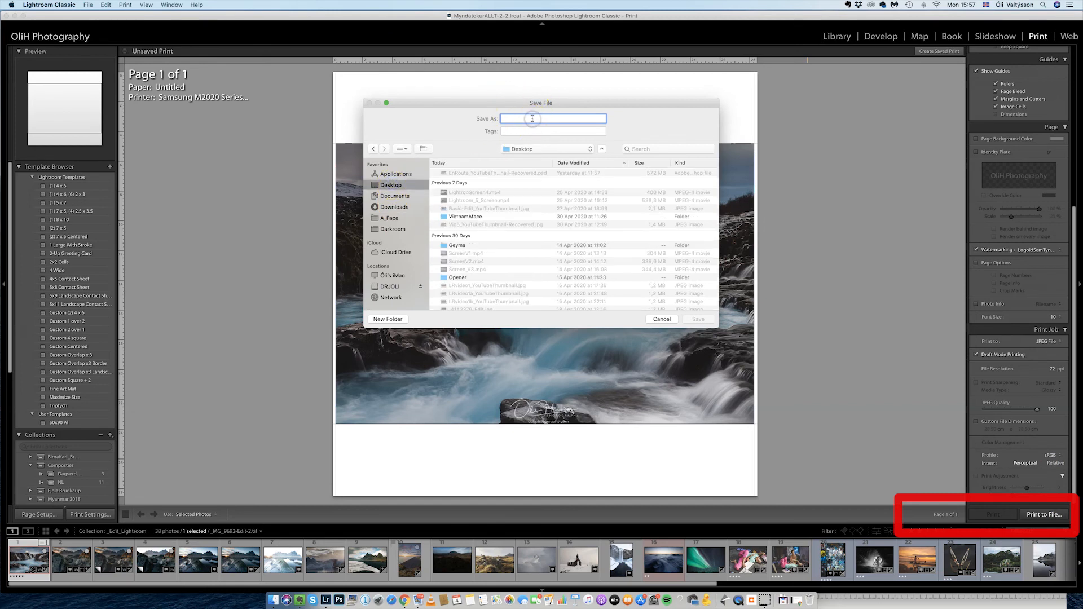
pyautogui.write('nasna')
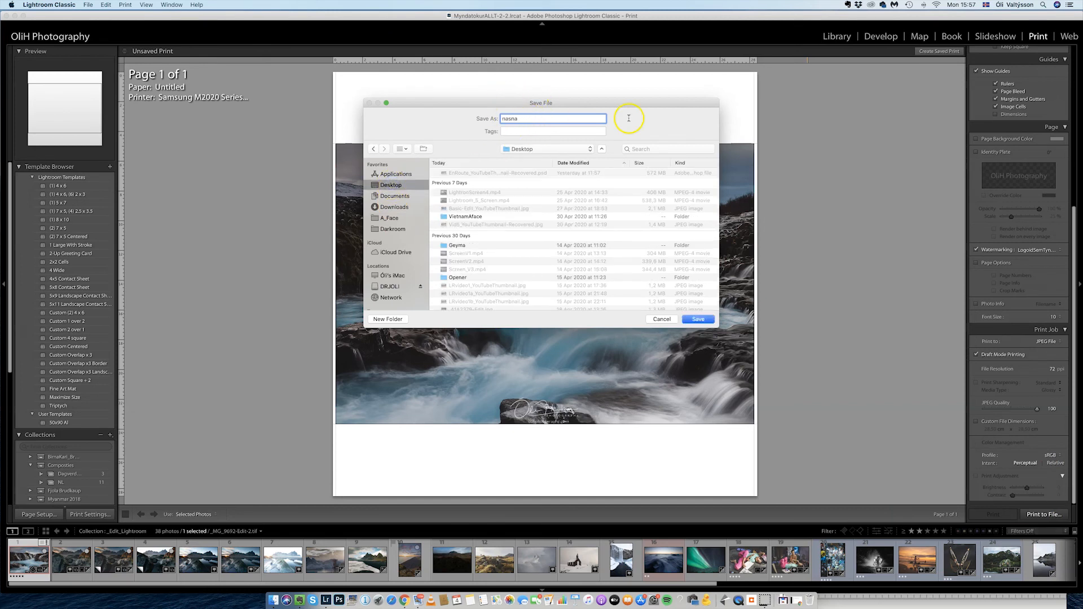
pyautogui.click(697, 318)
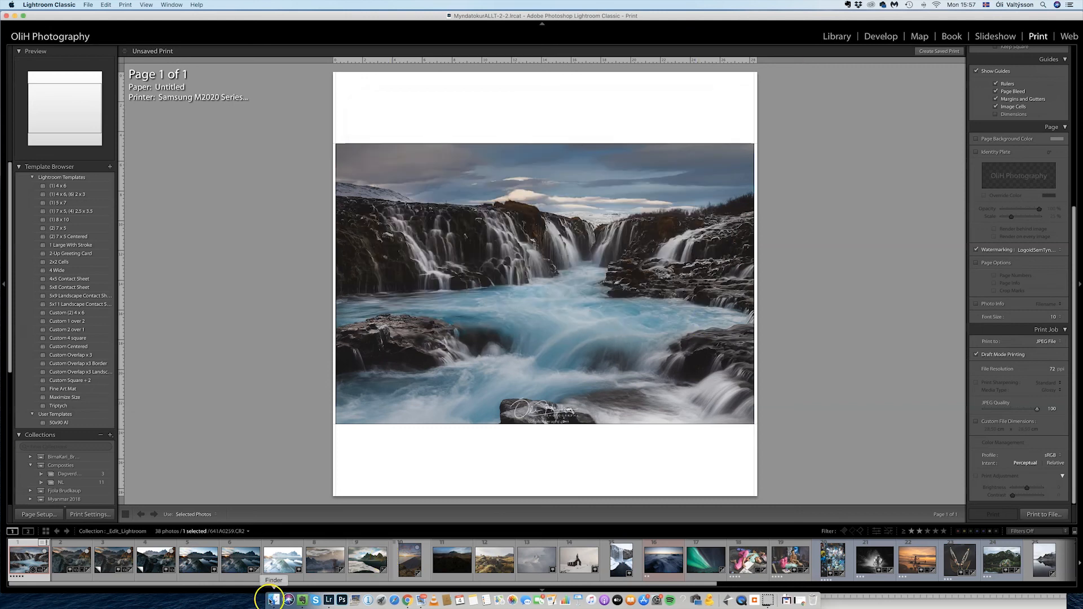
# Step: In Finder's Desktop folder, select nasna.jpg and show it in Quick Look
pyautogui.click(273, 599)
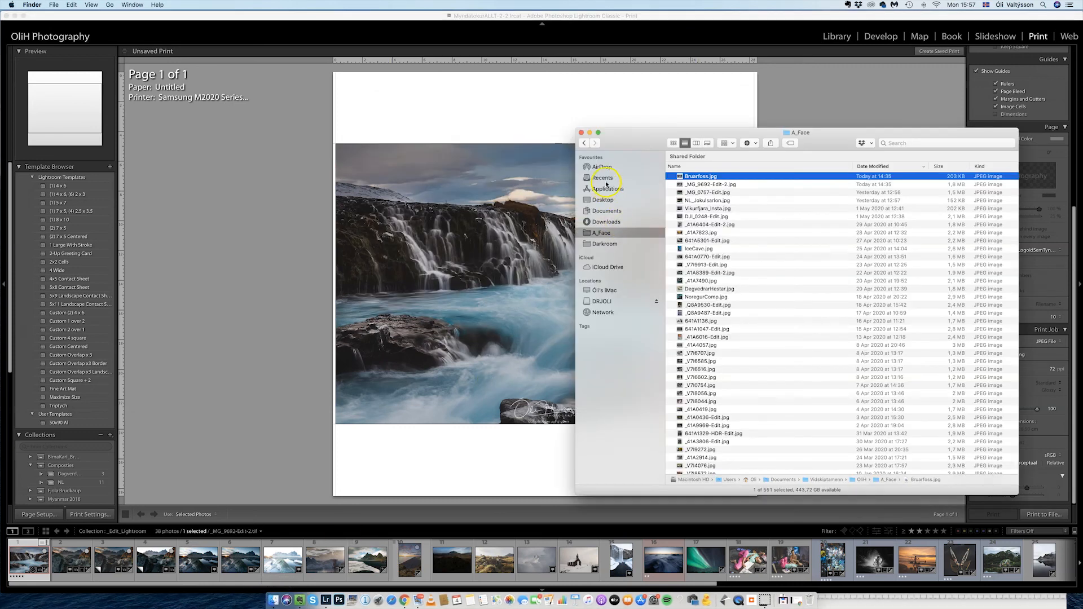
pyautogui.click(603, 200)
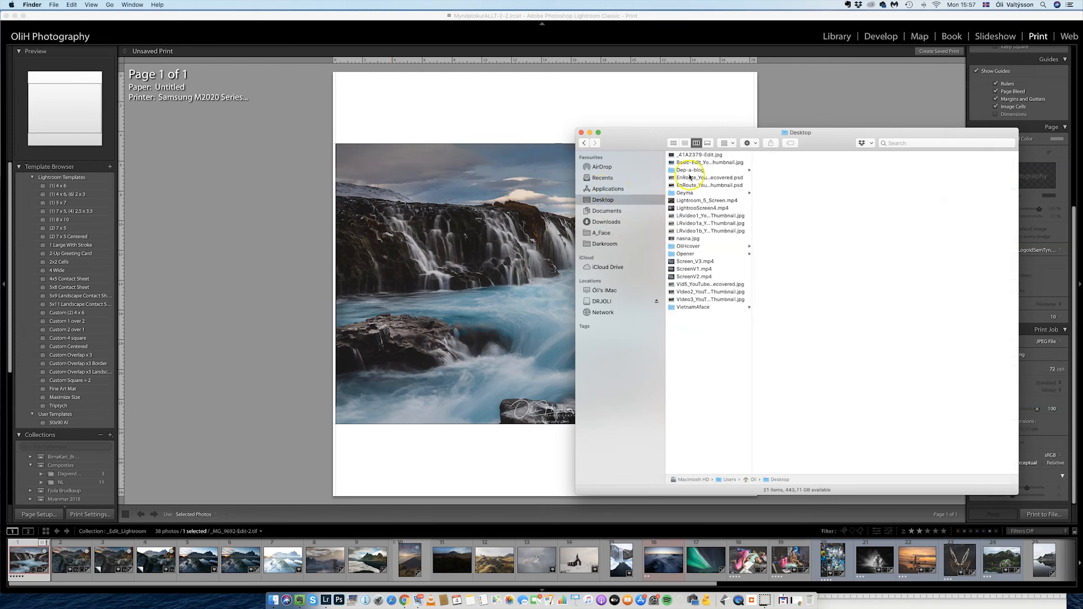
pyautogui.click(687, 238)
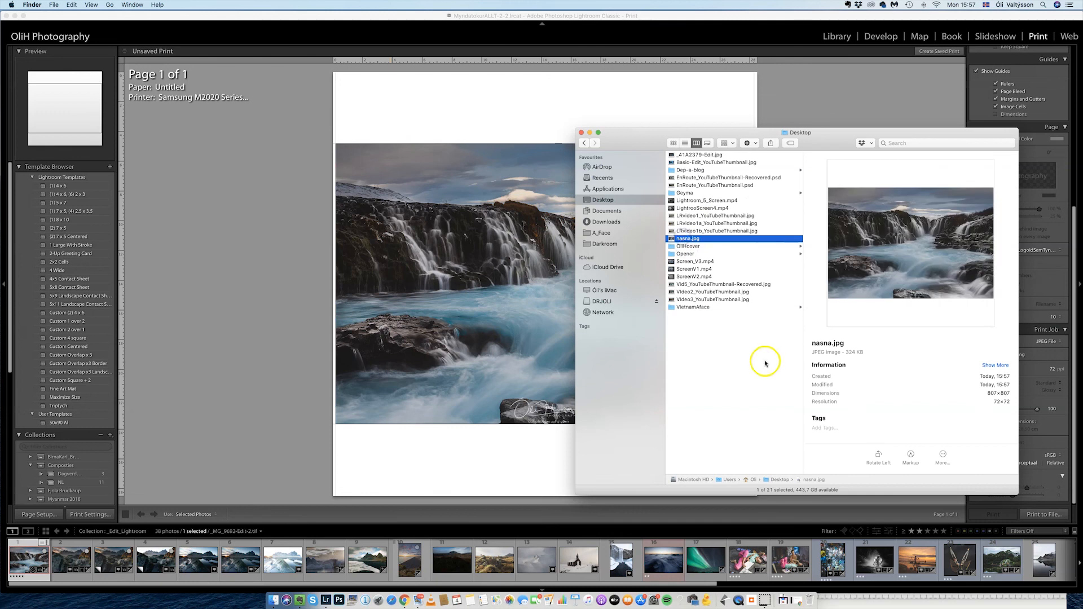
pyautogui.press('space')
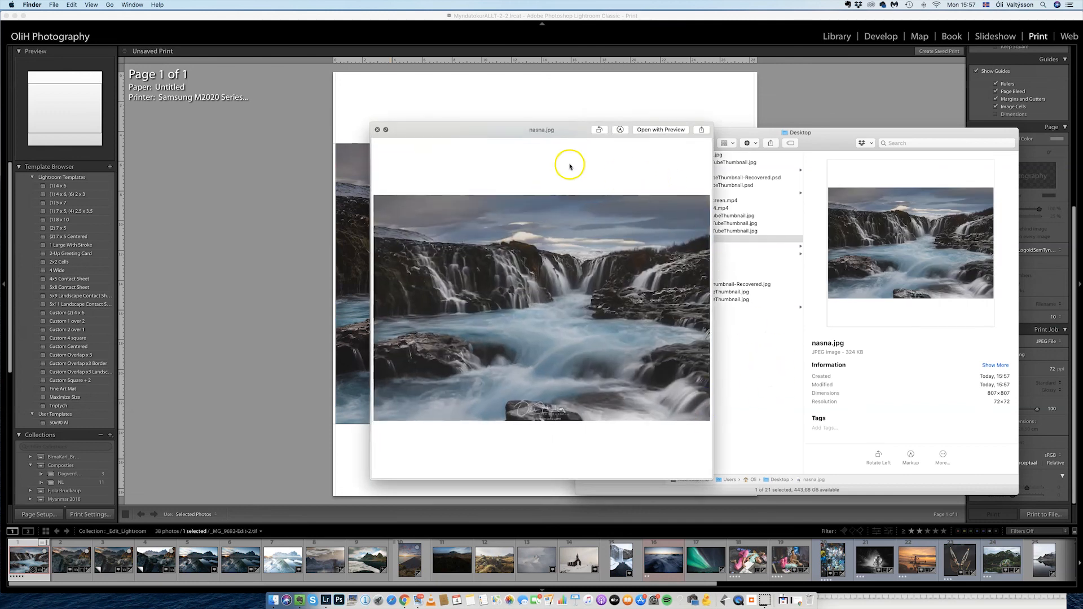
pyautogui.moveTo(572, 447)
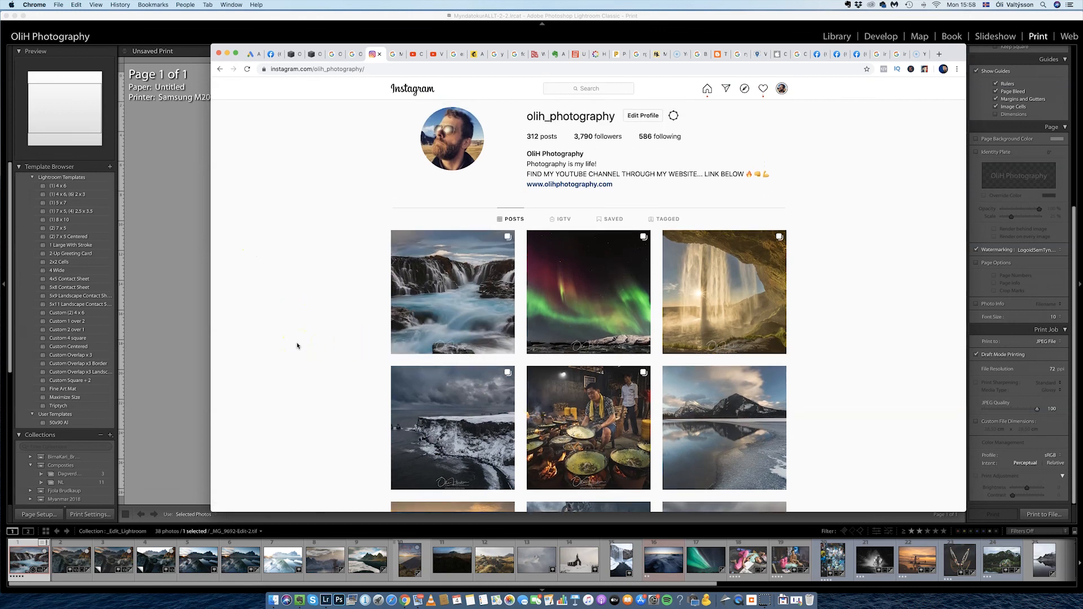
# Step: Scroll the profile, switch Lightroom to Develop, and return to the Instagram window in Chrome
pyautogui.scroll(-3)
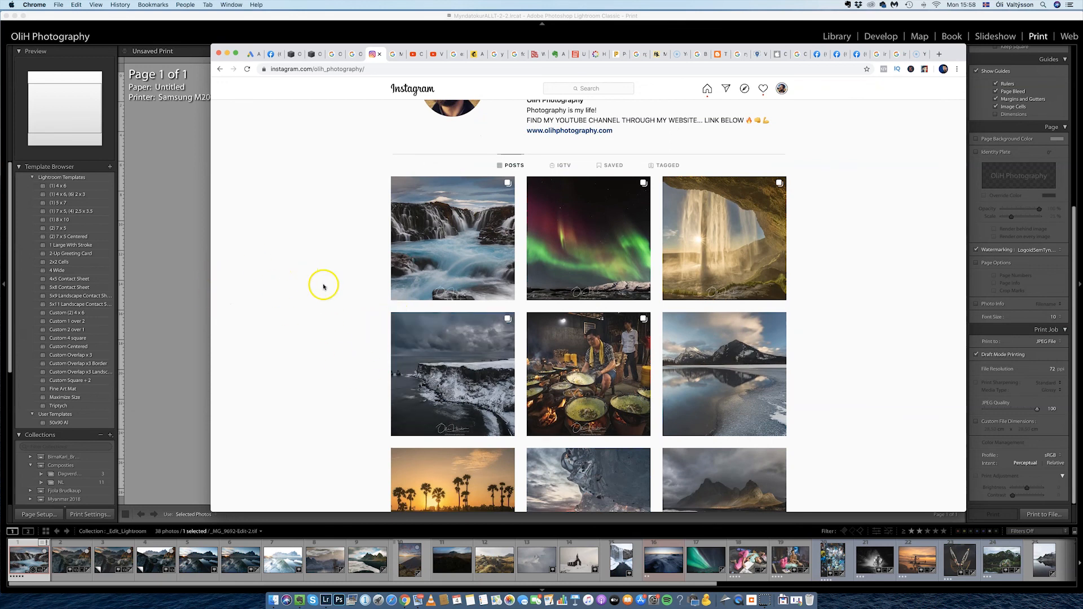
pyautogui.moveTo(385, 266)
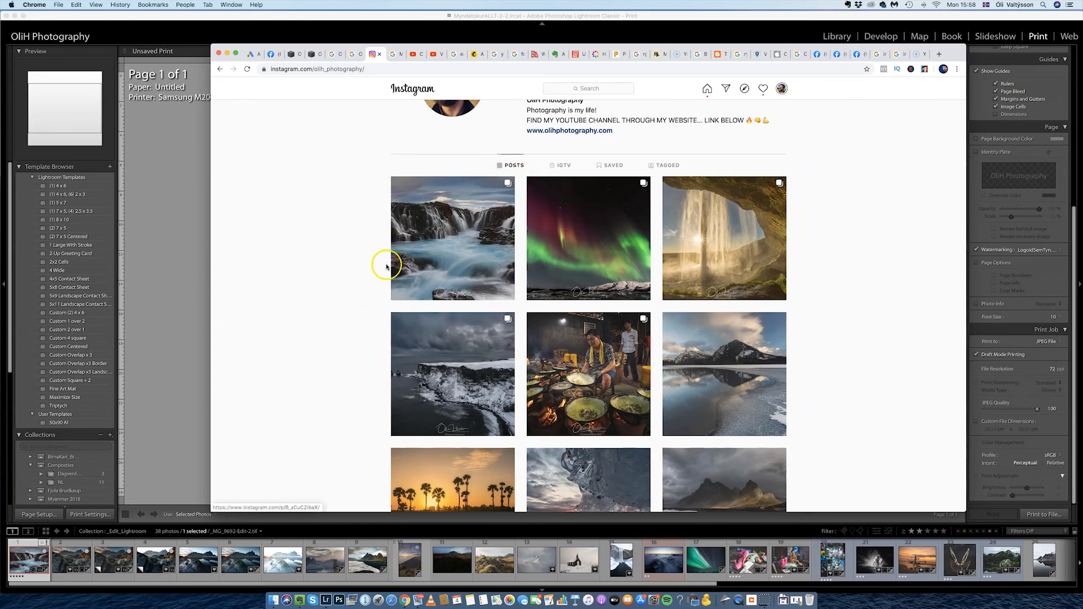
pyautogui.moveTo(253, 35)
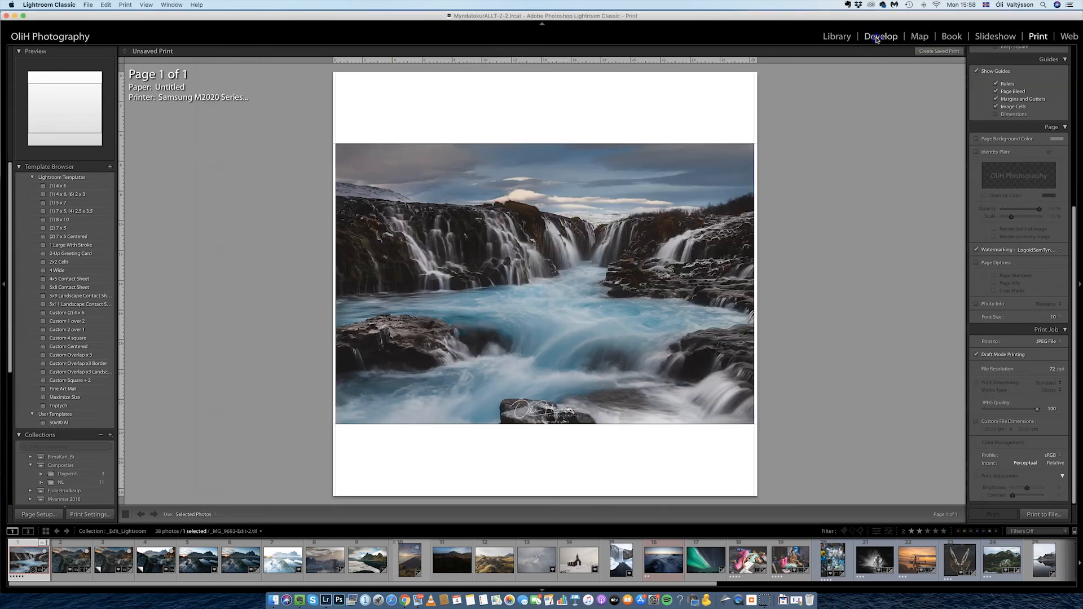
pyautogui.click(881, 36)
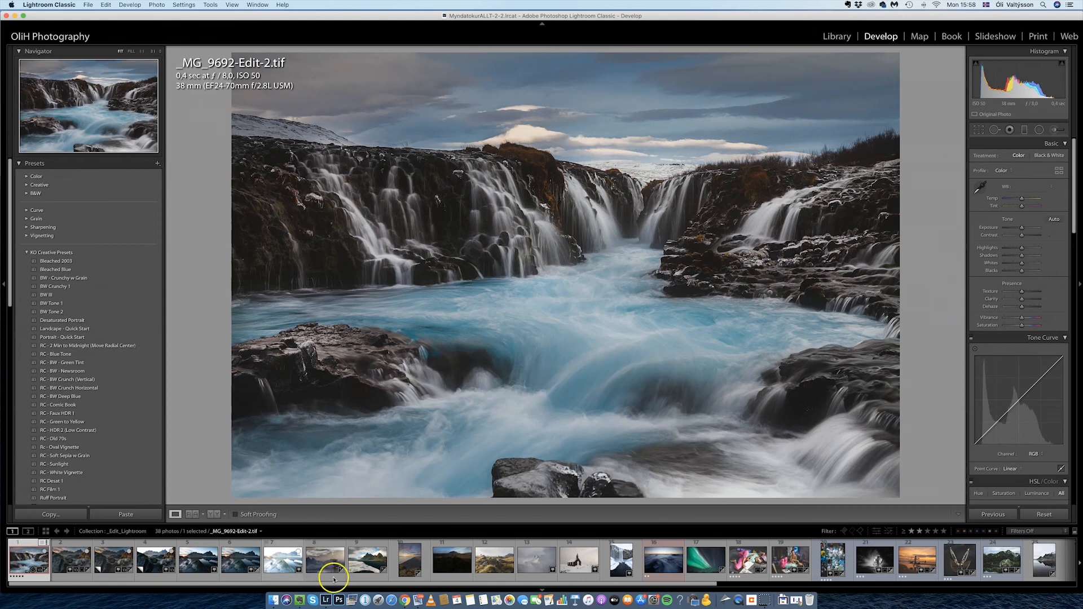
pyautogui.click(325, 599)
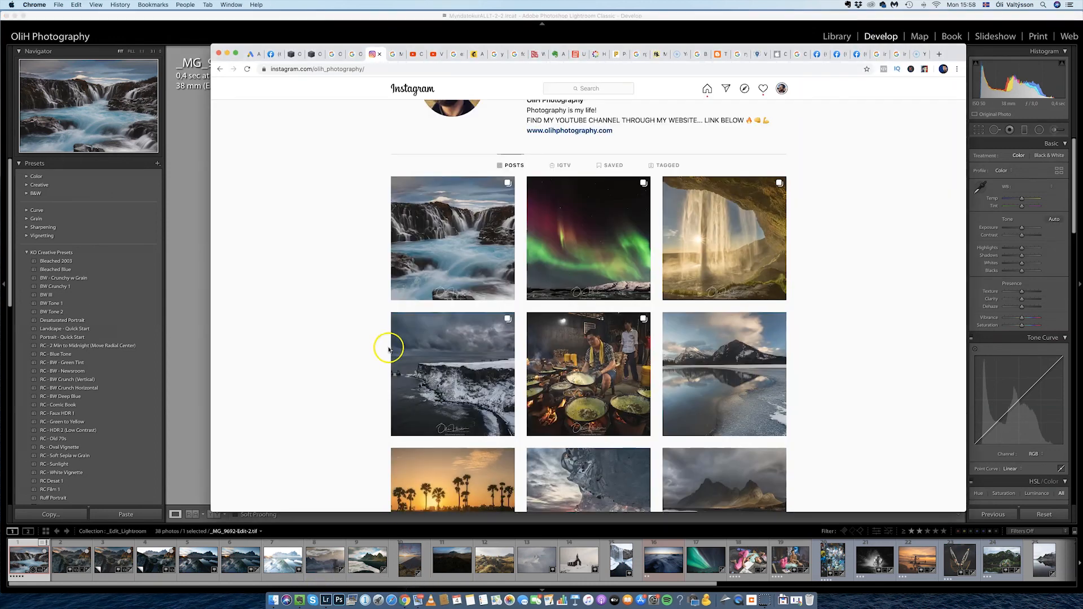
# Step: Open the waterfall post from the olih_photography grid
pyautogui.click(452, 238)
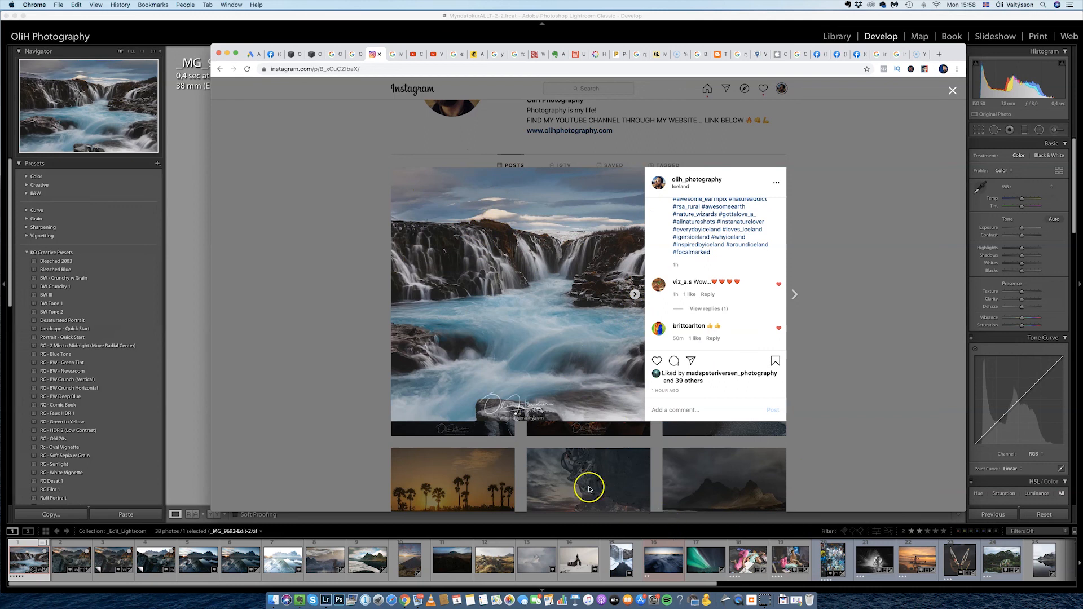
pyautogui.moveTo(539, 349)
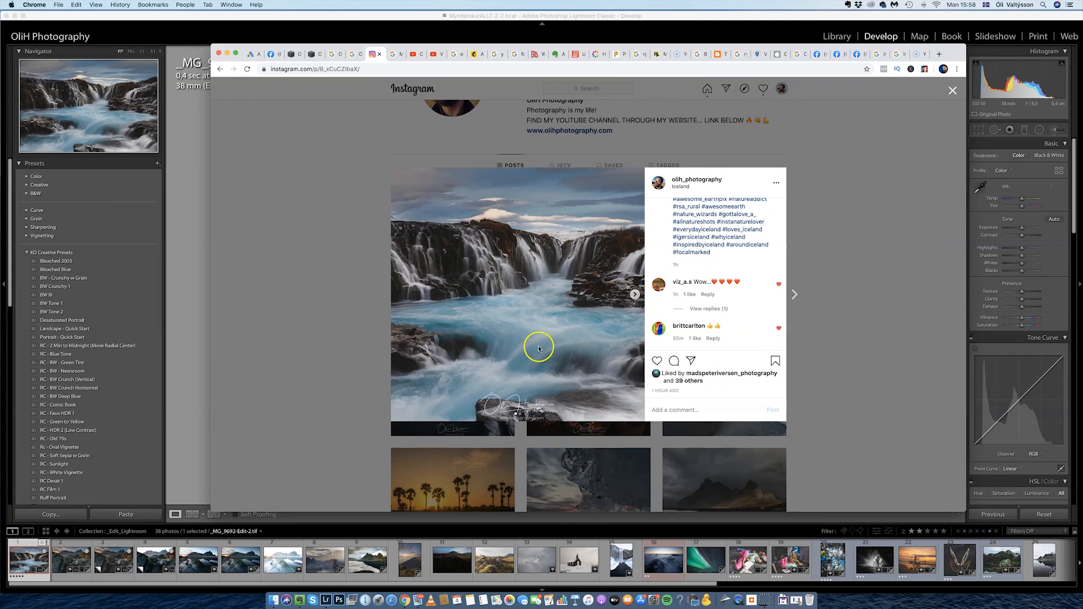
pyautogui.moveTo(554, 336)
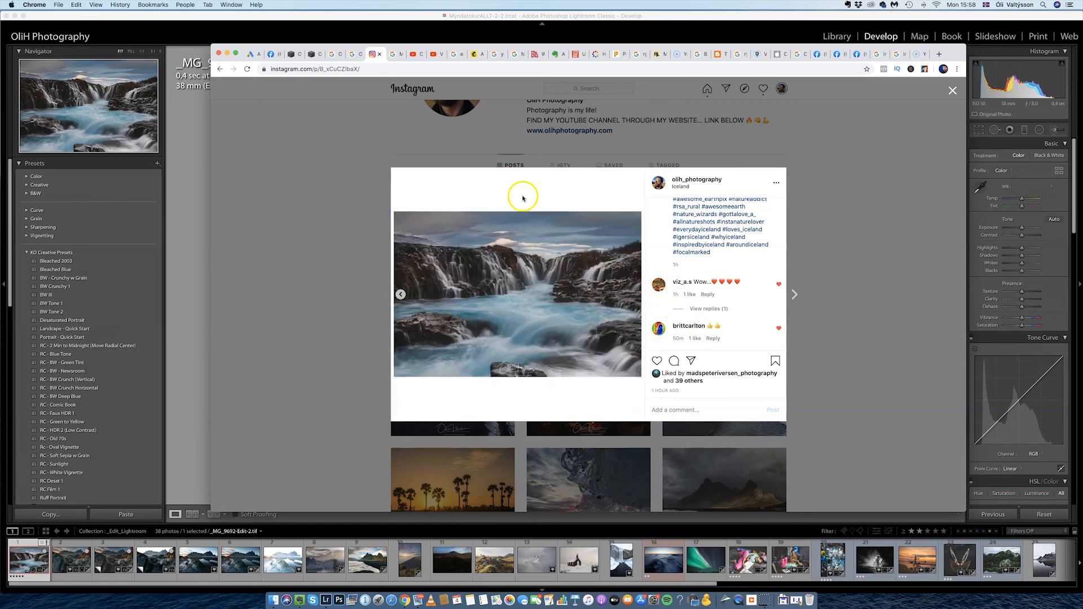
pyautogui.moveTo(428, 381)
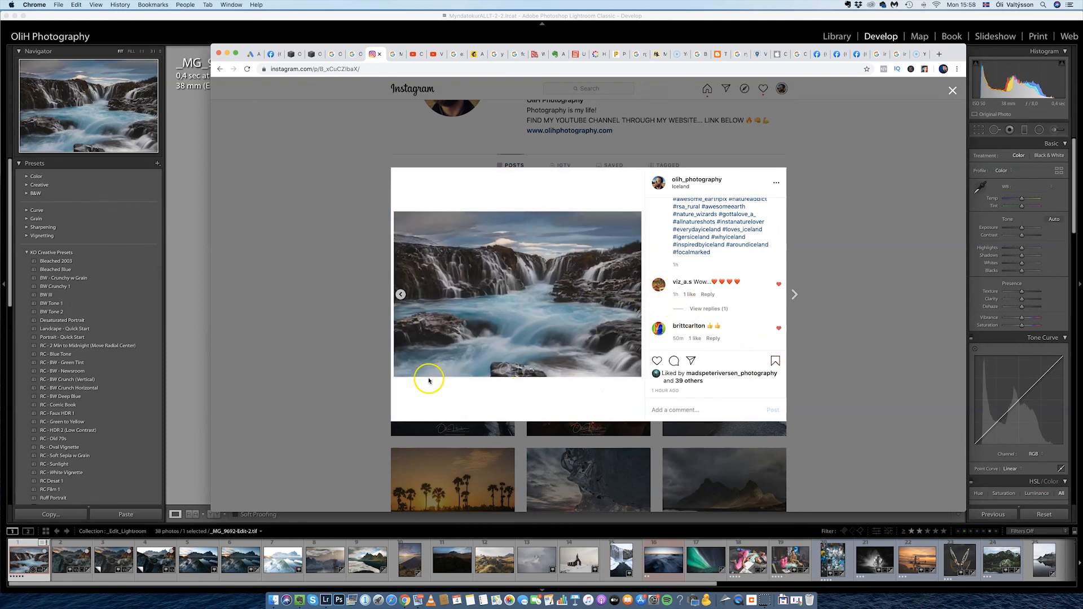